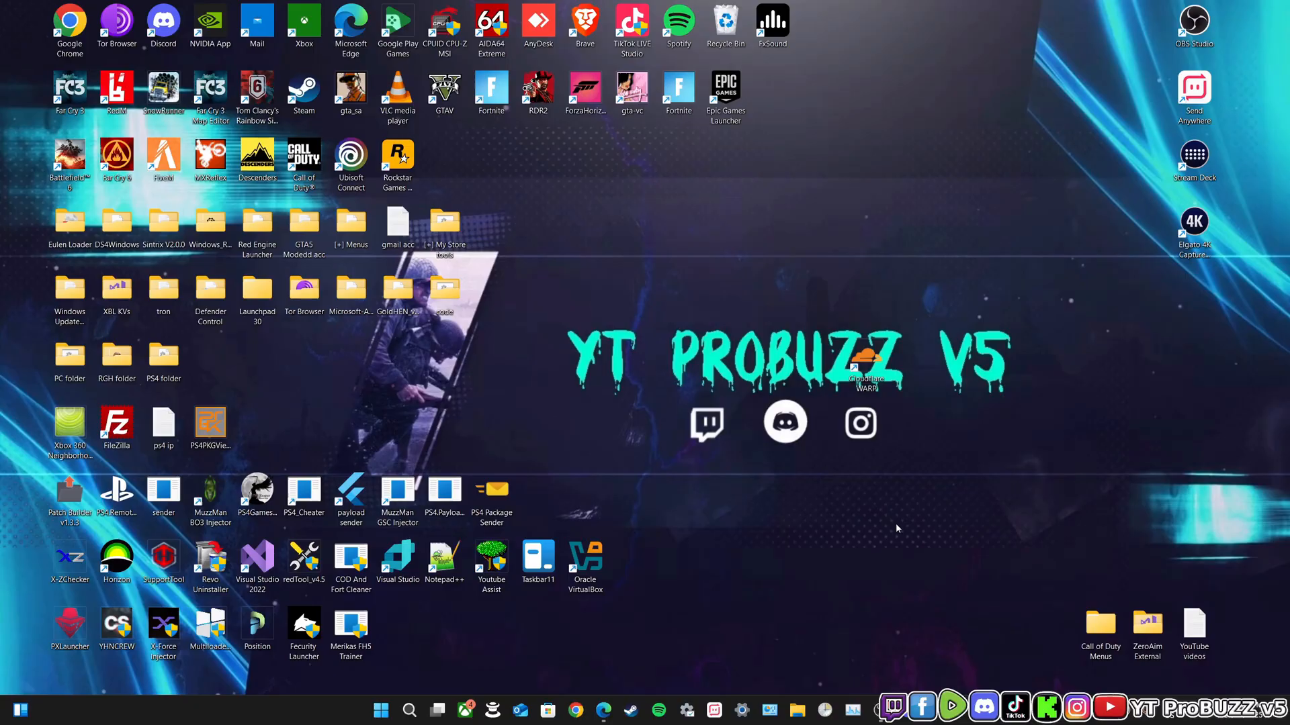
mouse_move(1019, 521)
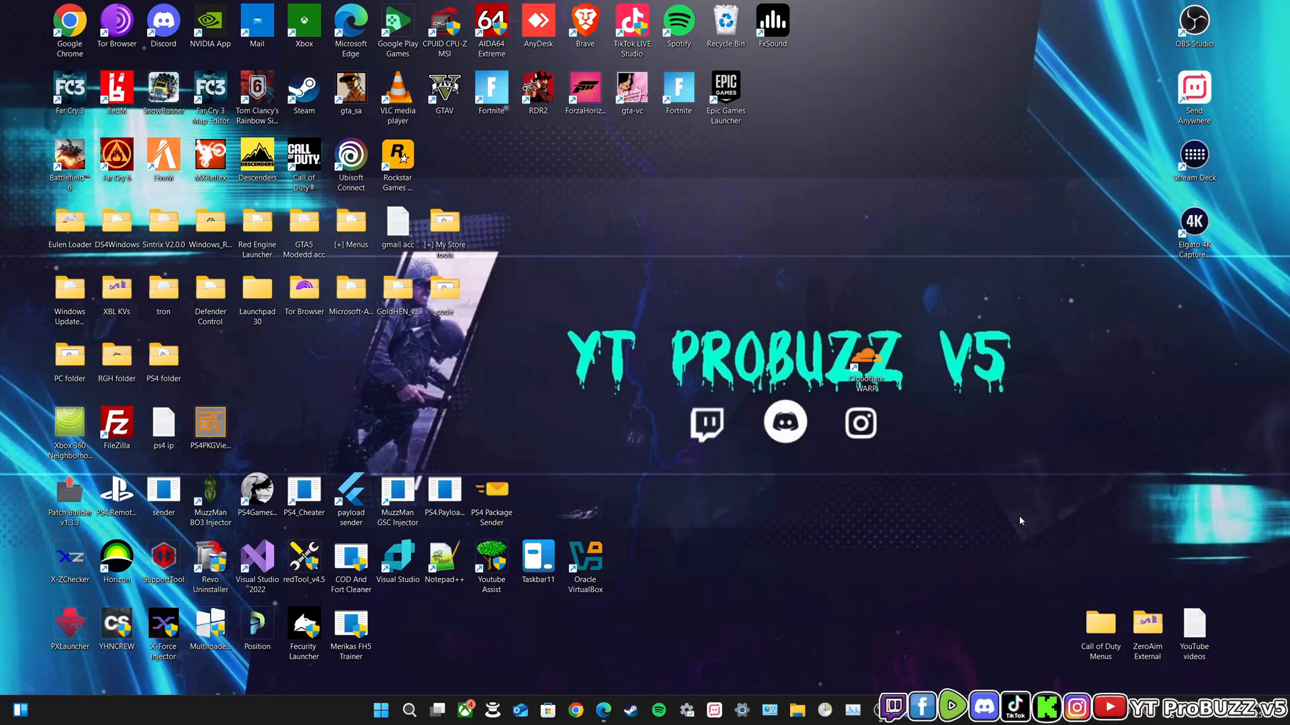
mouse_move(932, 435)
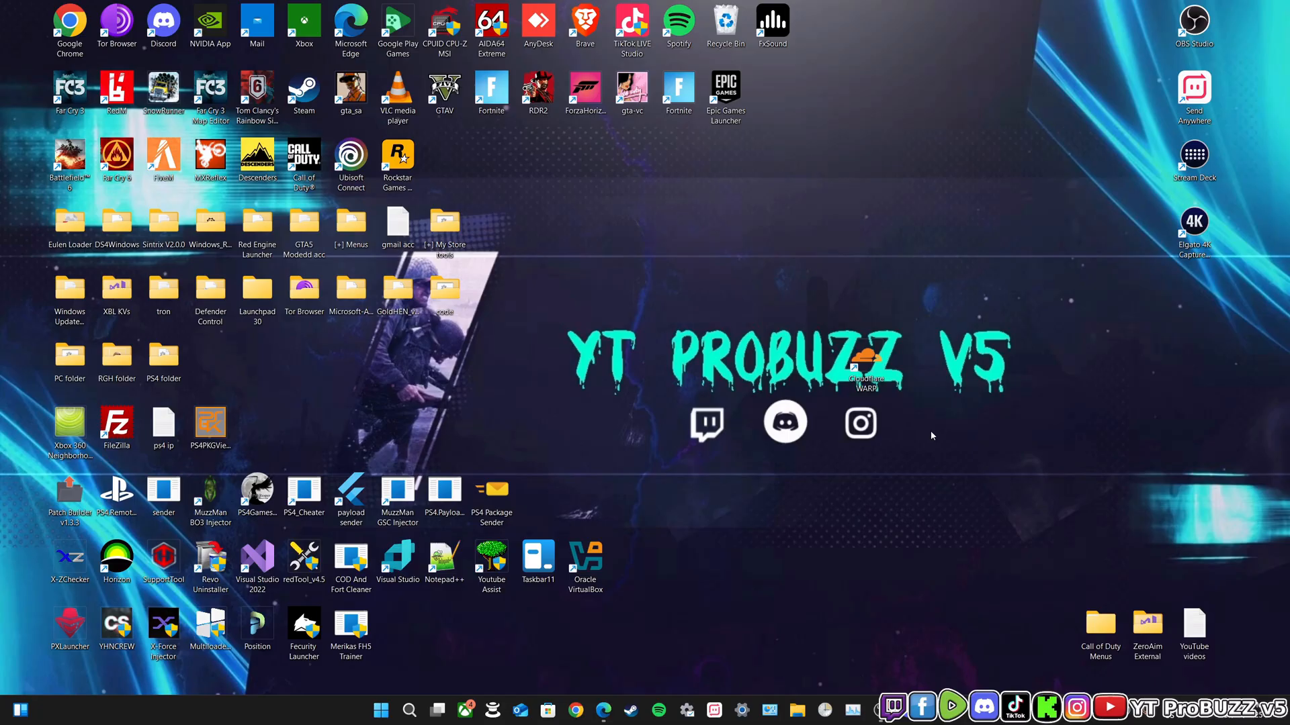
mouse_move(880, 324)
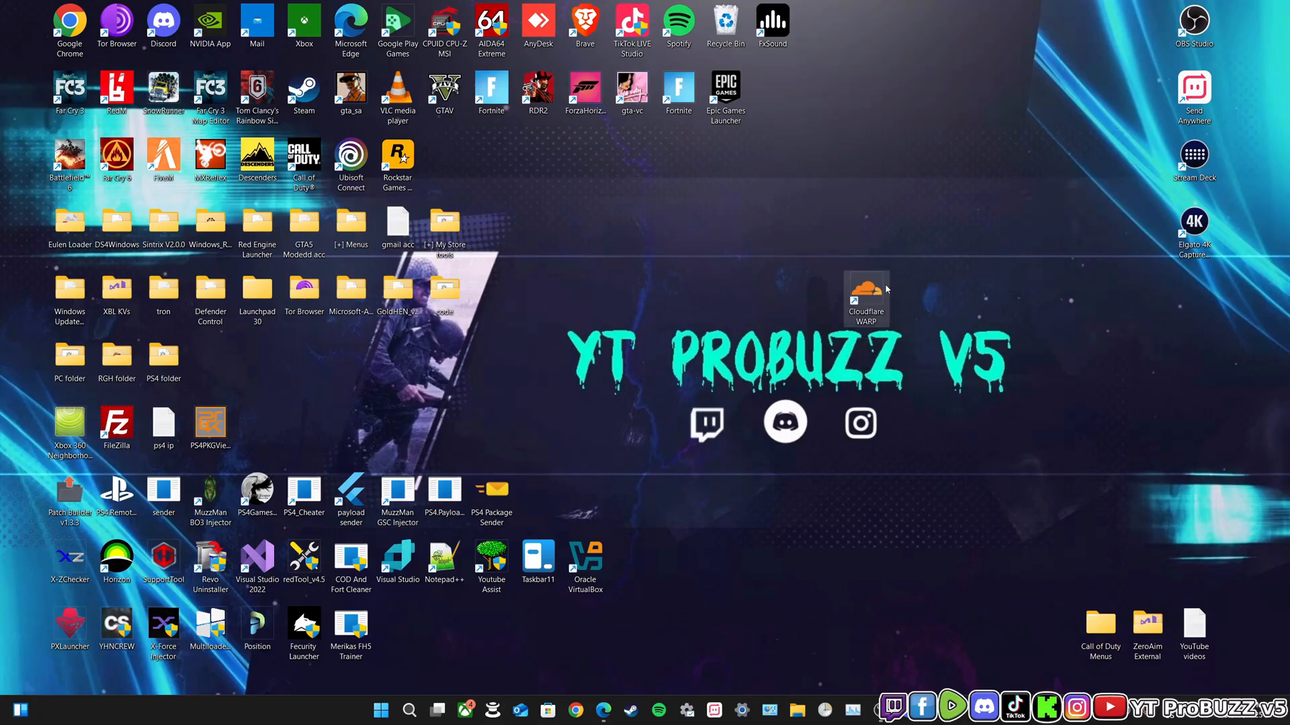
mouse_move(865, 291)
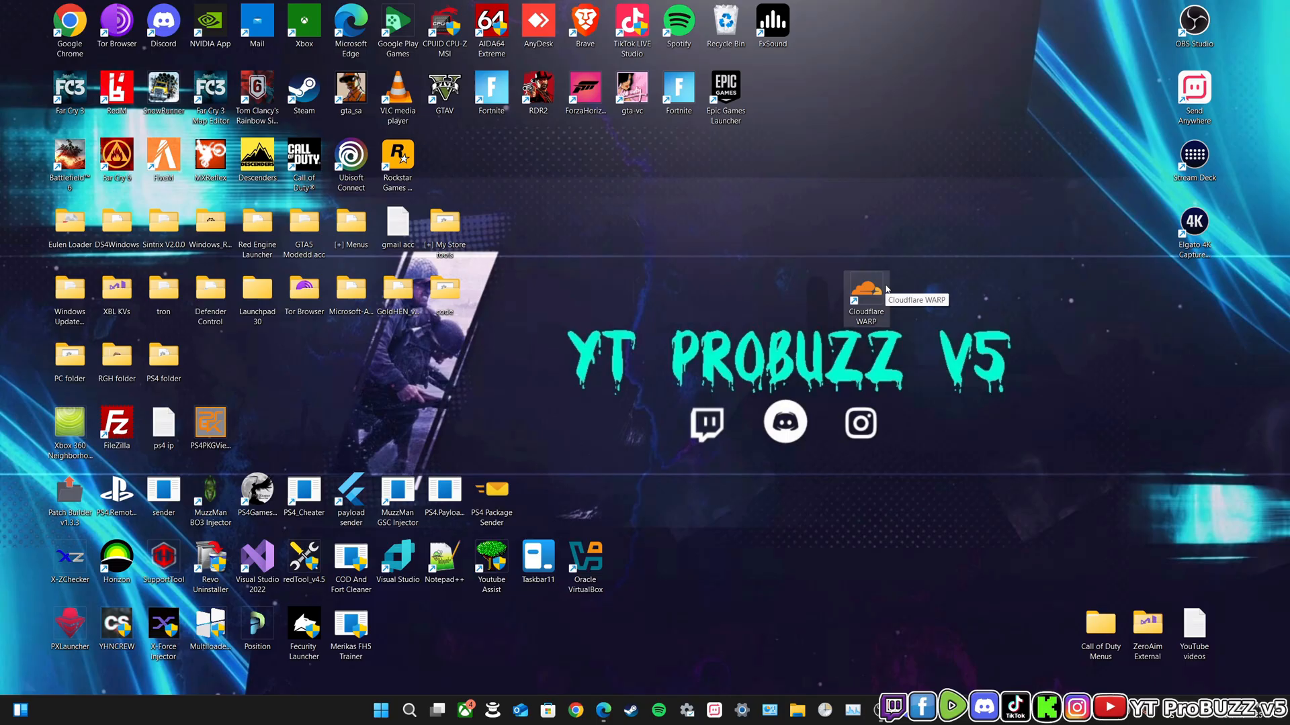
Launch the Cloudflare WARP client and read down the 1.1.1.1 page to the Internet fast-lane section
double_click(865, 290)
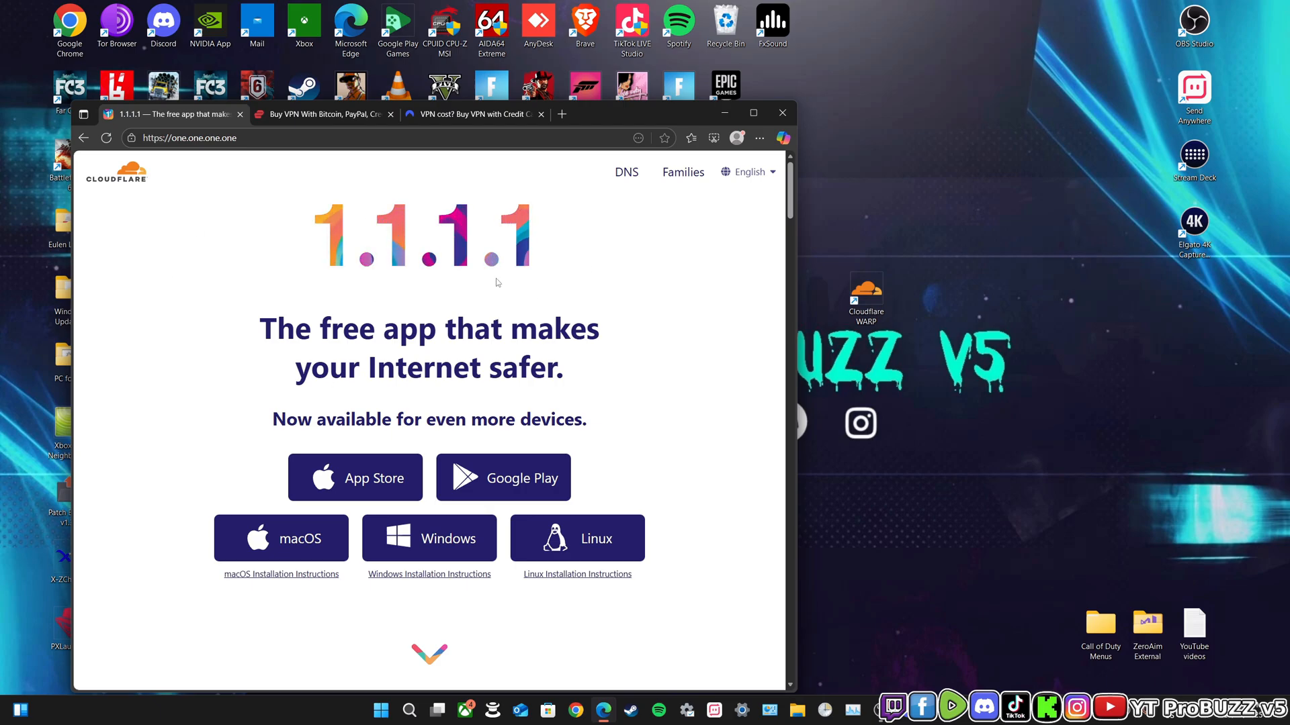
mouse_move(668, 293)
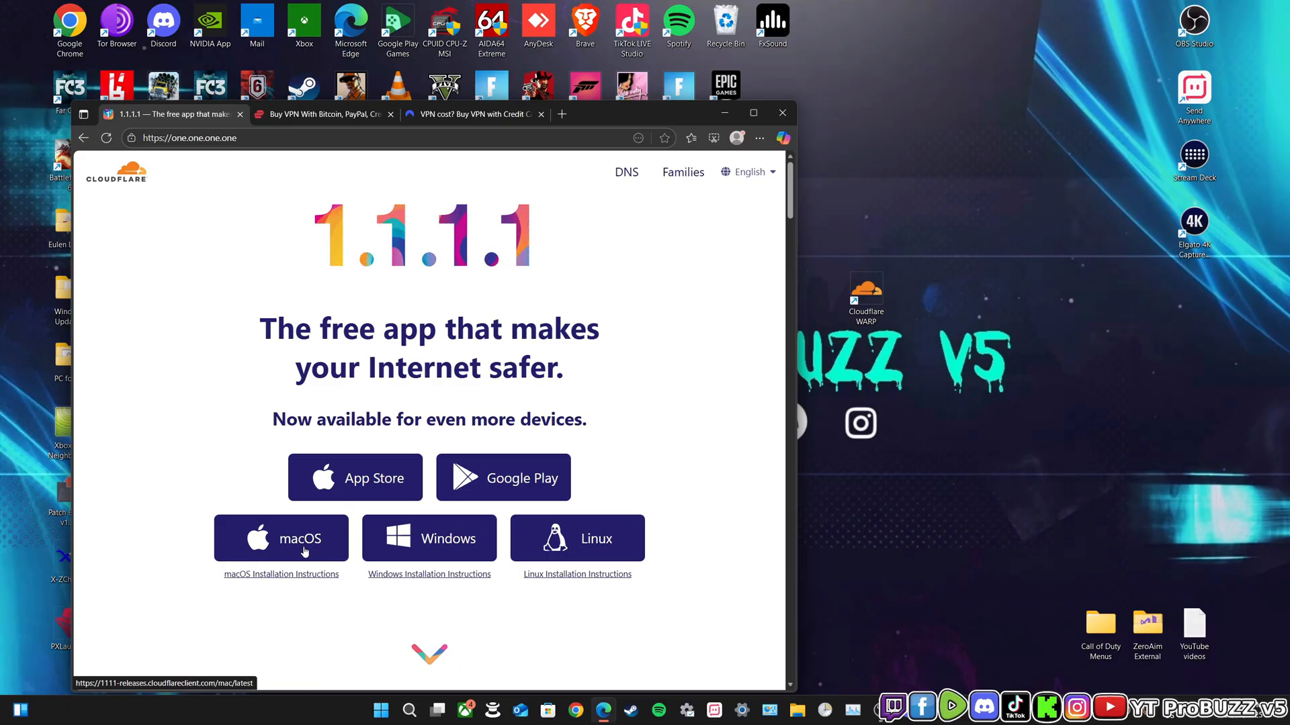
mouse_move(584, 543)
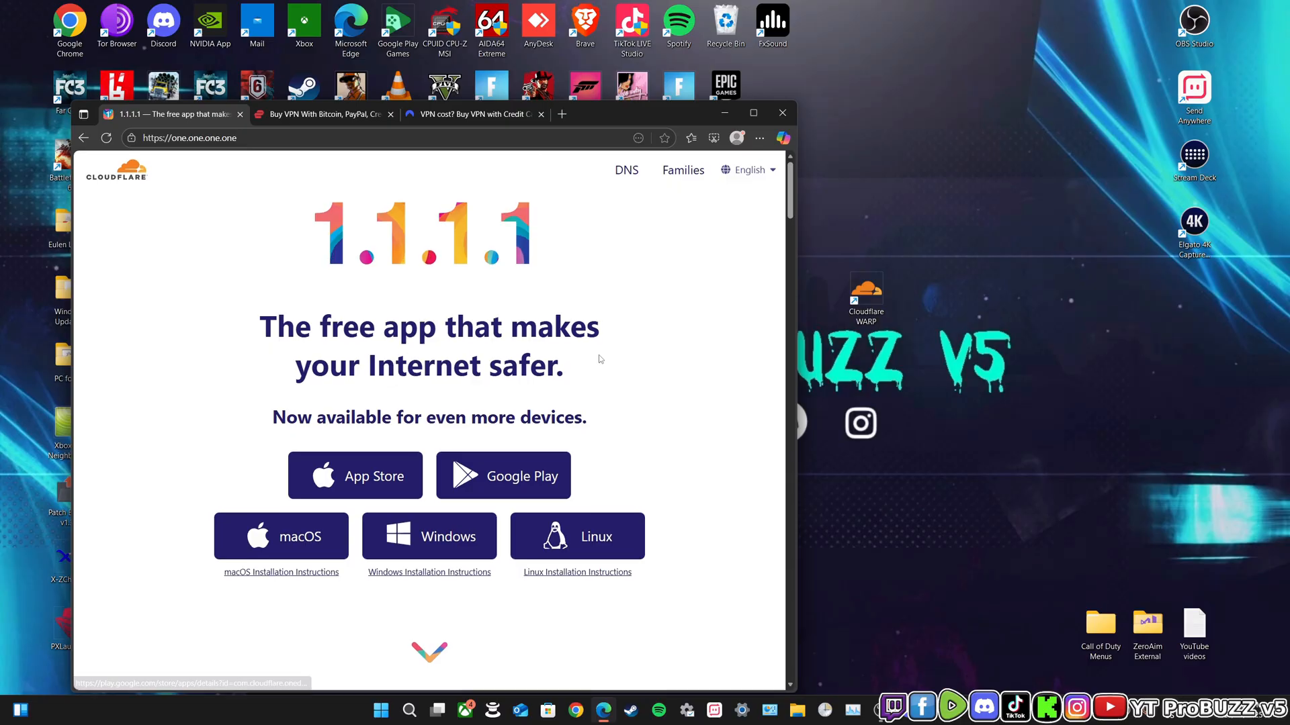
scroll("down", 3)
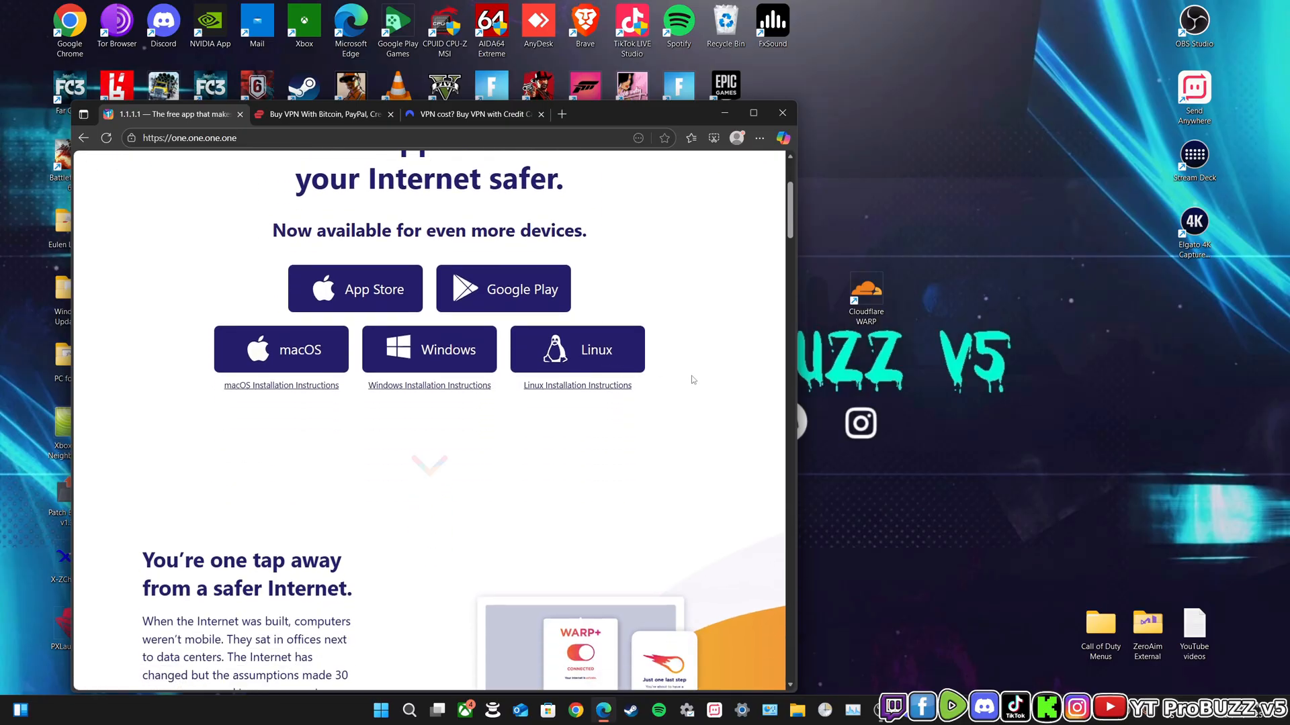
scroll("up", 3)
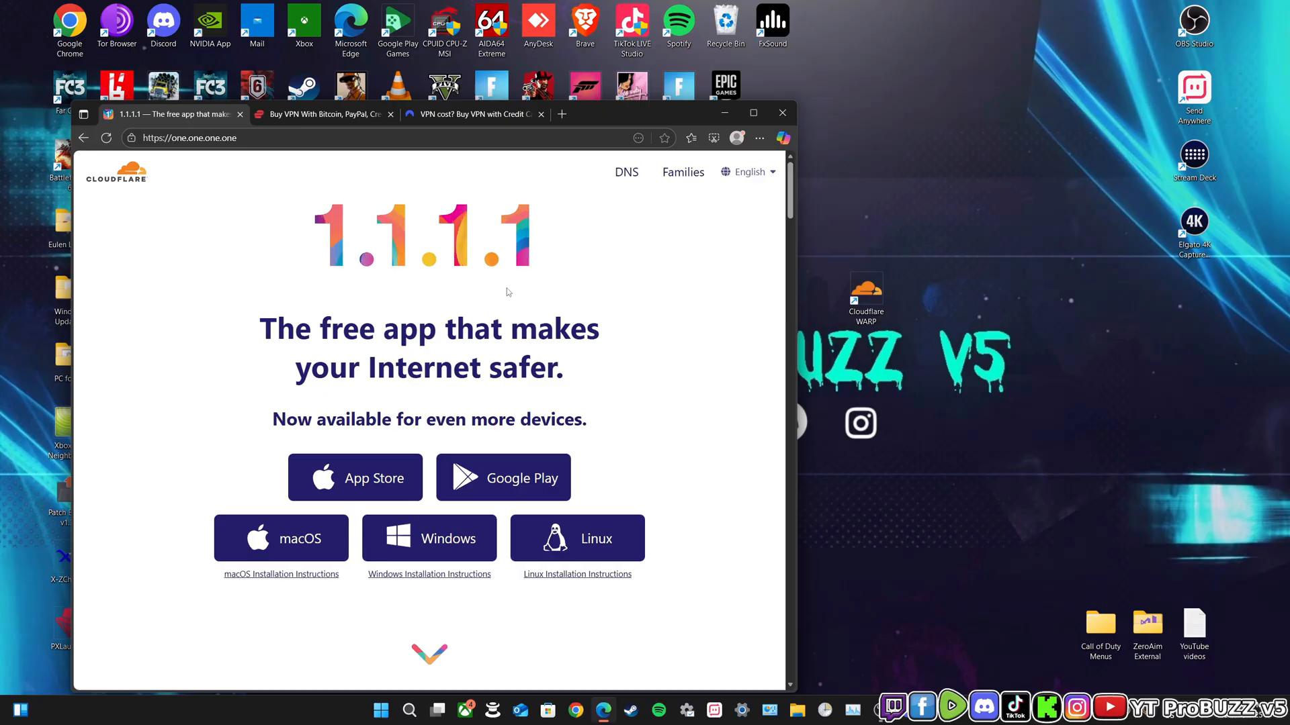
scroll("down", 3)
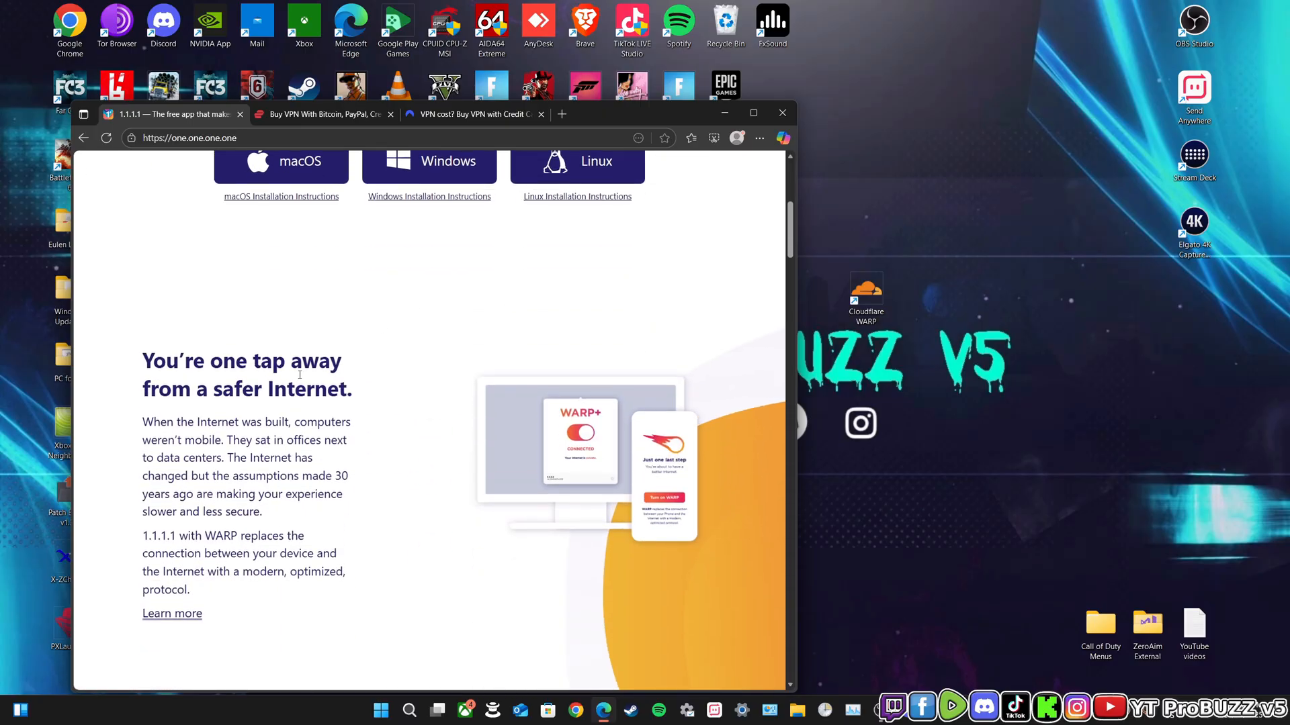
mouse_move(368, 407)
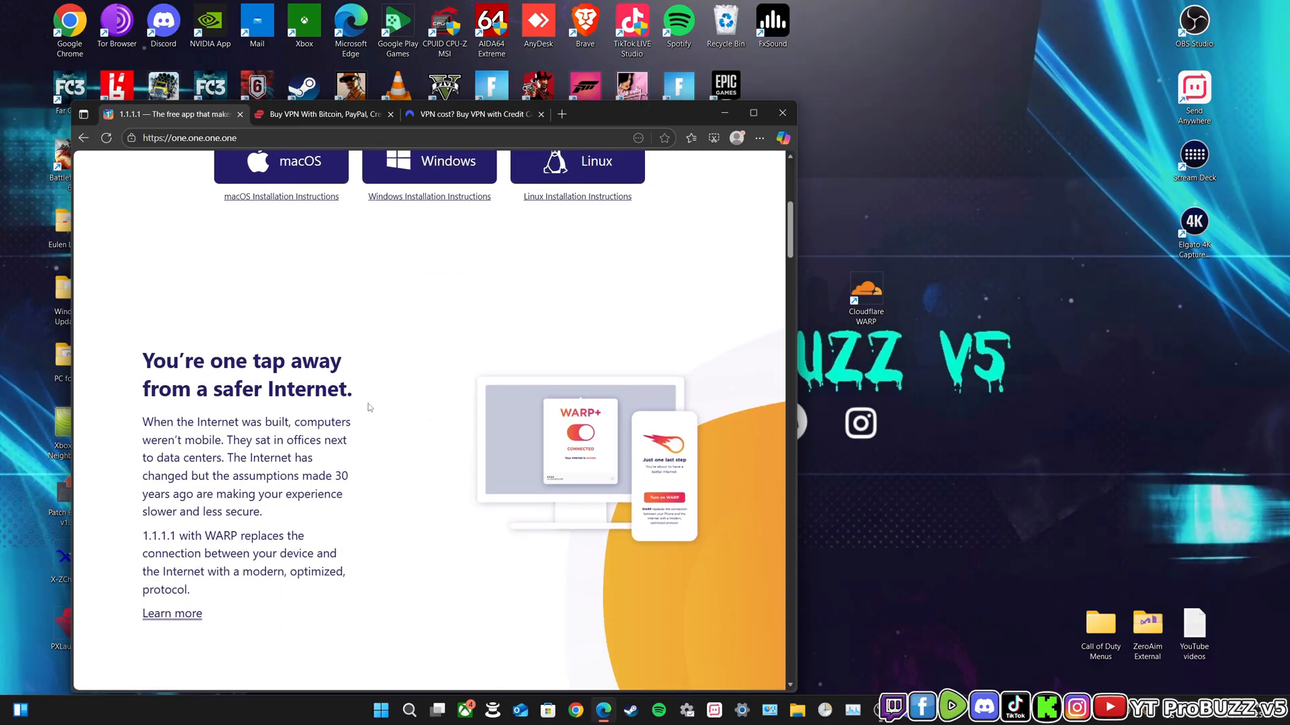
mouse_move(393, 386)
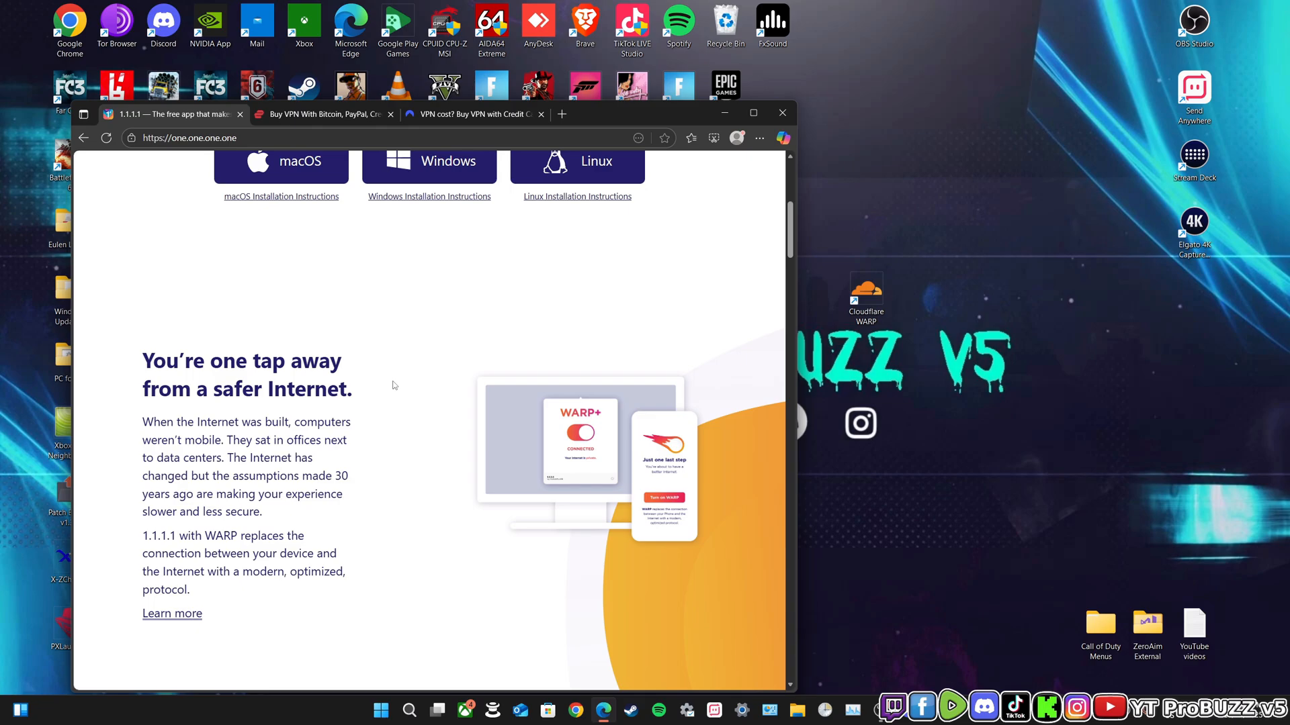
scroll("down", 3)
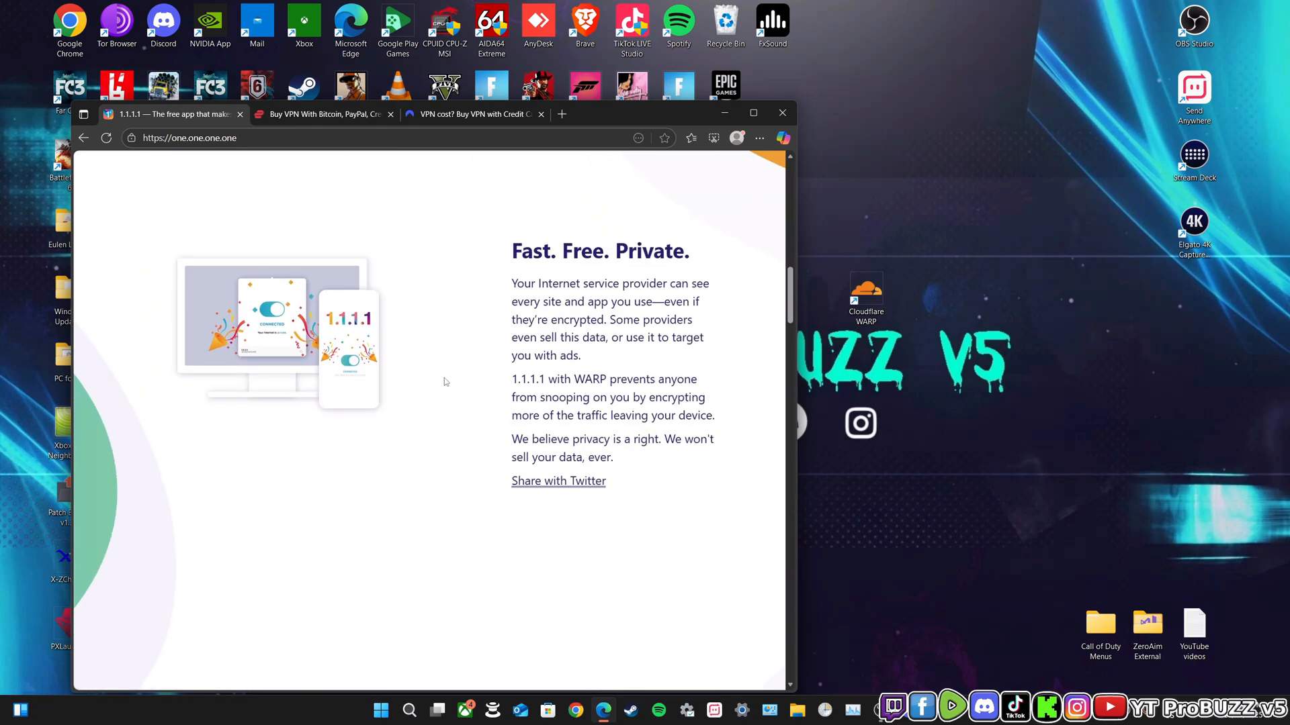
mouse_move(589, 275)
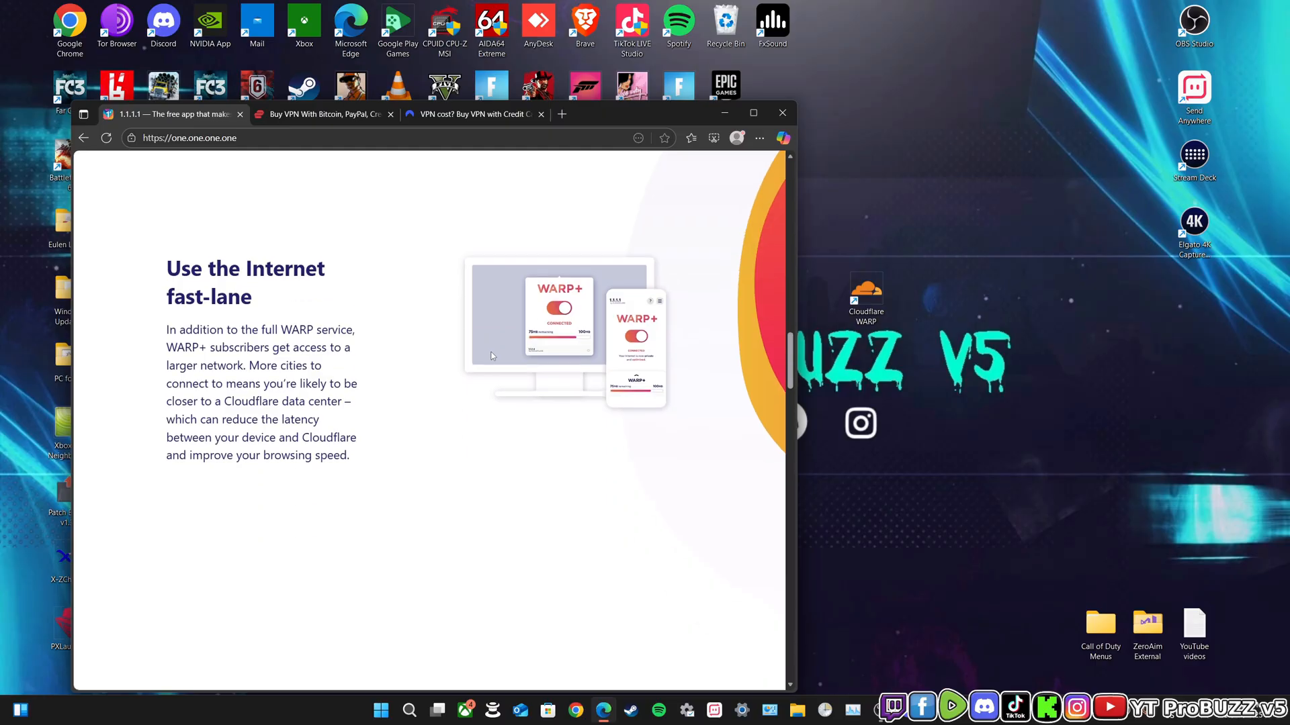
scroll("down", 3)
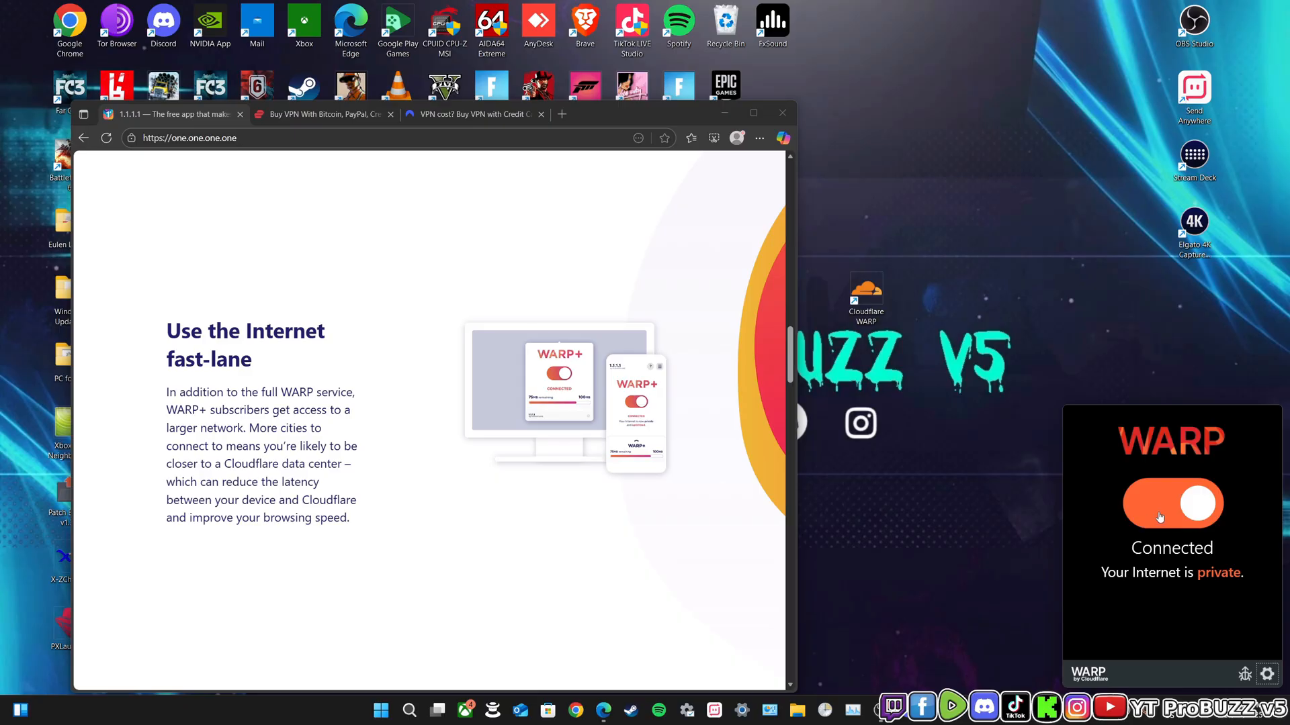
Disconnect and reconnect WARP, glance at its Preferences window, then close it
left_click(1171, 504)
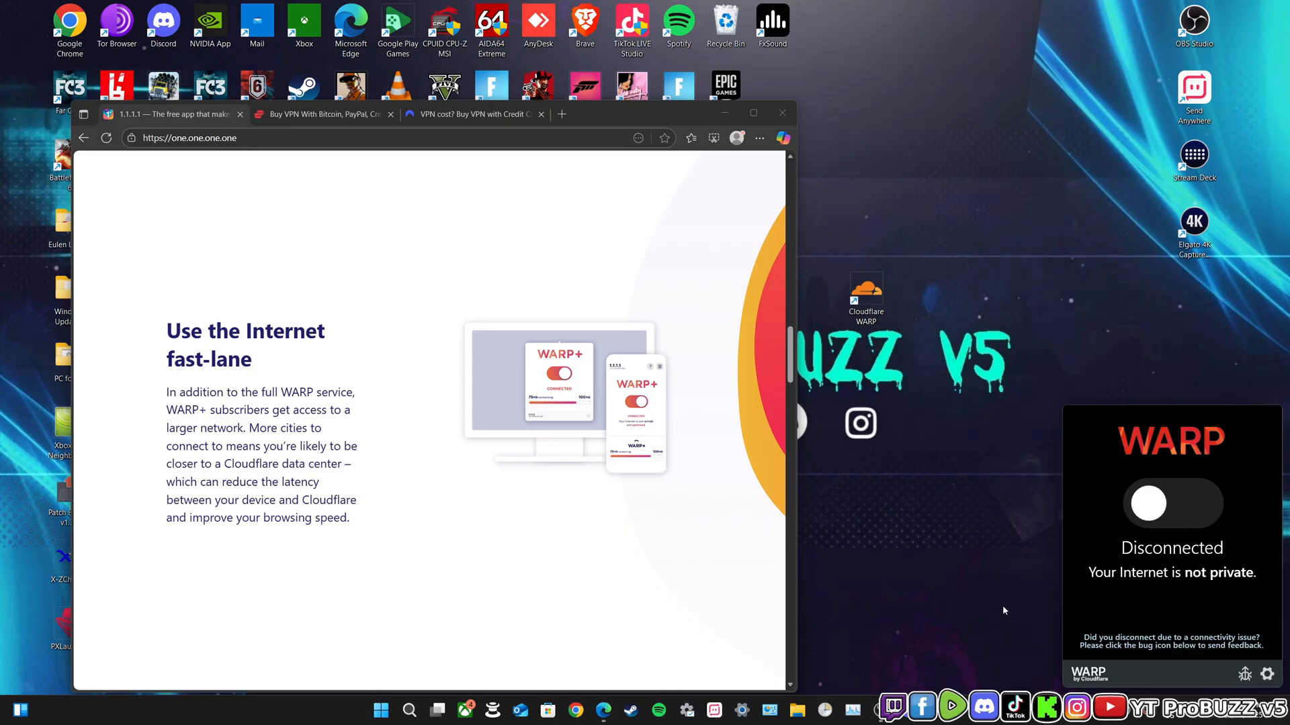
mouse_move(1064, 464)
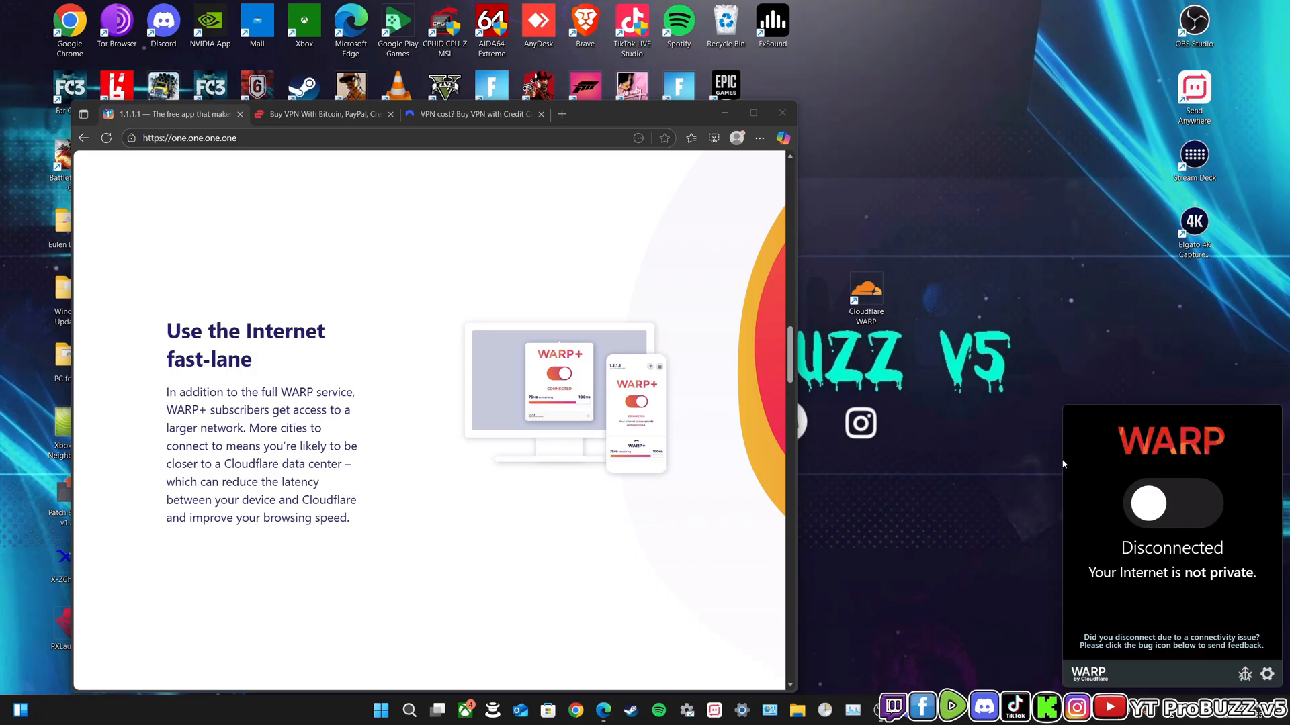
left_click(1171, 504)
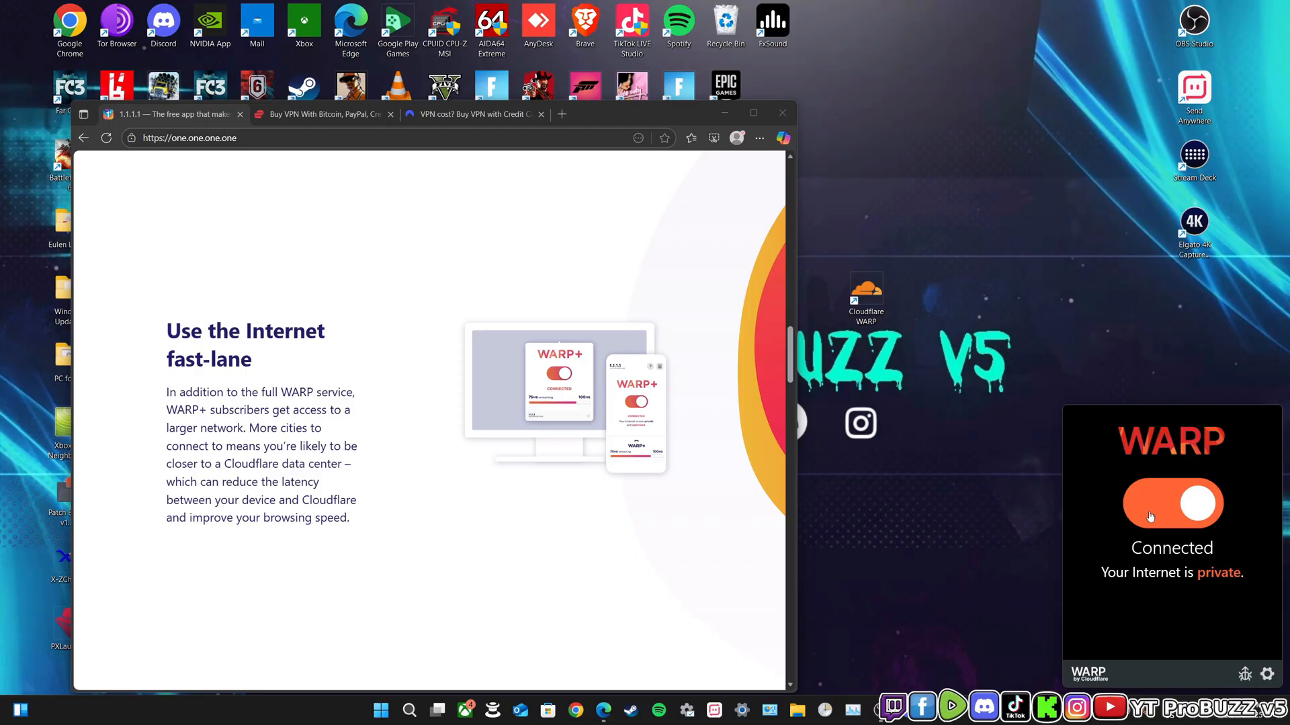
mouse_move(1069, 303)
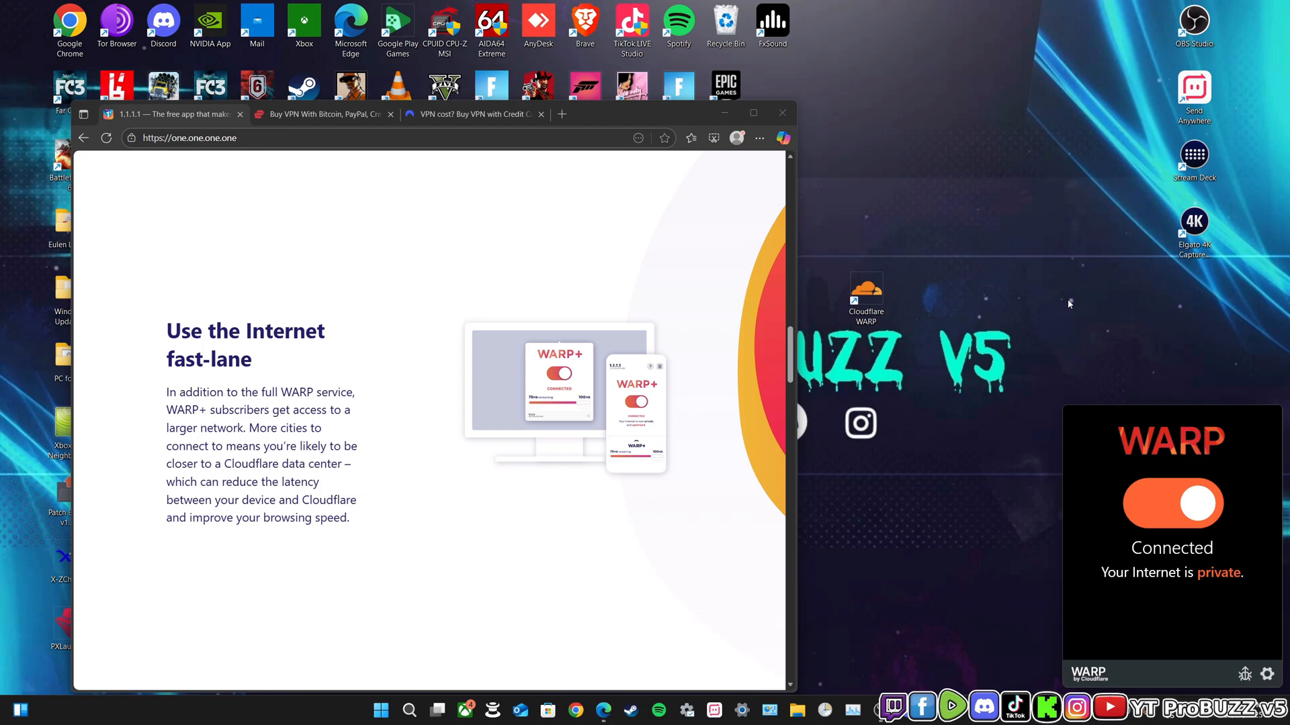
mouse_move(1256, 682)
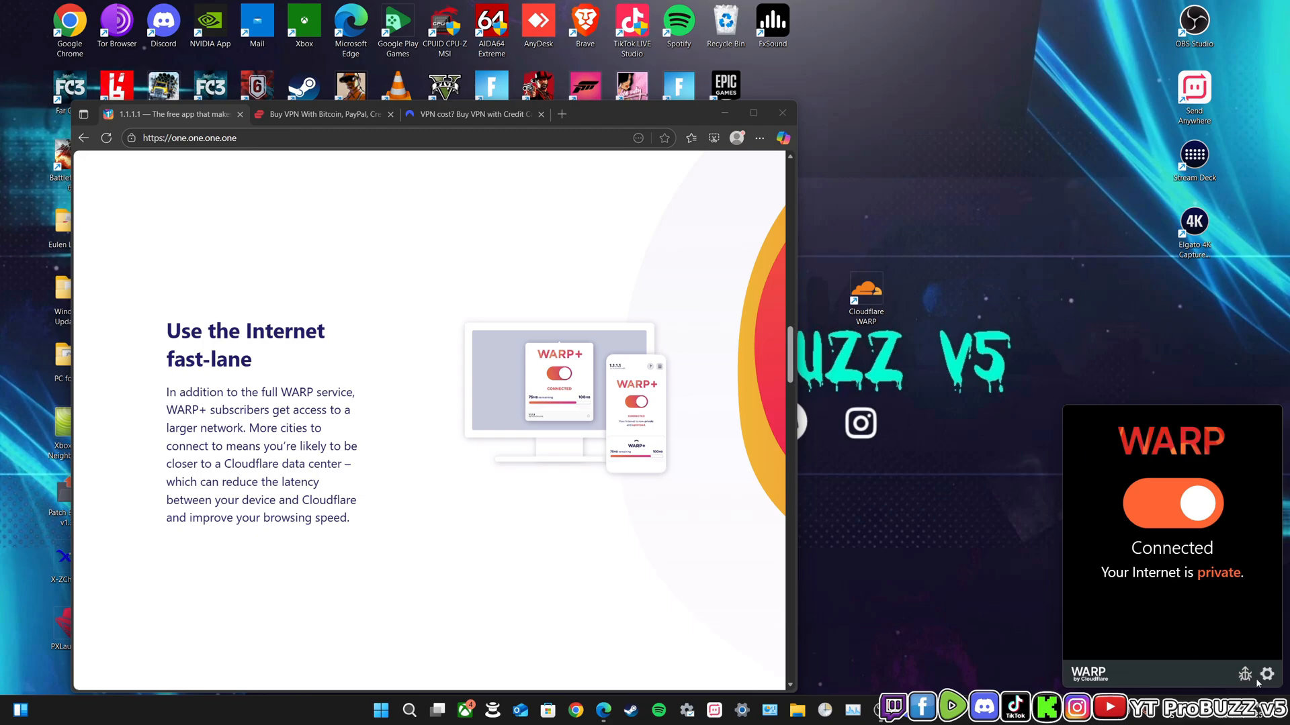
left_click(1267, 674)
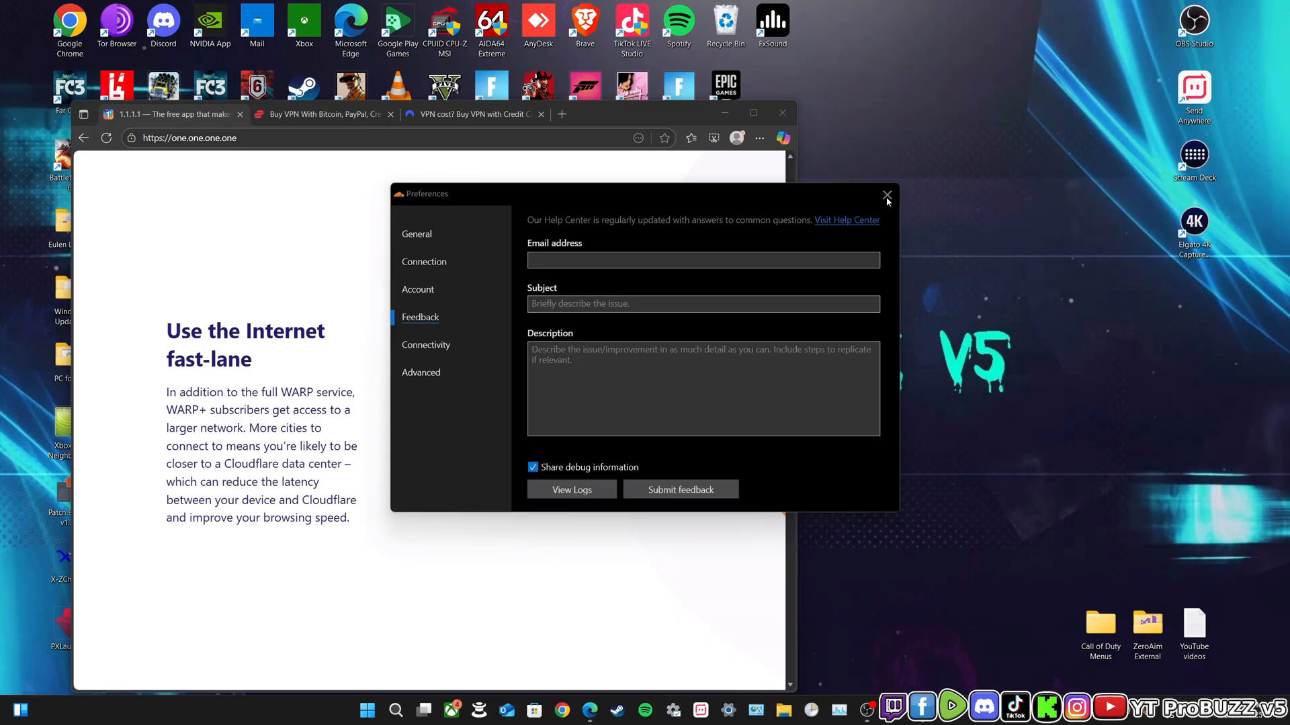
left_click(886, 196)
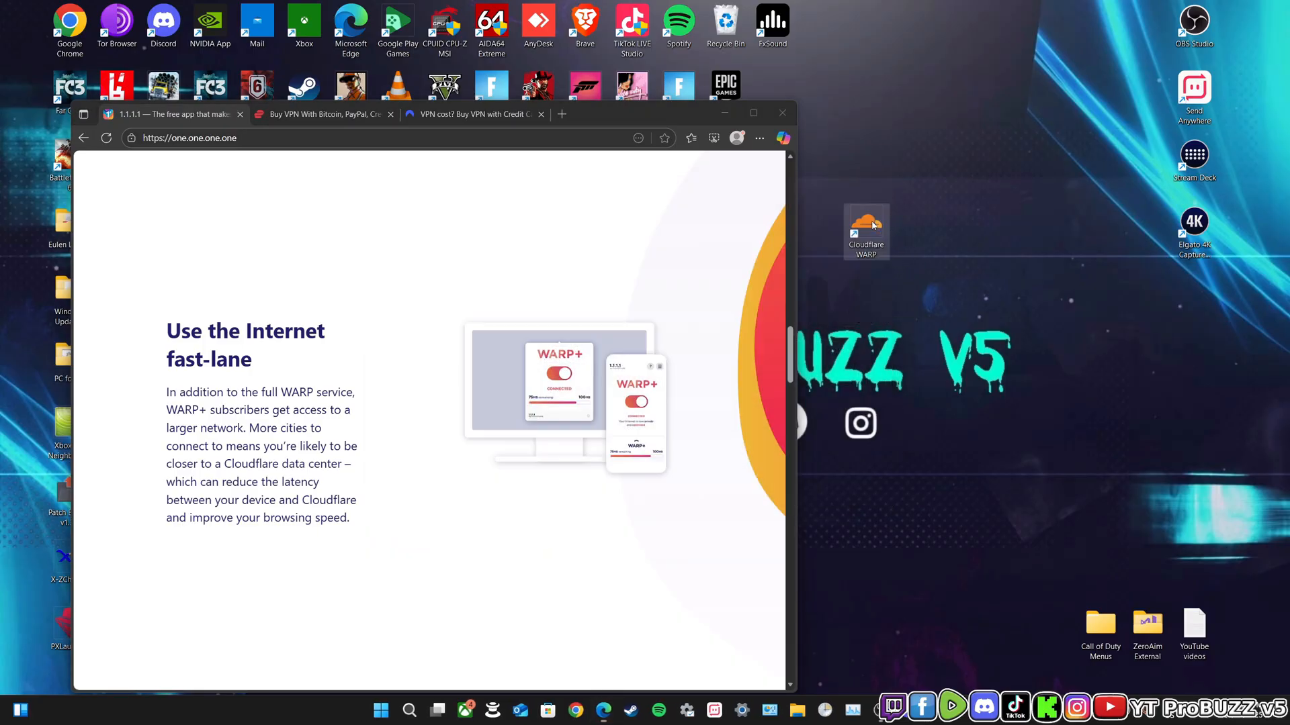
Scroll back to the top of the 1.1.1.1 page showing its download options
scroll("up", 3)
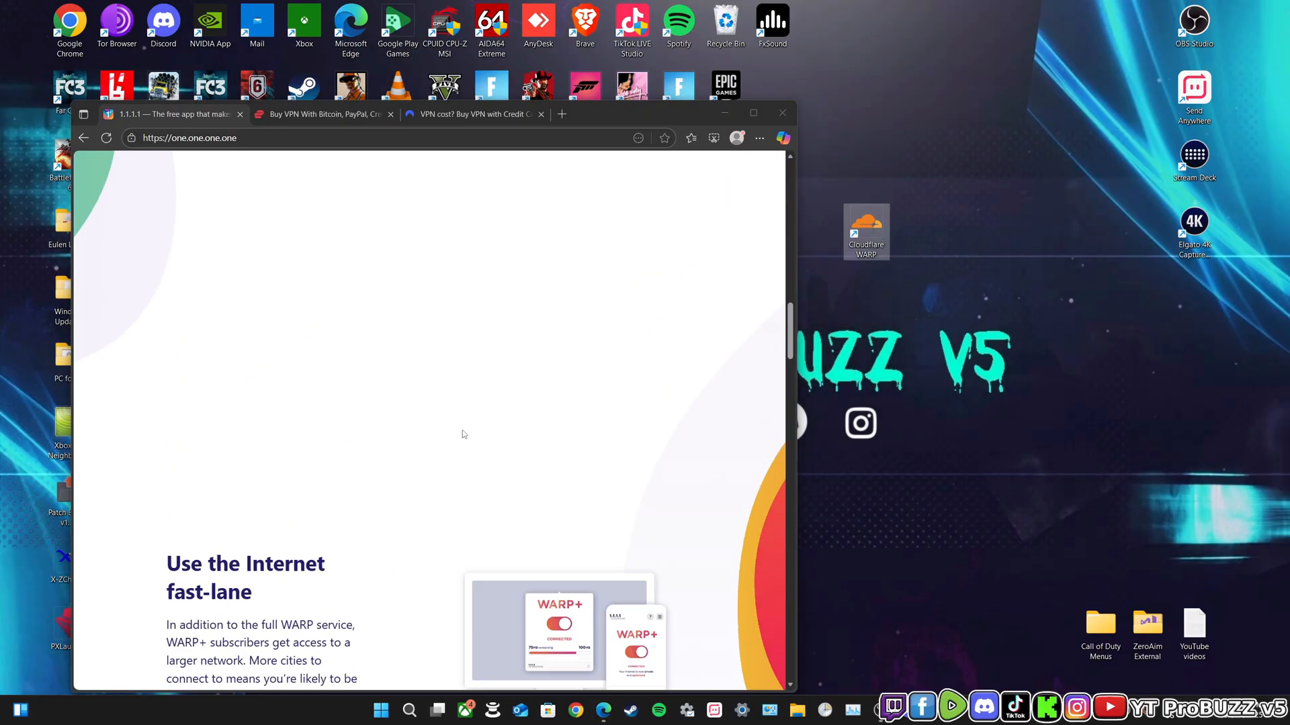
scroll("up", 3)
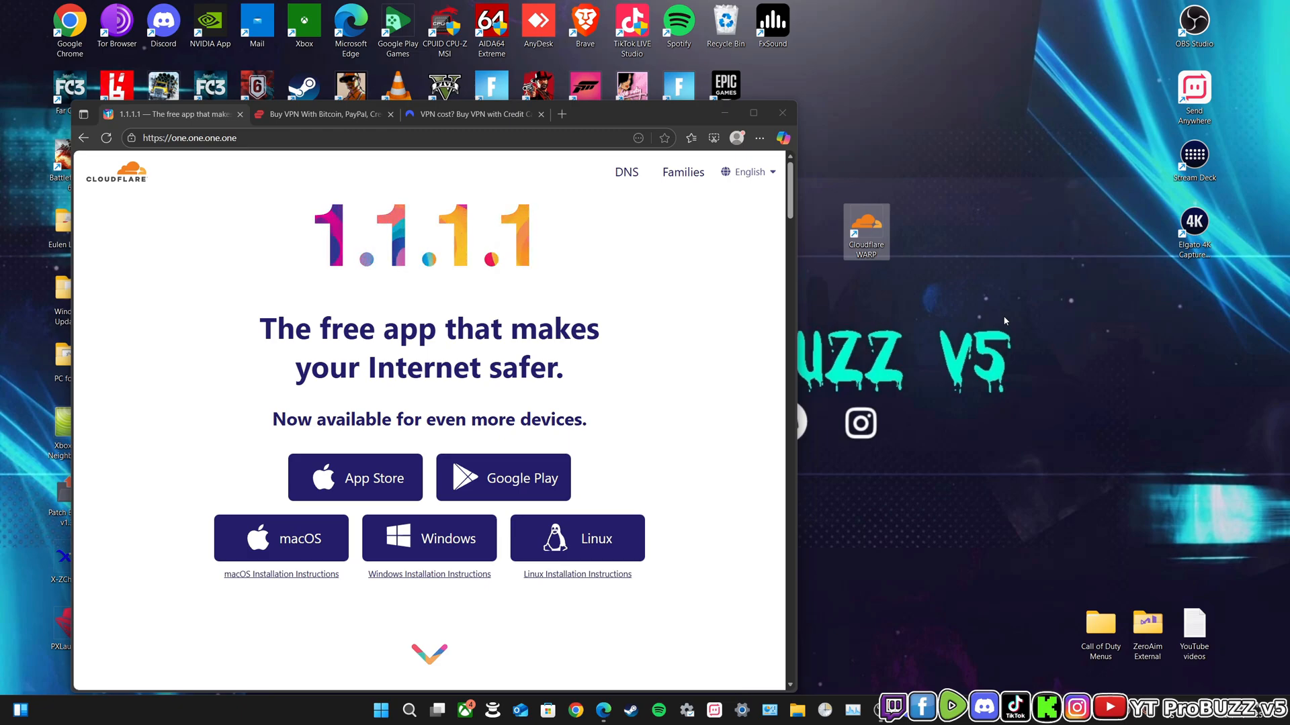
mouse_move(936, 364)
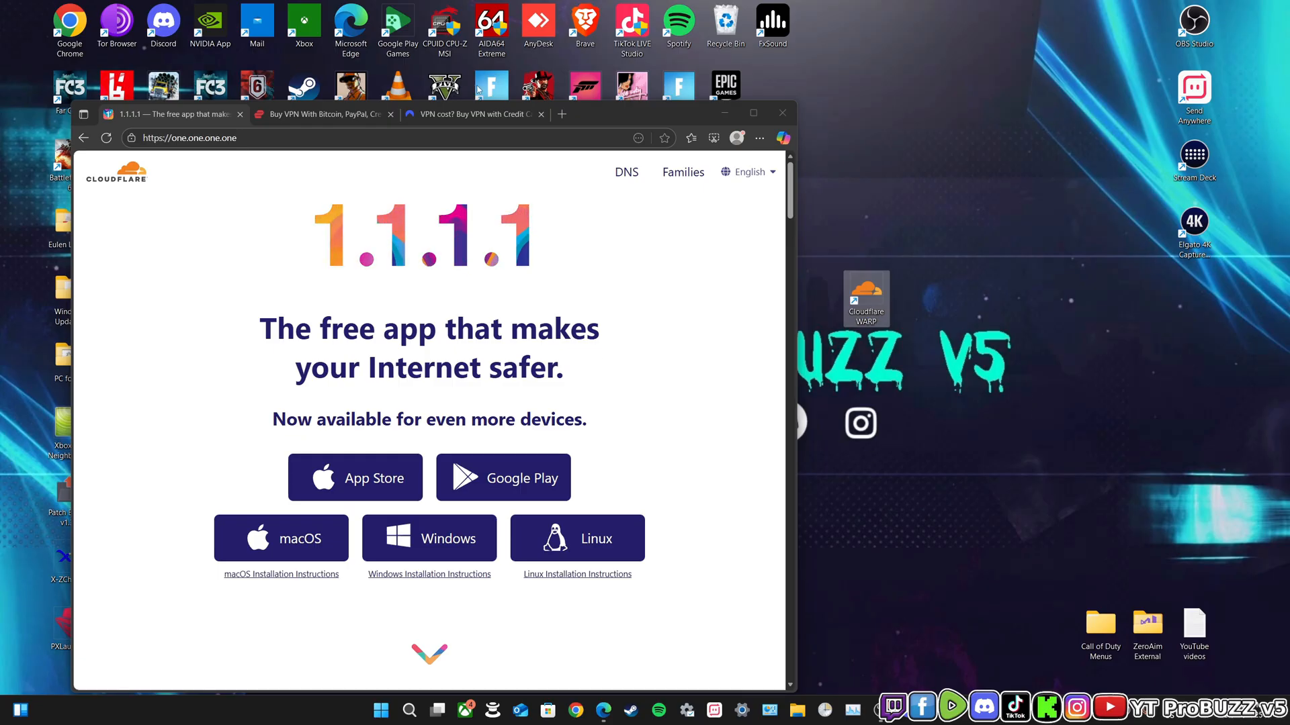
mouse_move(1023, 207)
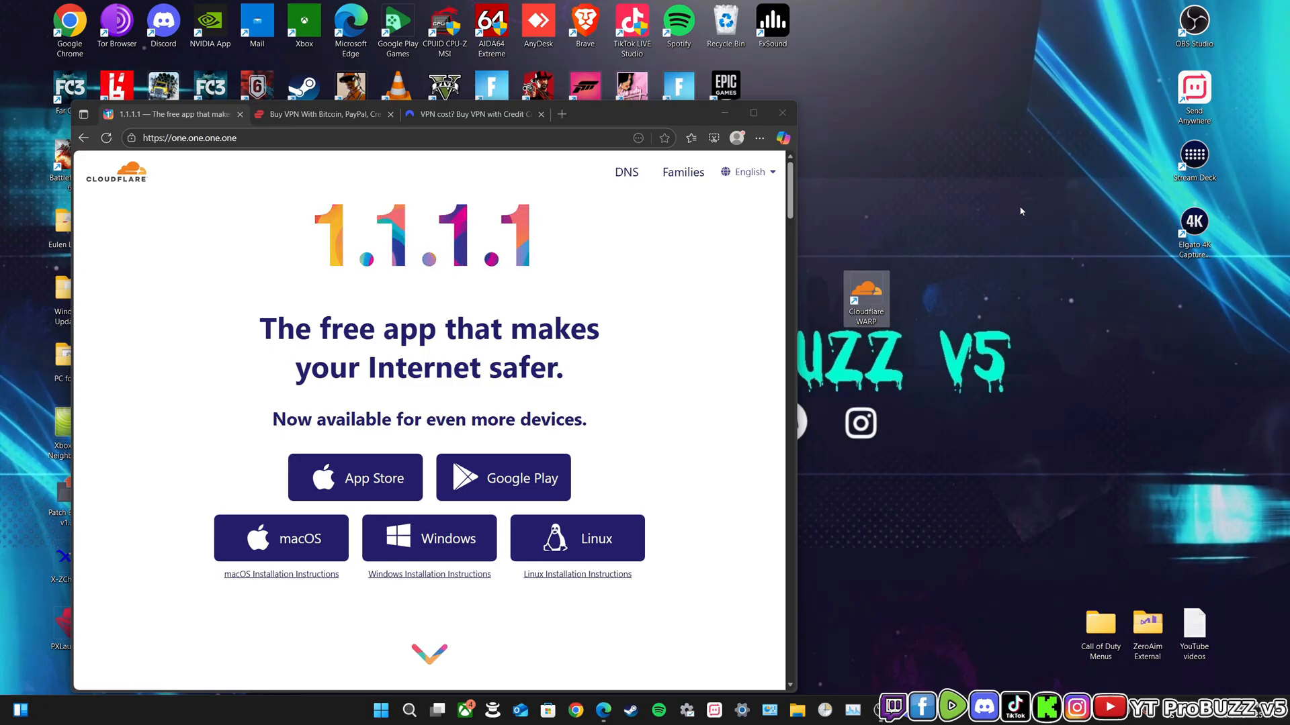
mouse_move(819, 228)
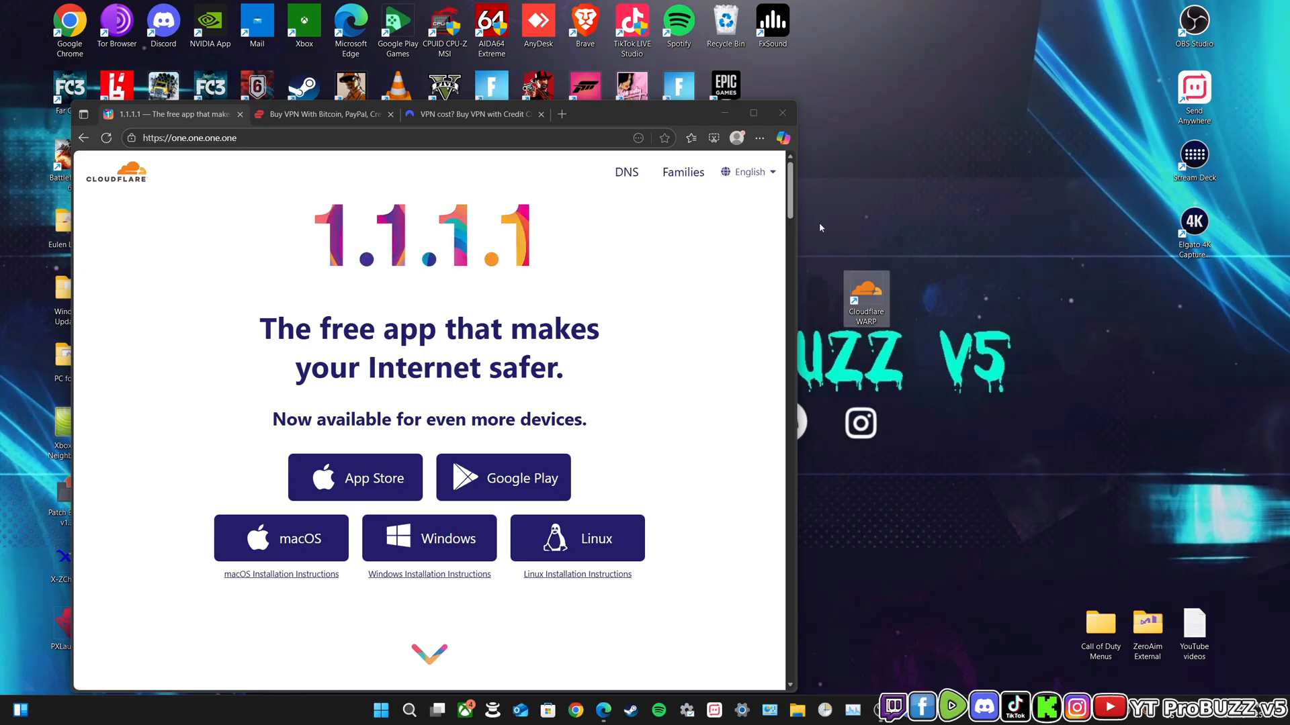
mouse_move(1064, 523)
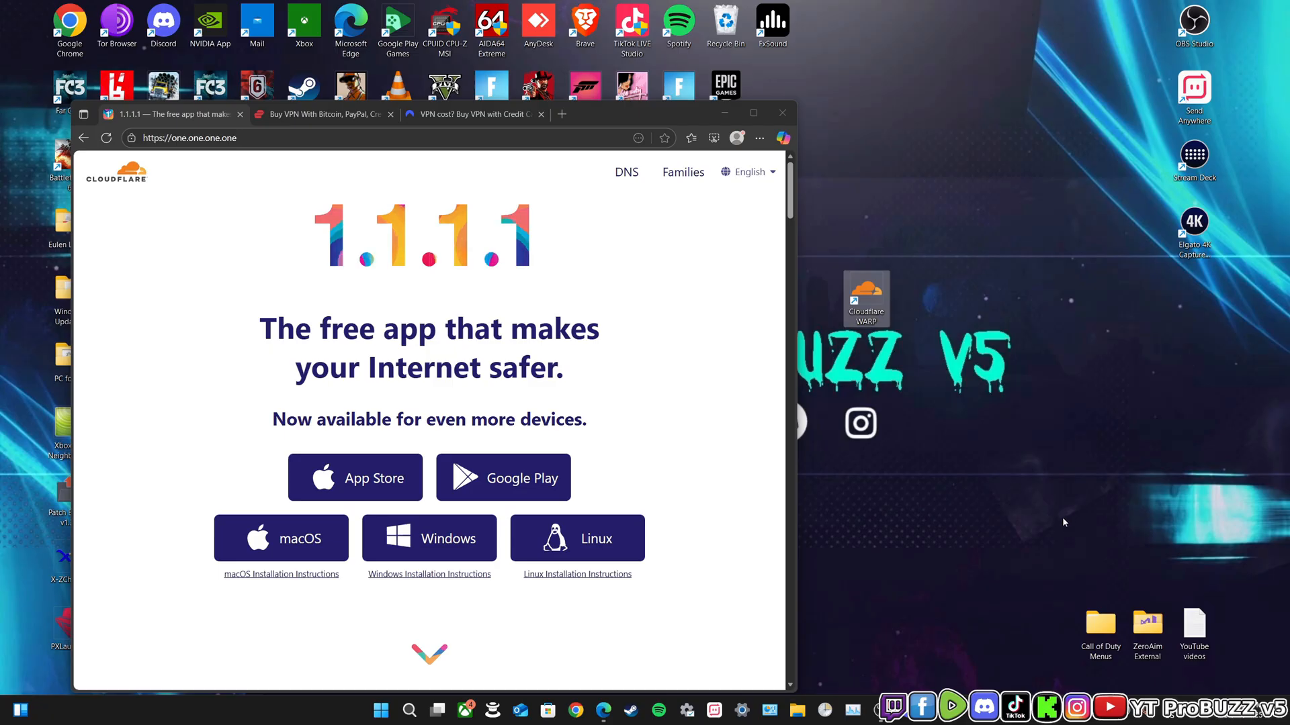
mouse_move(1131, 449)
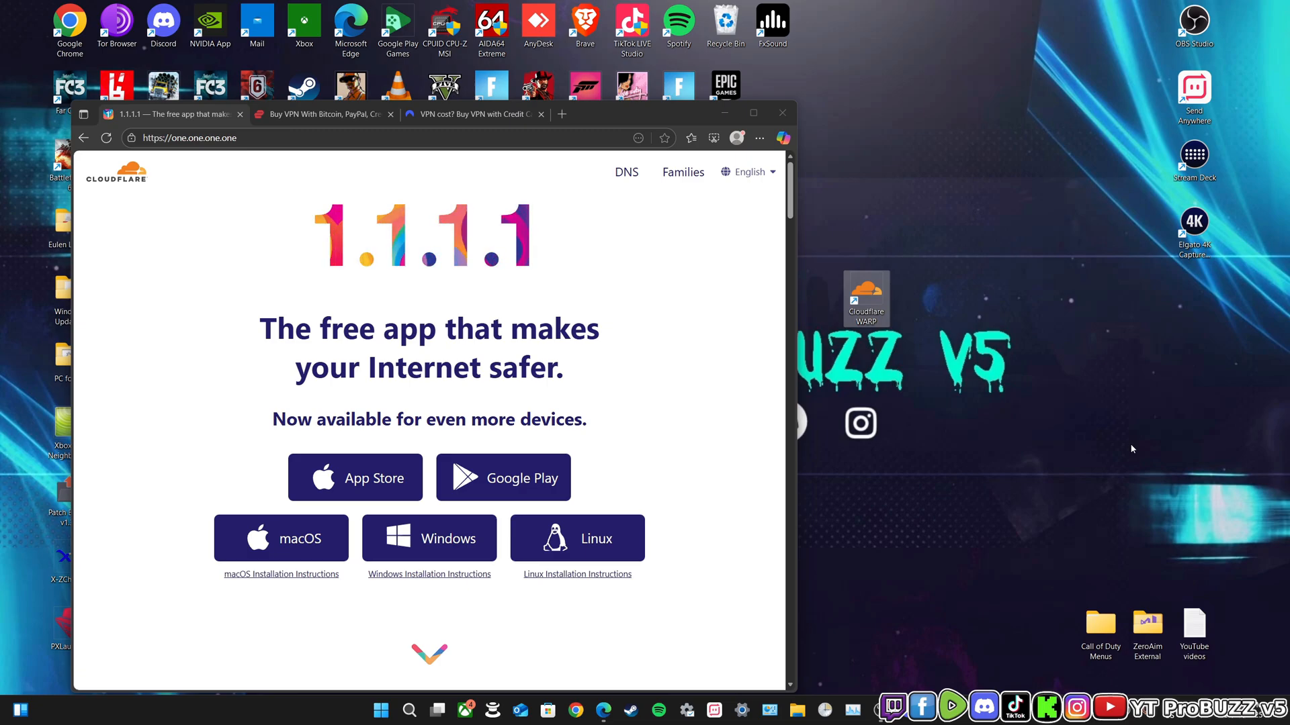
mouse_move(1027, 349)
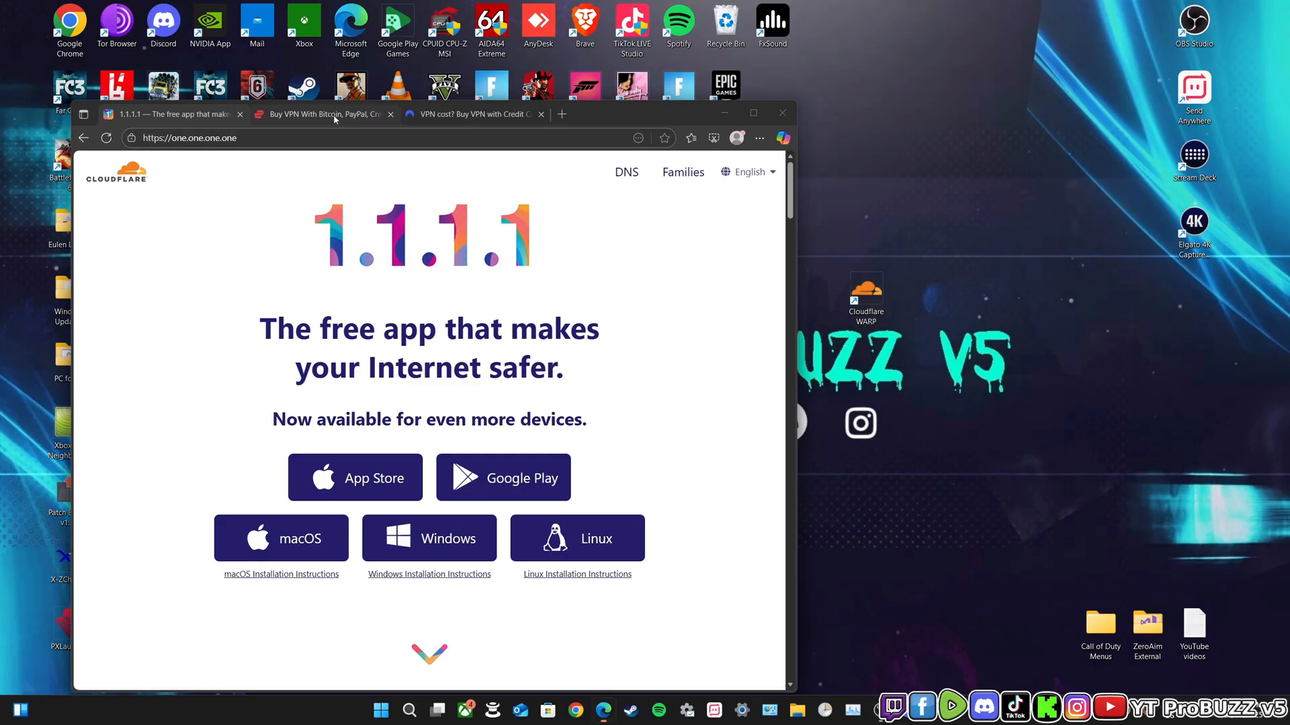
Flip between the ExpressVPN and NordVPN tabs and land on NordVPN's pricing page
left_click(321, 113)
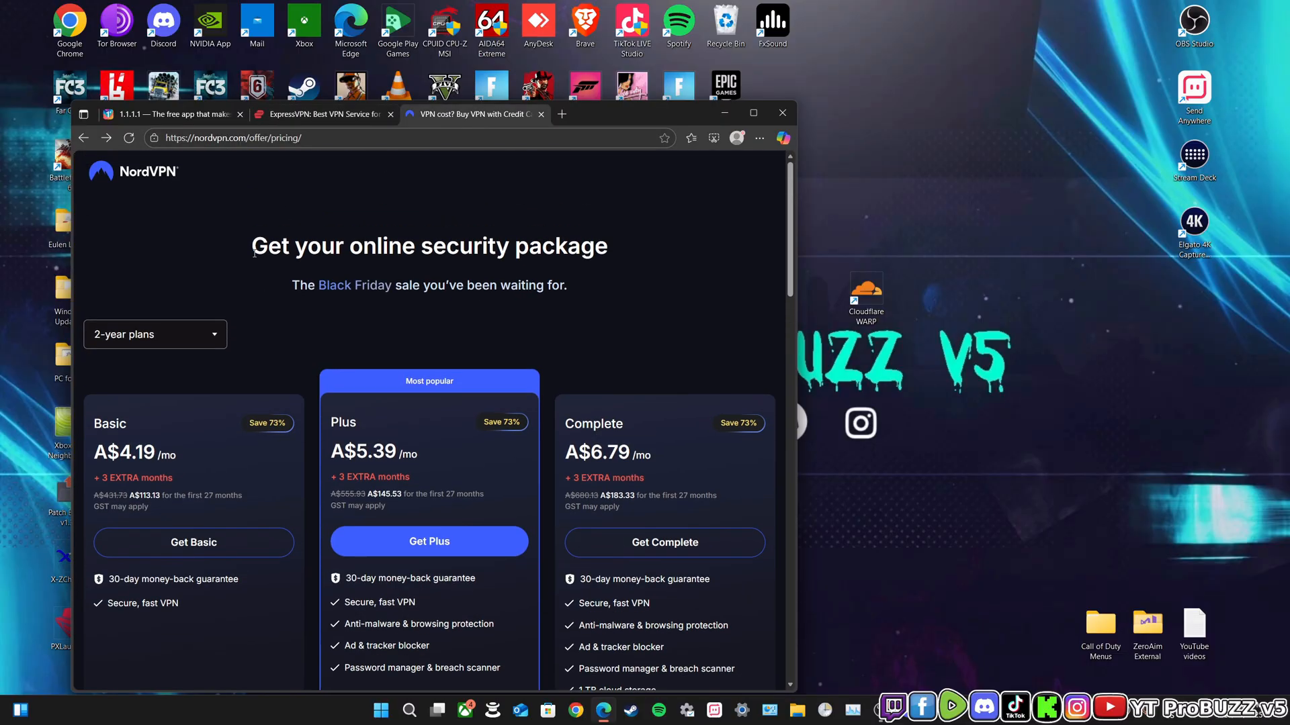
left_click(321, 115)
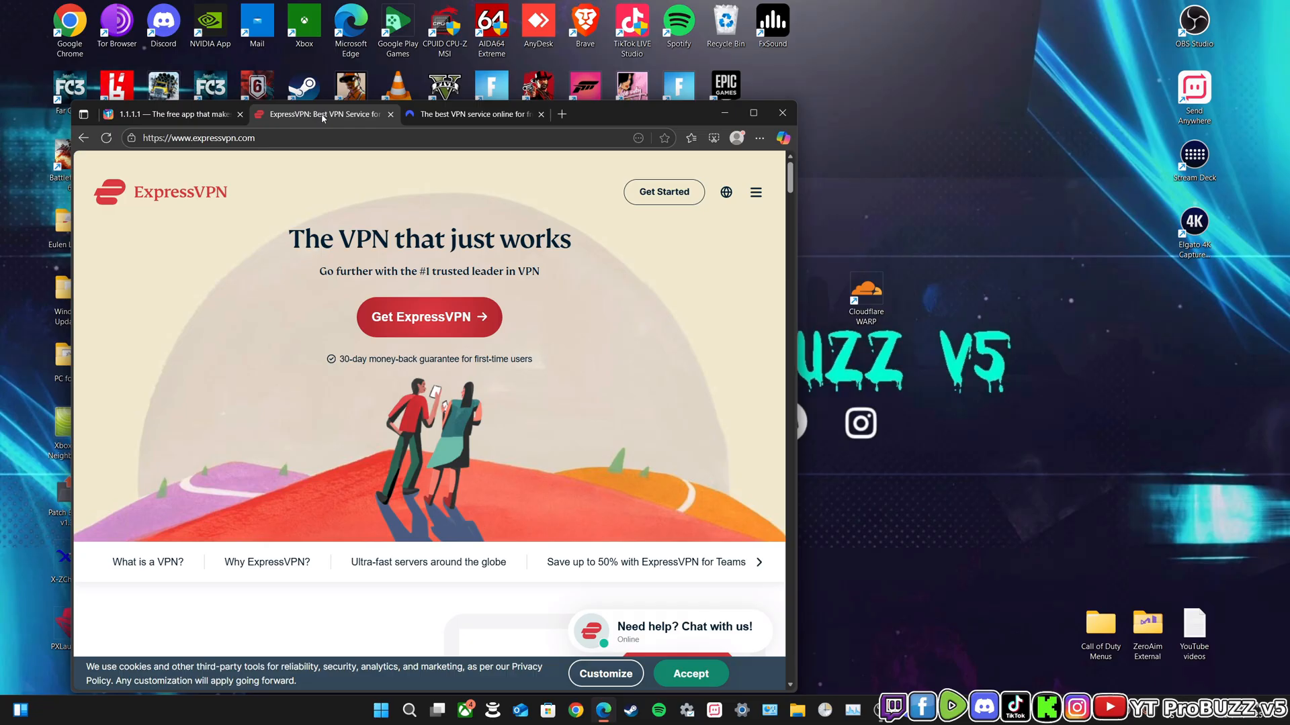
left_click(468, 113)
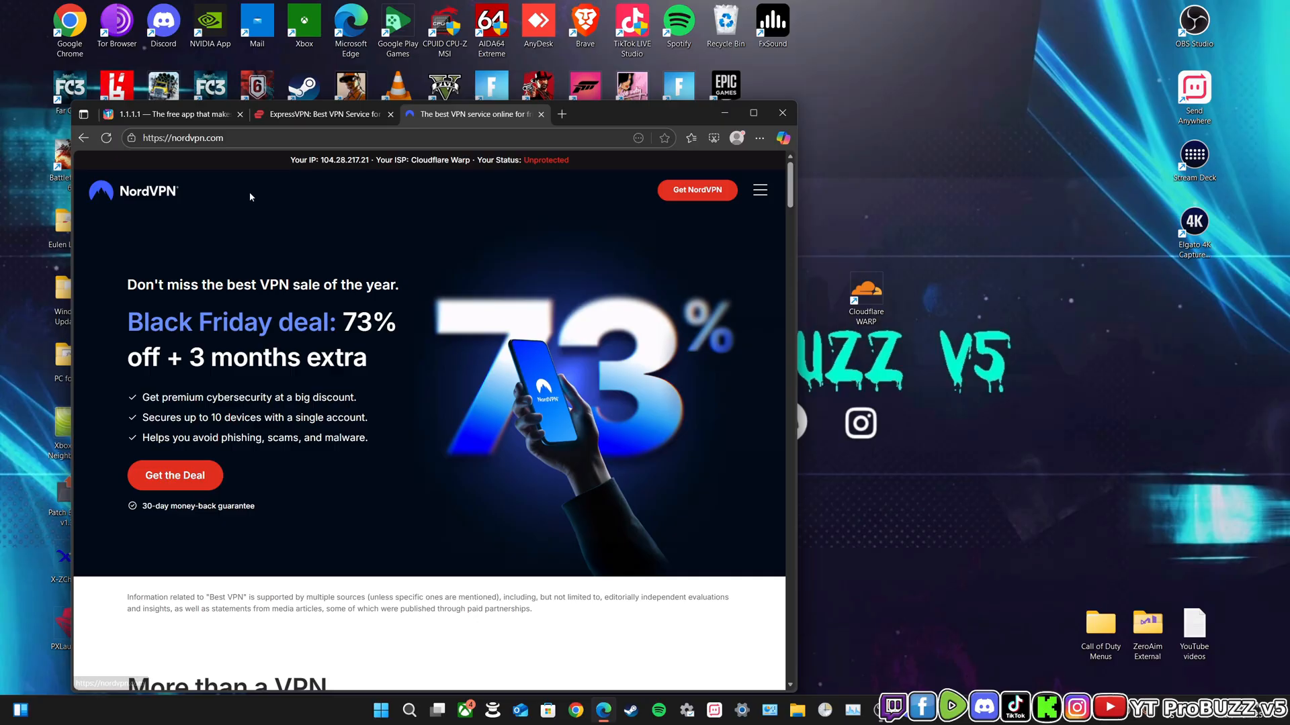
mouse_move(389, 244)
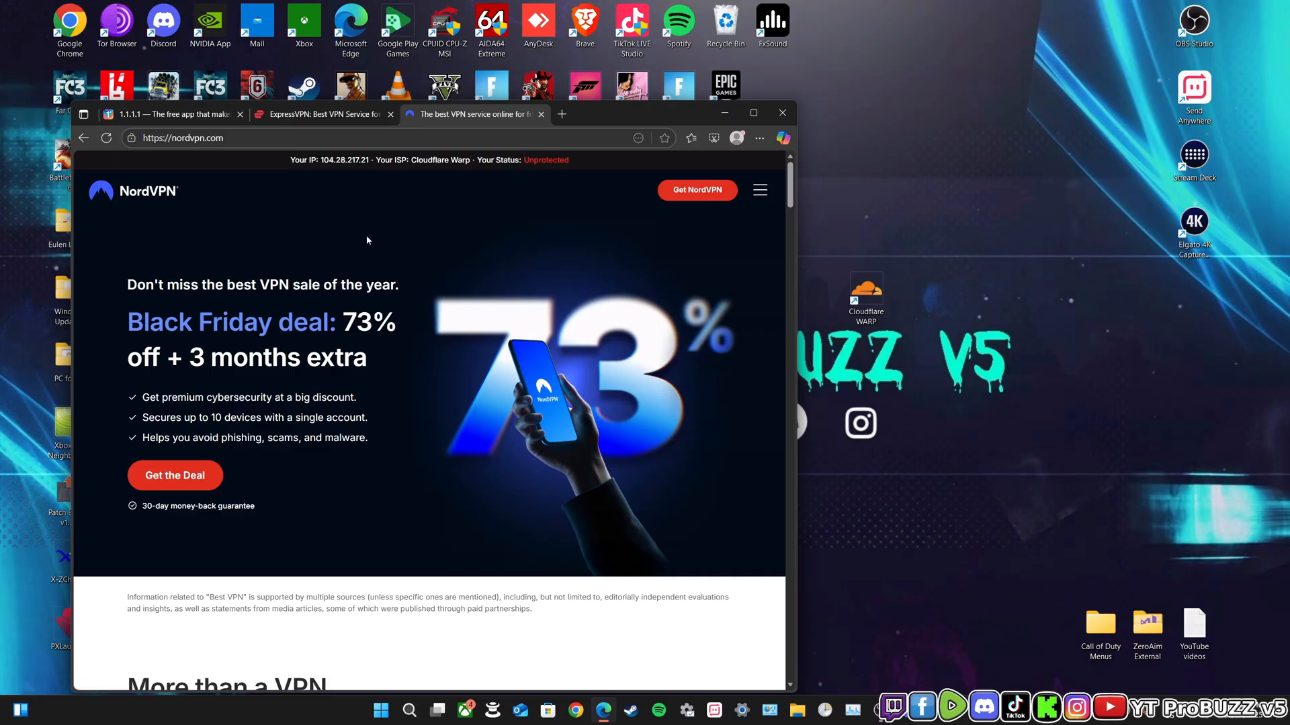
mouse_move(442, 235)
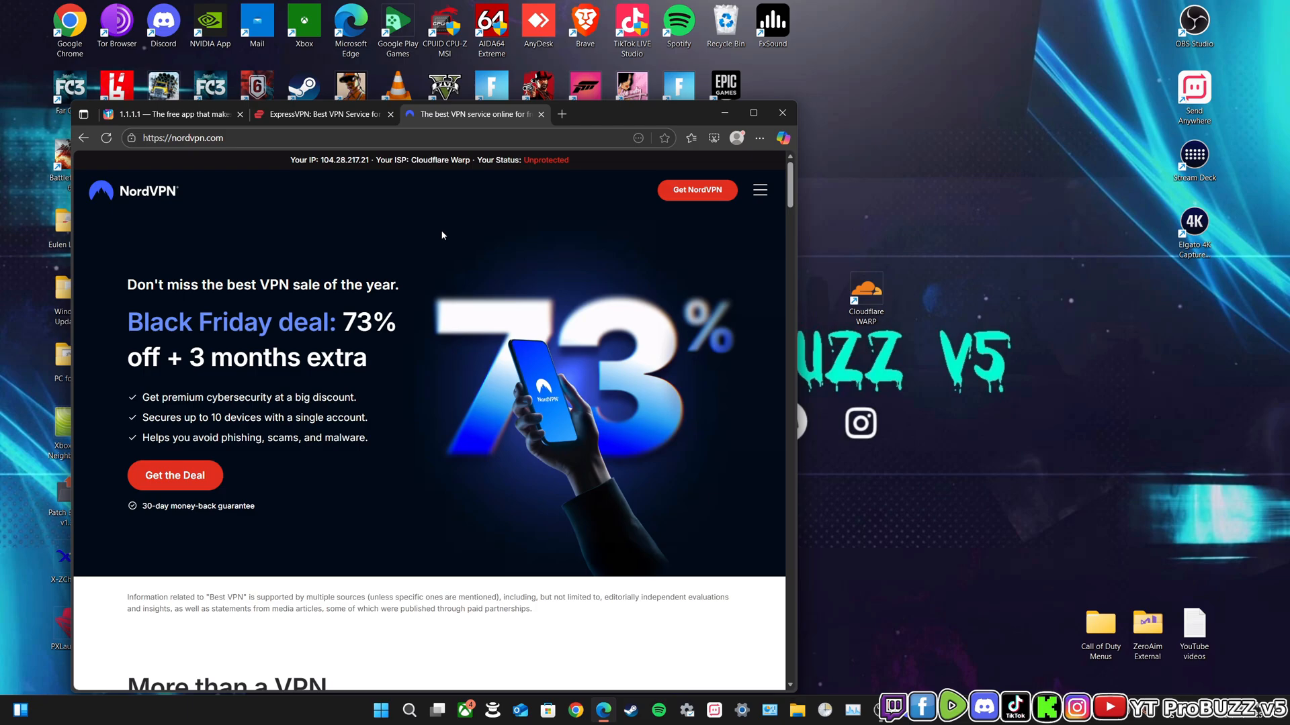
mouse_move(489, 245)
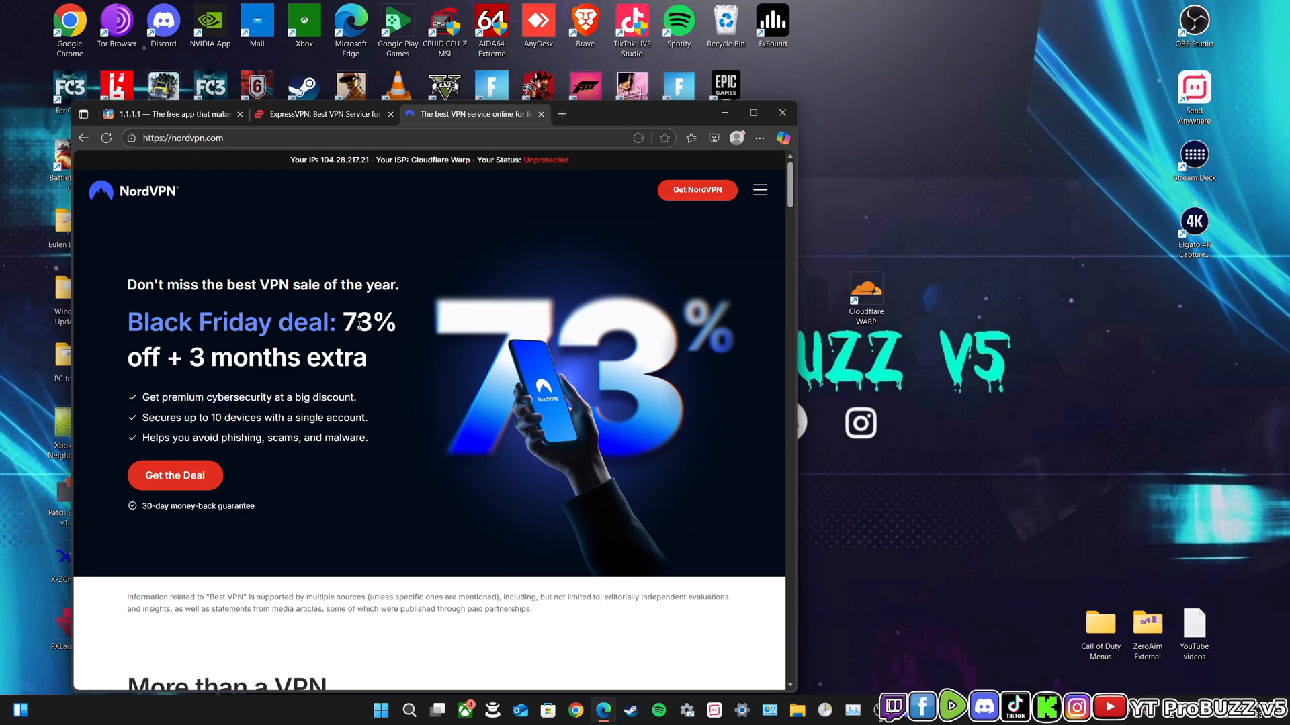
mouse_move(516, 306)
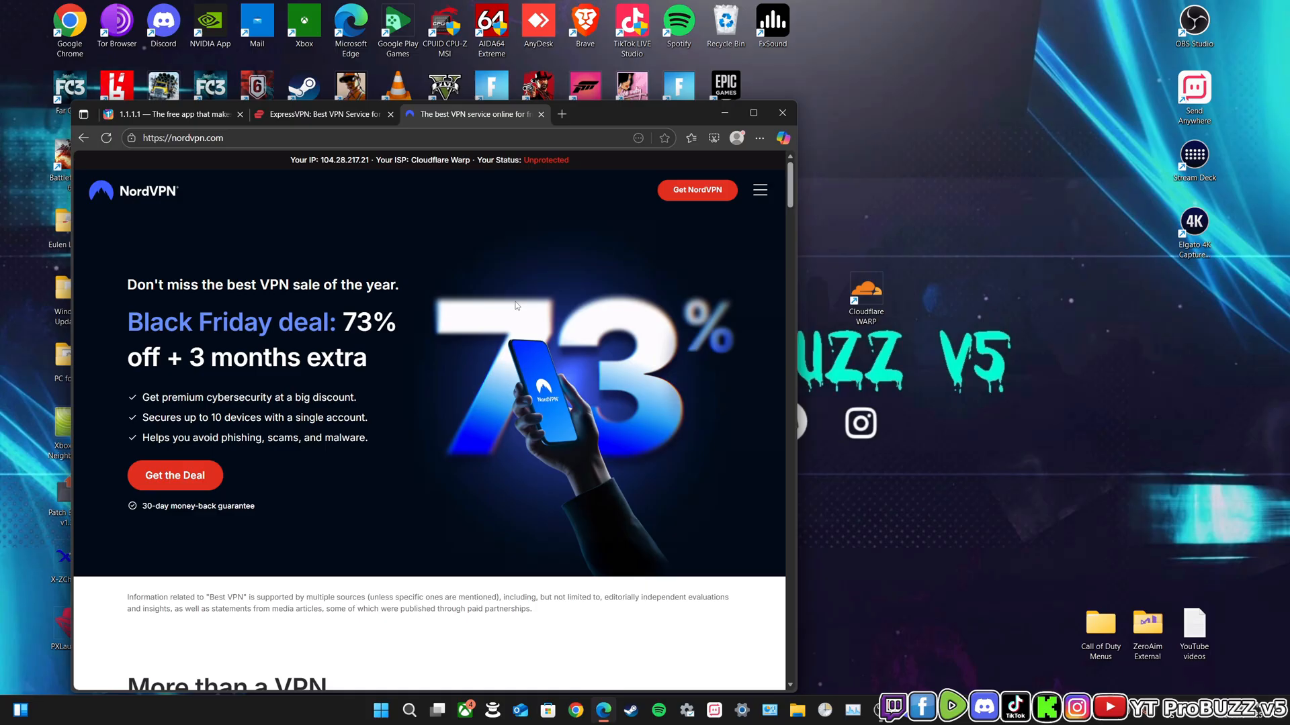
mouse_move(694, 189)
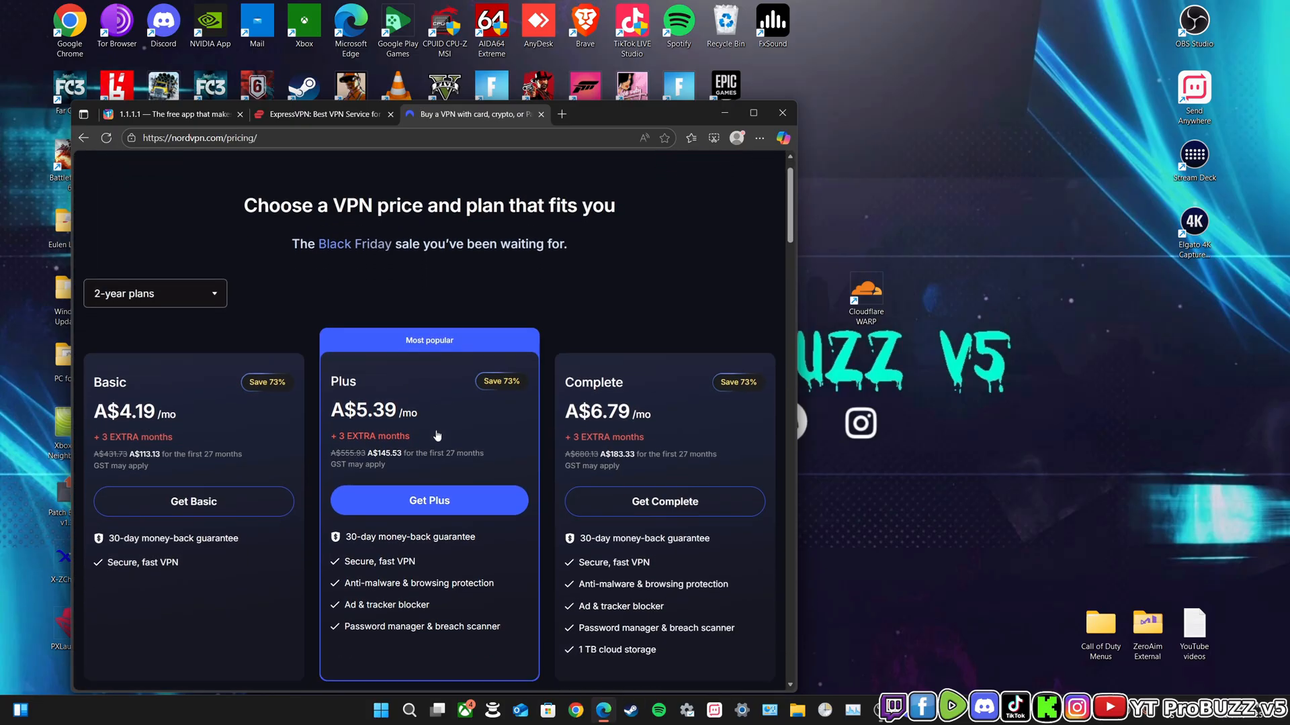
Read through NordVPN's Compare plans section and return to the 2-year plans at the top
scroll("down", 3)
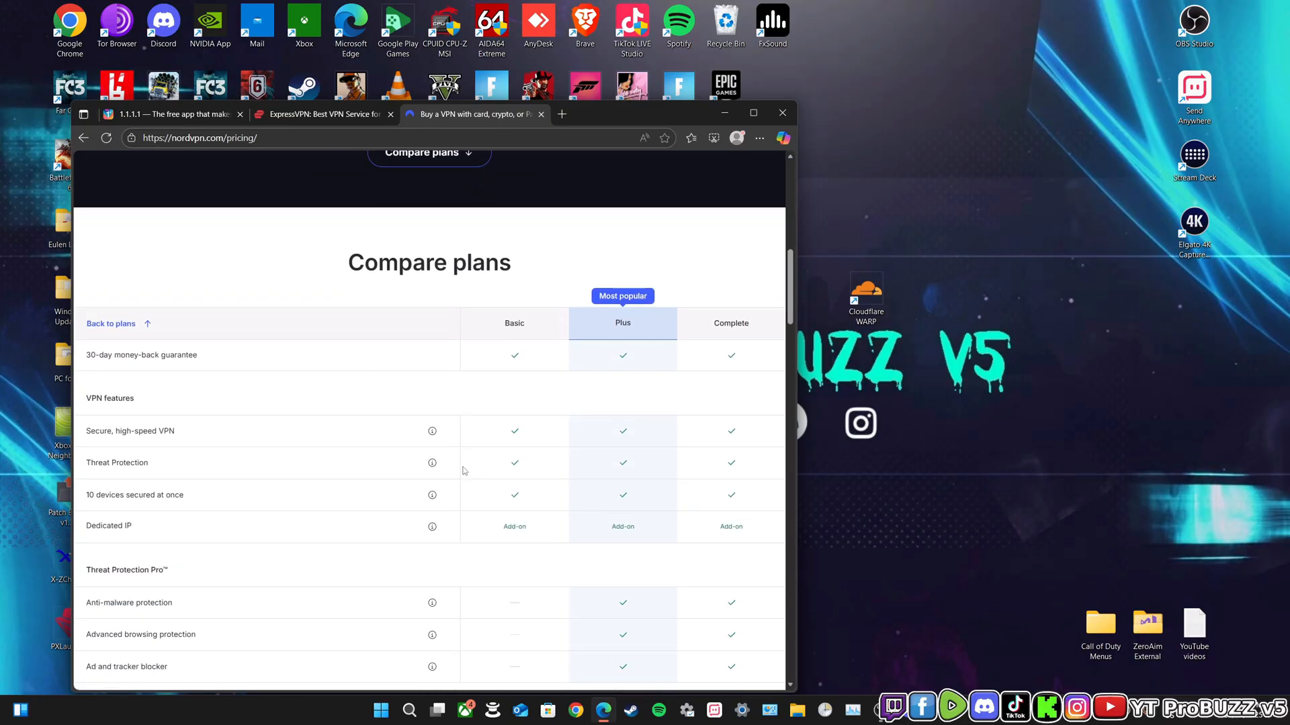
scroll("down", 3)
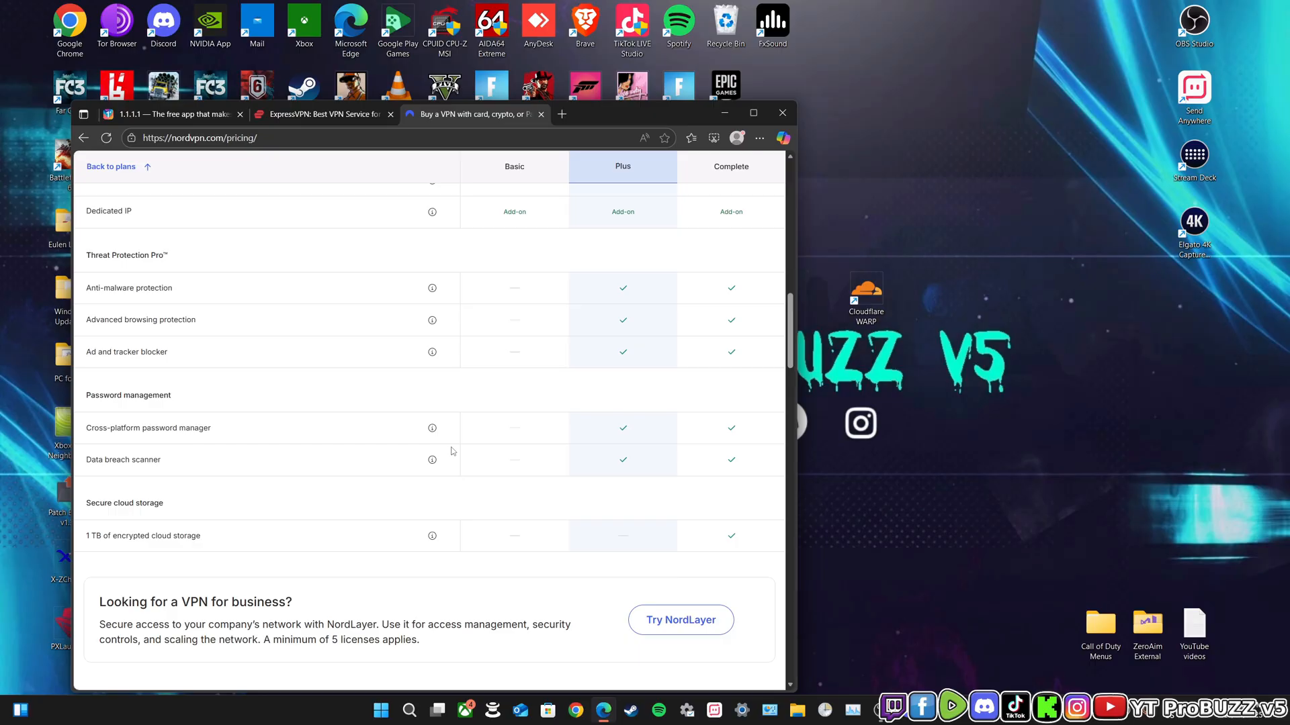
scroll("up", 3)
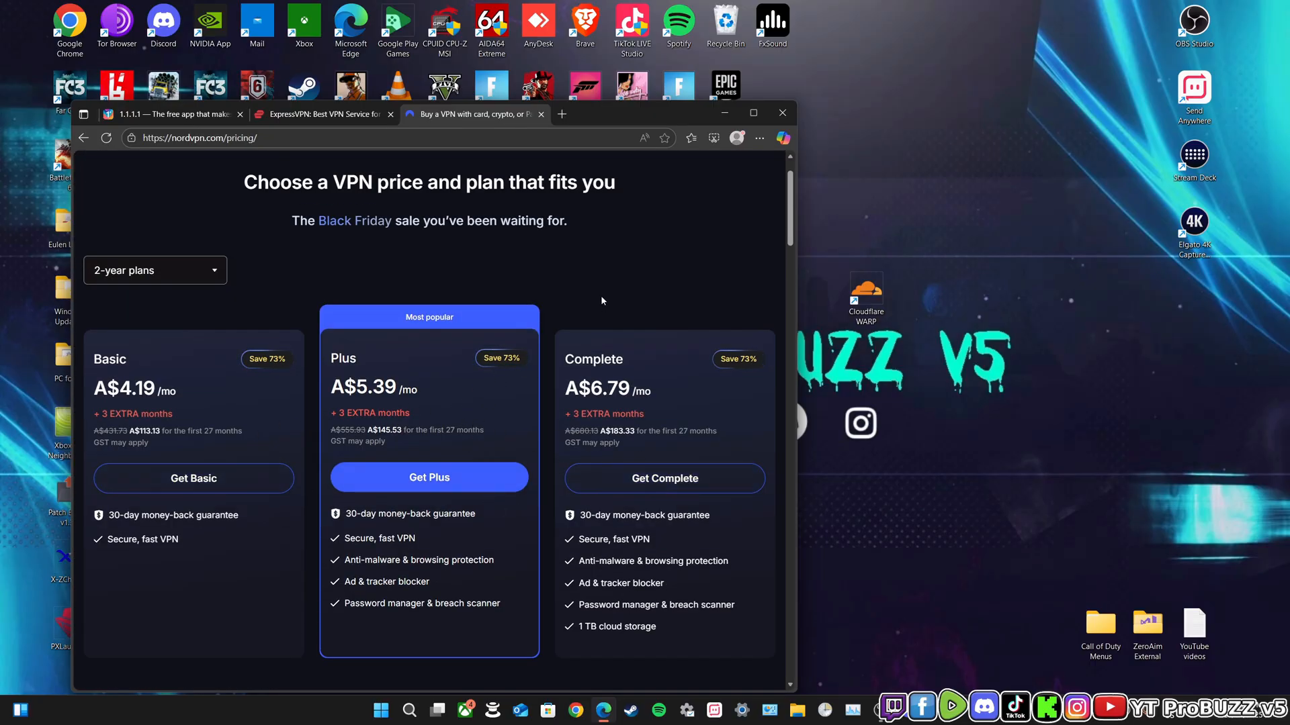
scroll("up", 3)
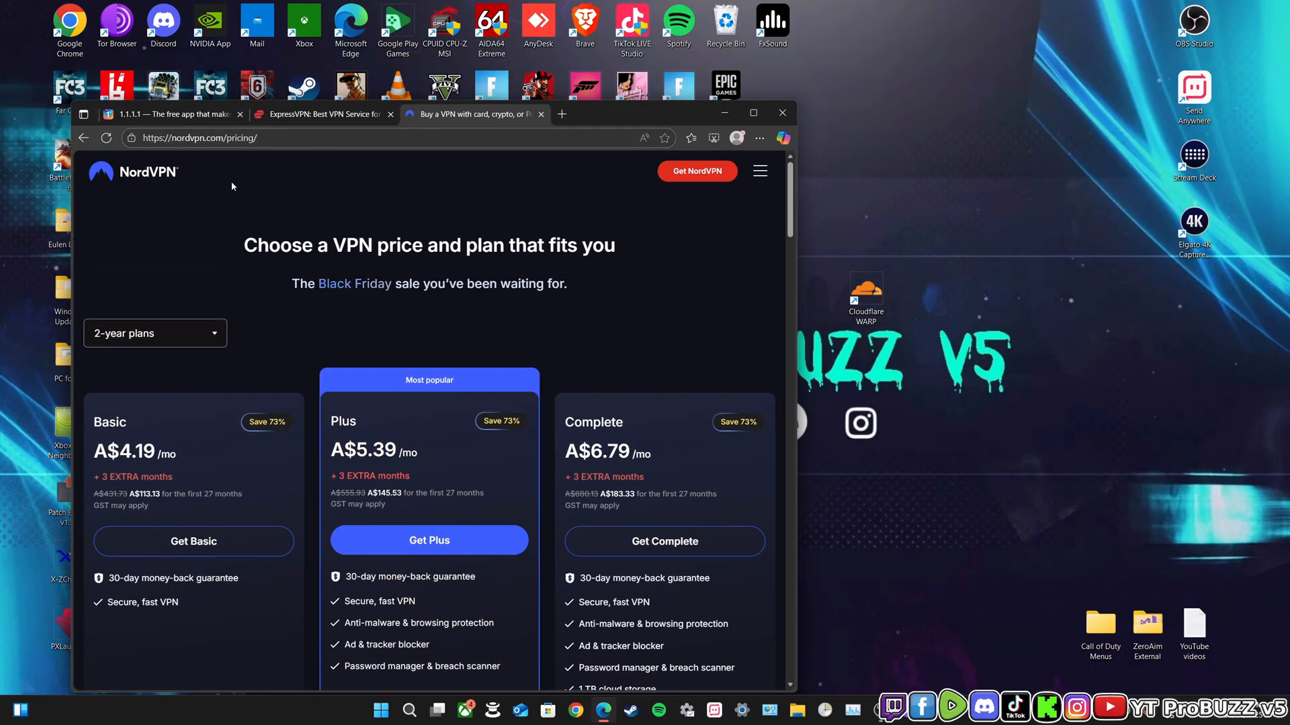
scroll("down", 3)
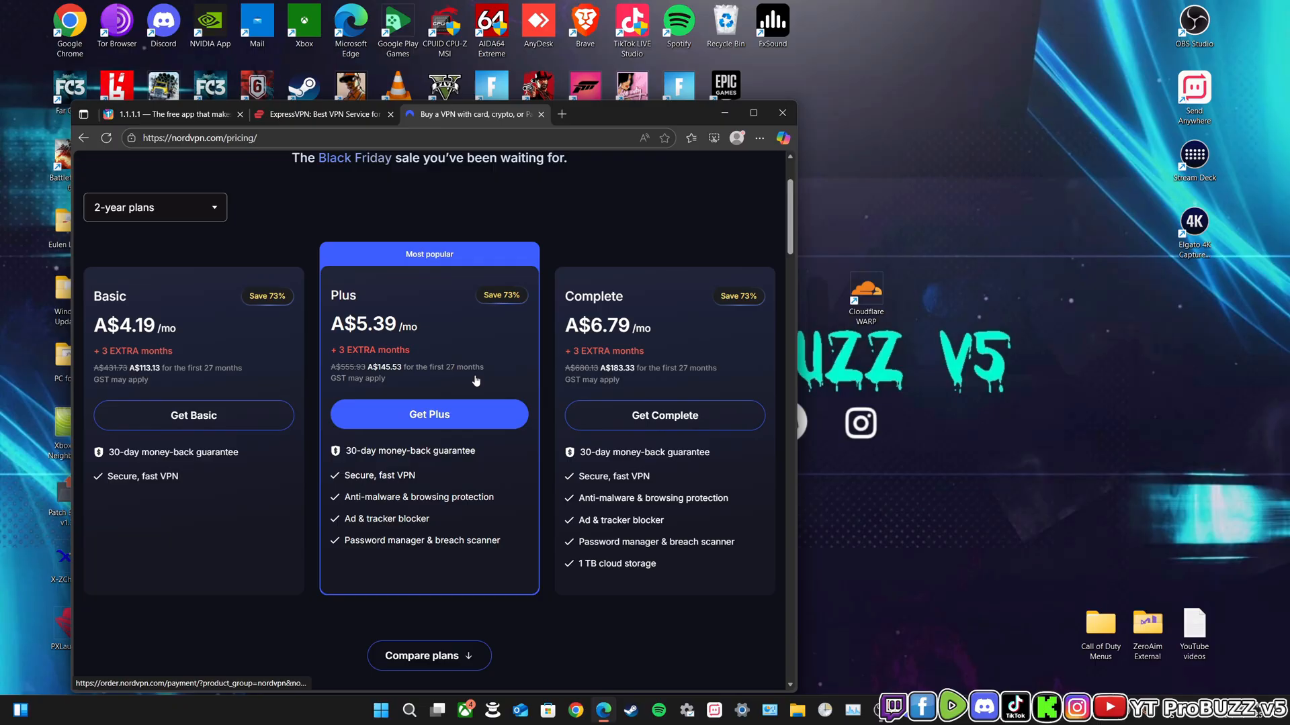
scroll("up", 3)
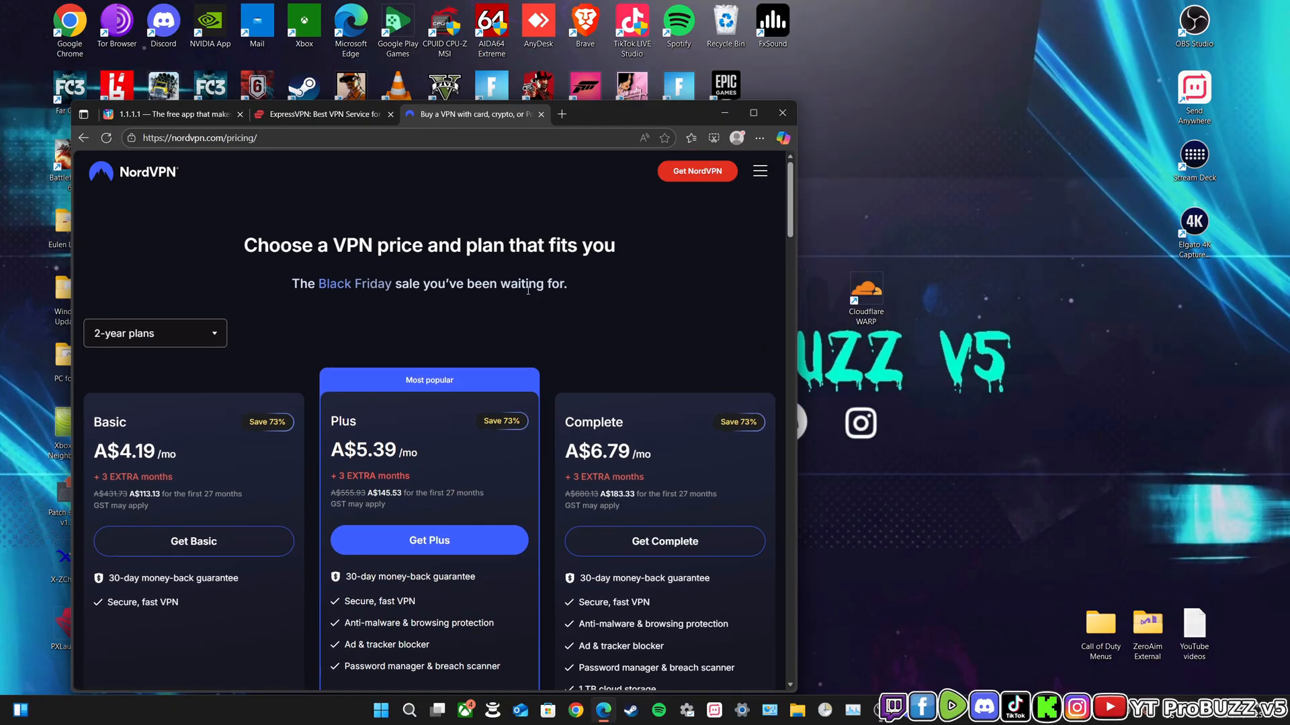
Show NordVPN's 1-month prices (A$17.99, A$19.29, A$20.69) after a quick look at the 1.1.1.1 tab
left_click(155, 334)
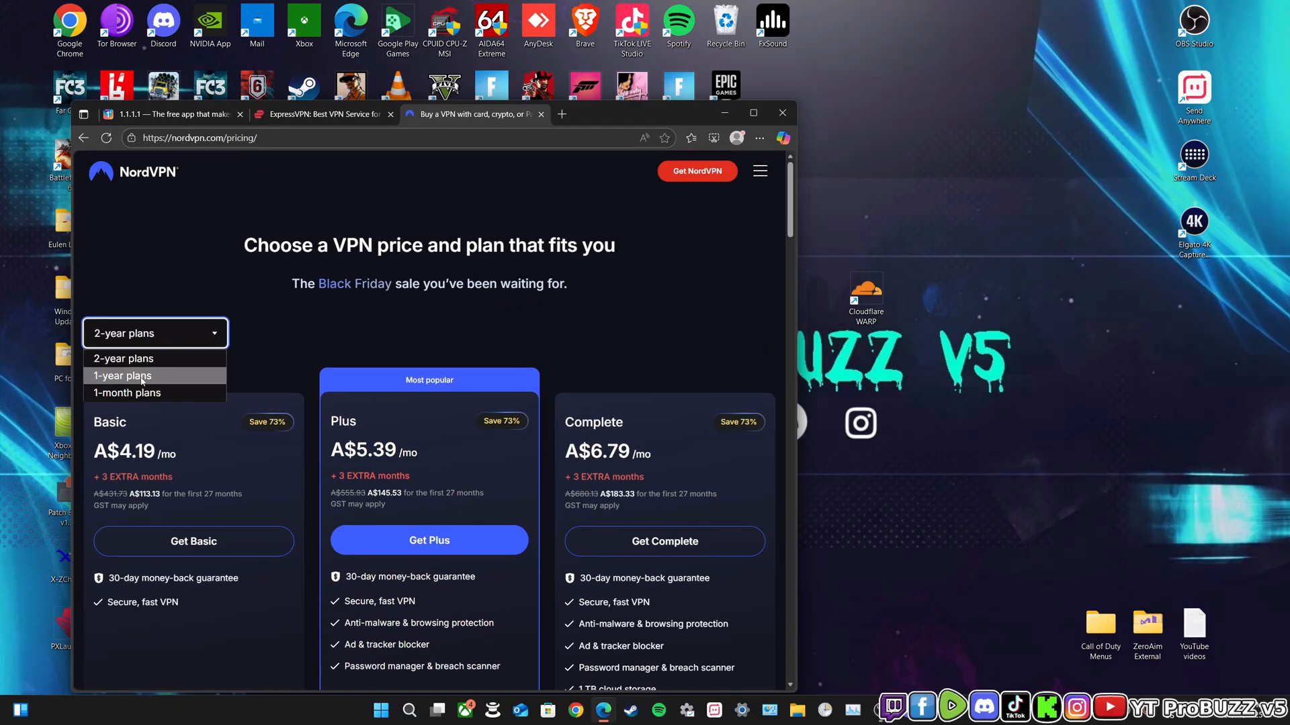
left_click(122, 375)
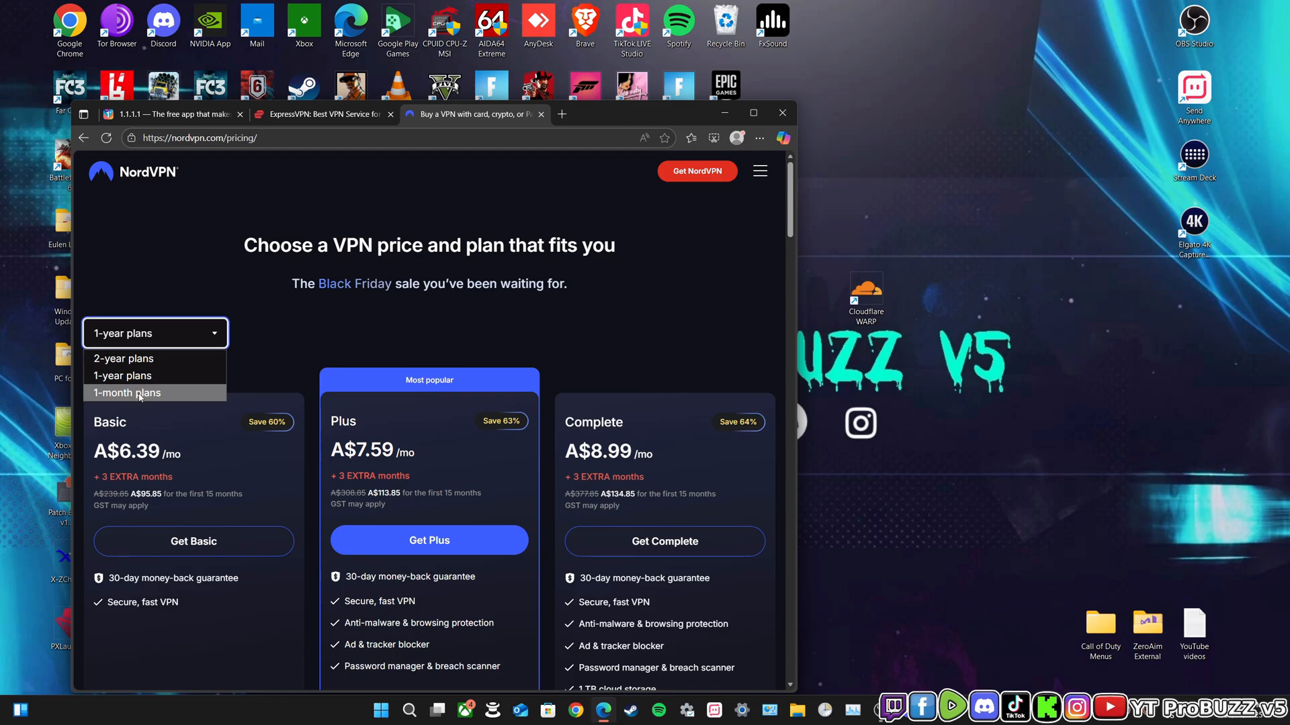
left_click(126, 392)
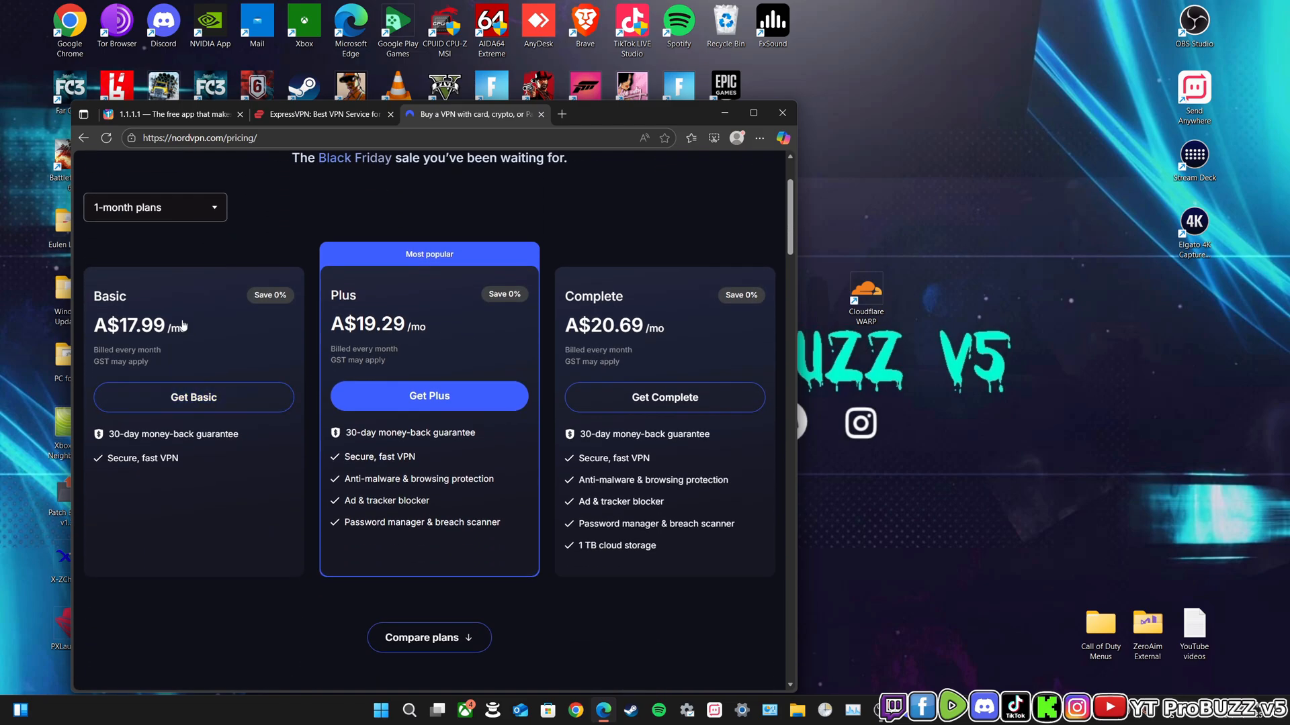
mouse_move(121, 351)
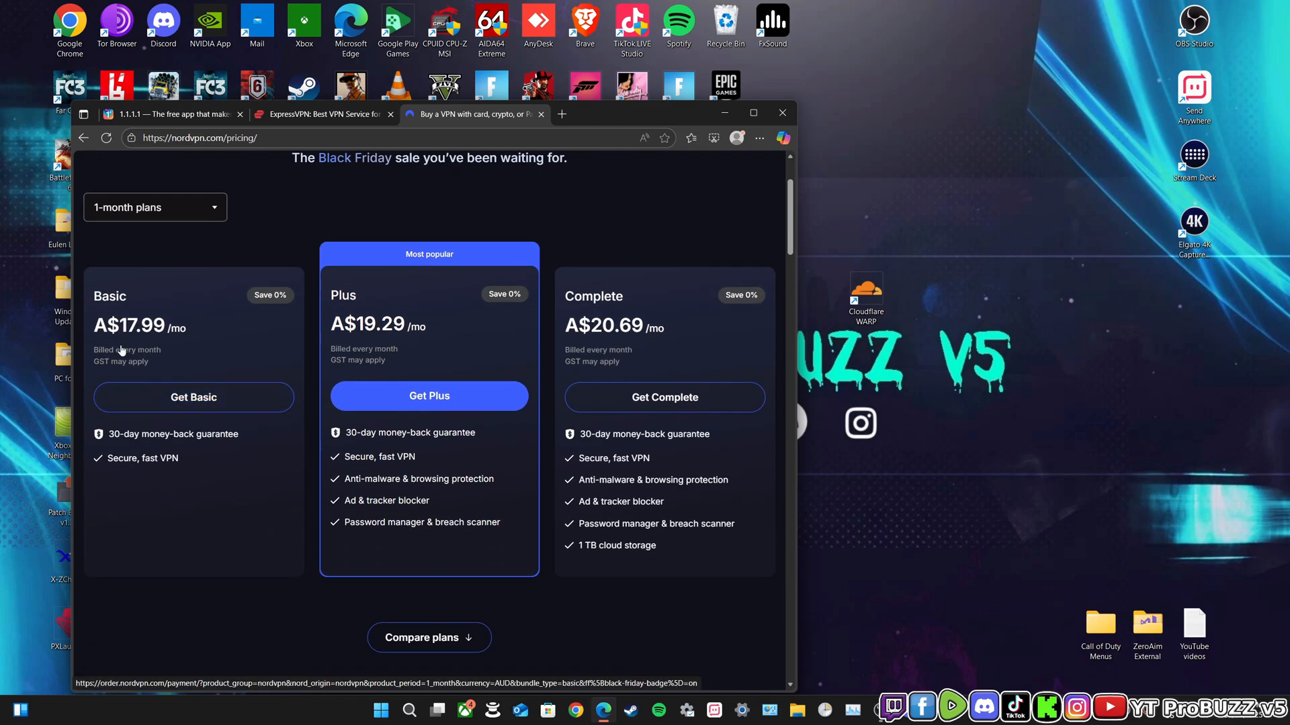
mouse_move(218, 332)
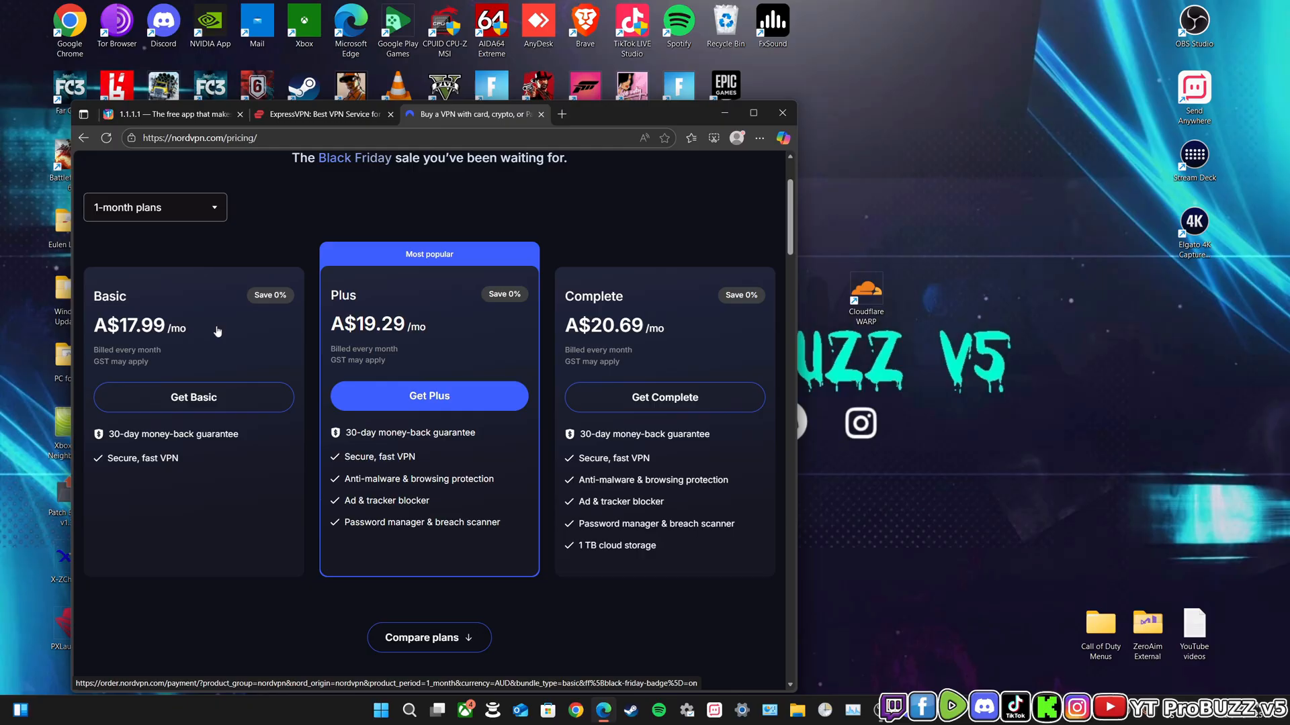
mouse_move(212, 372)
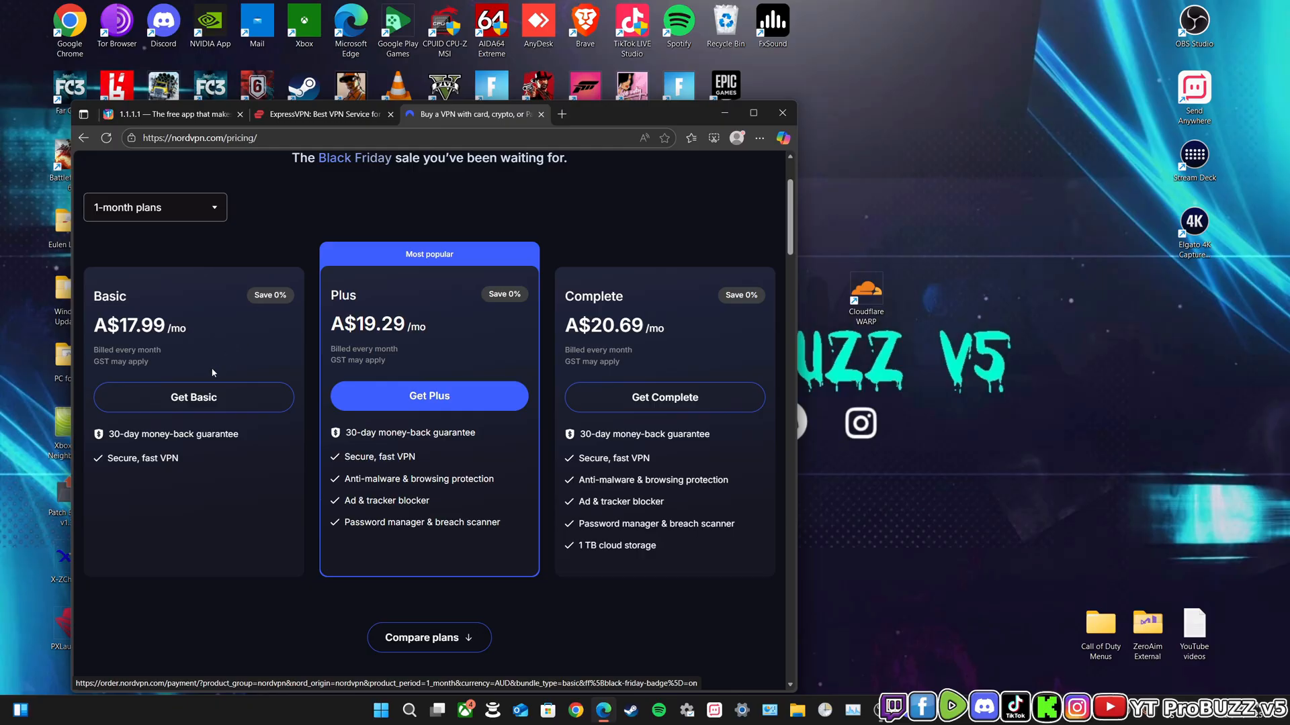
mouse_move(185, 364)
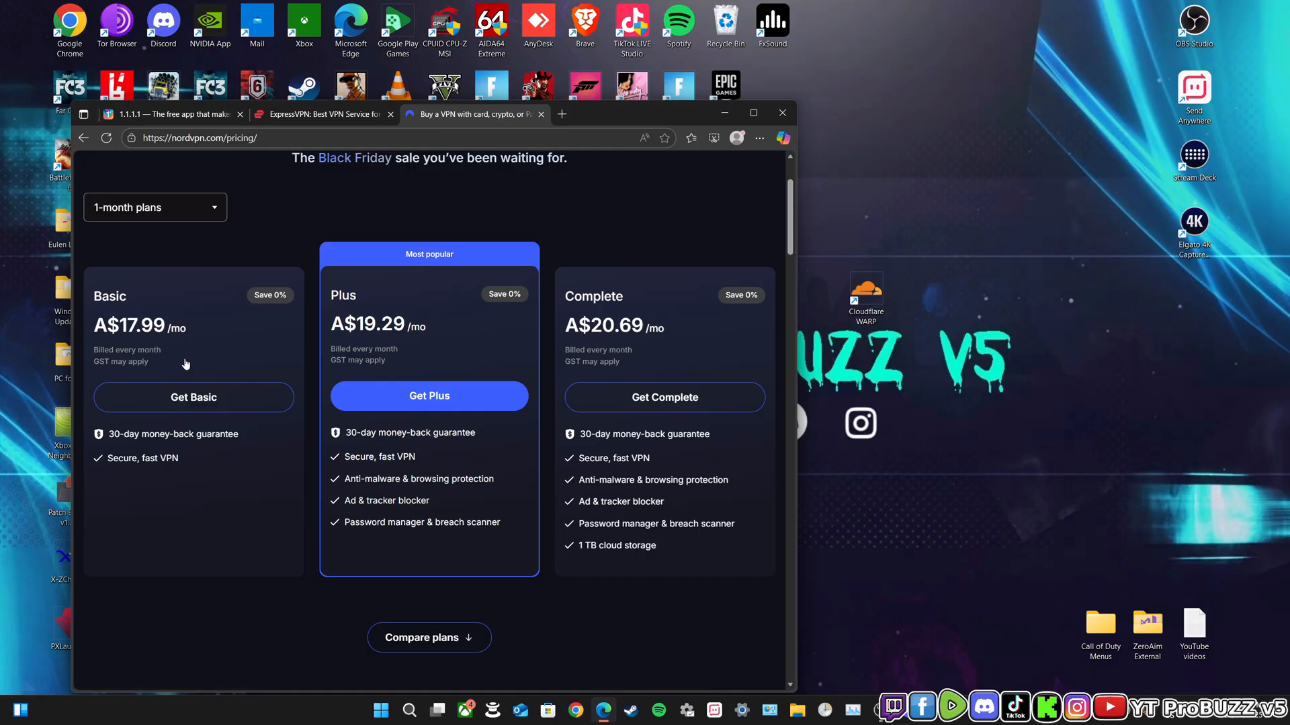
left_click(170, 113)
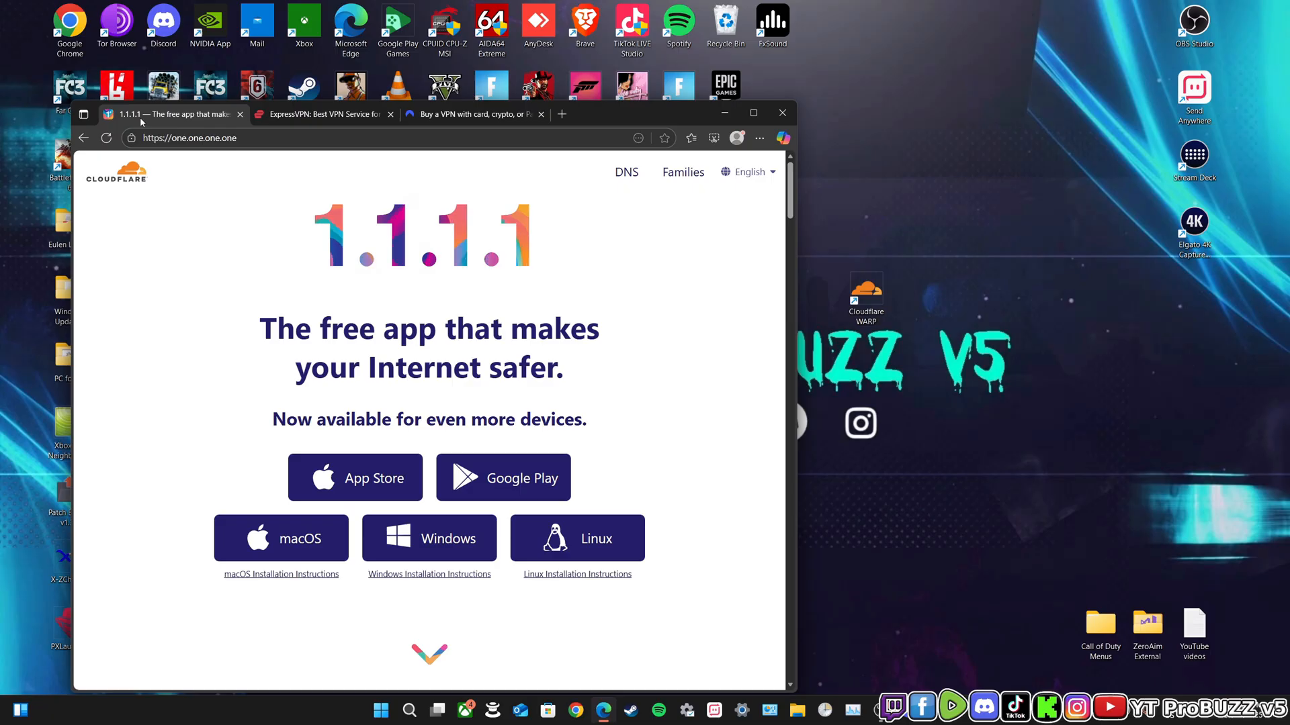
mouse_move(455, 125)
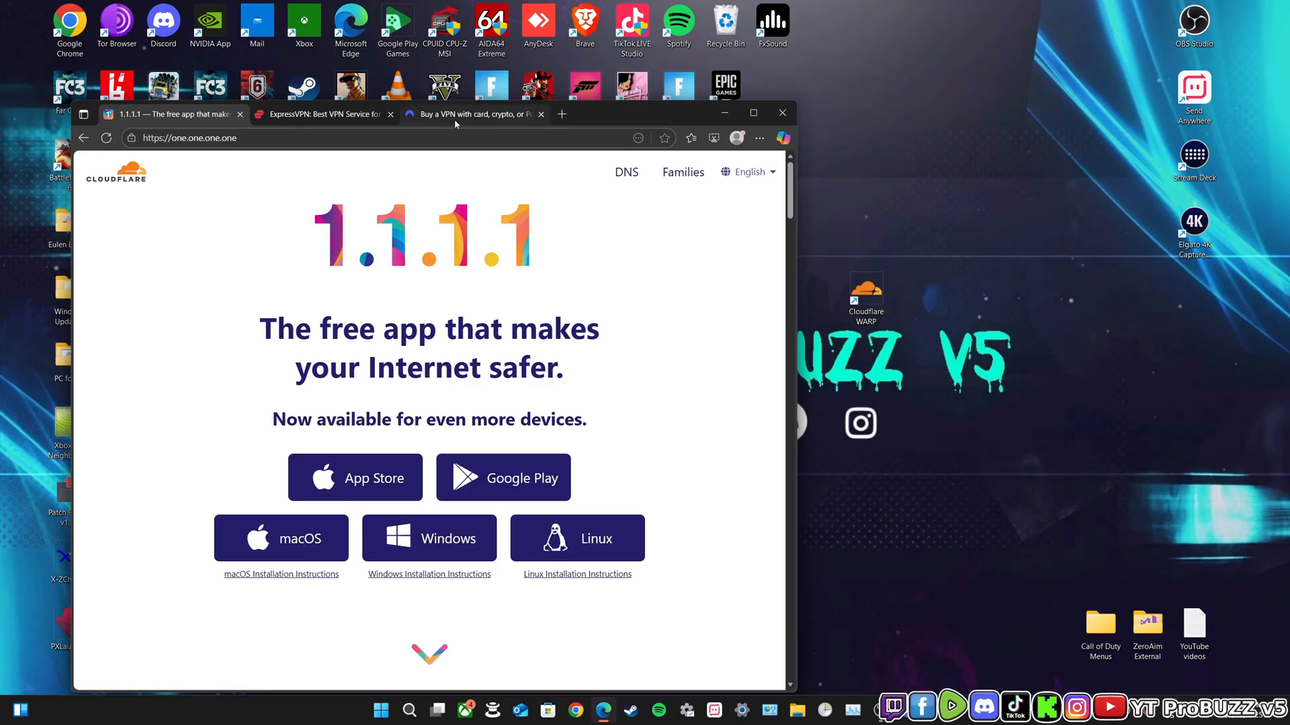
left_click(469, 113)
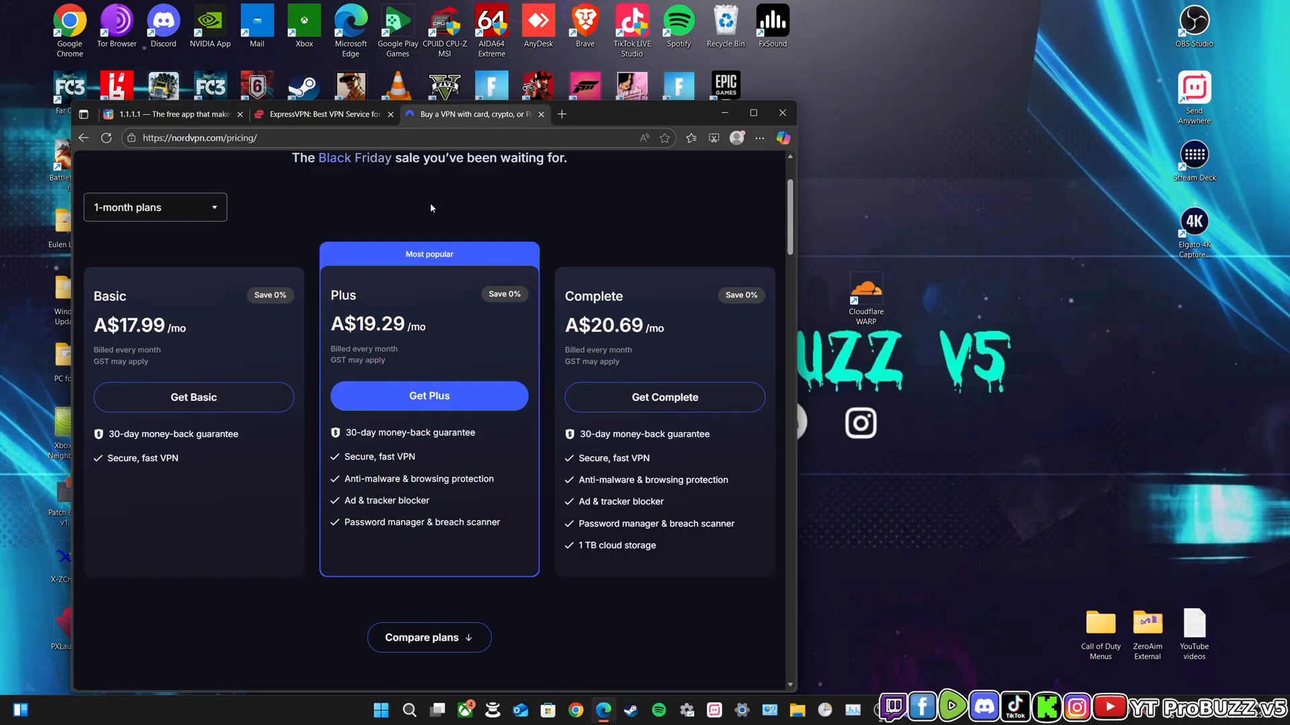
mouse_move(350, 426)
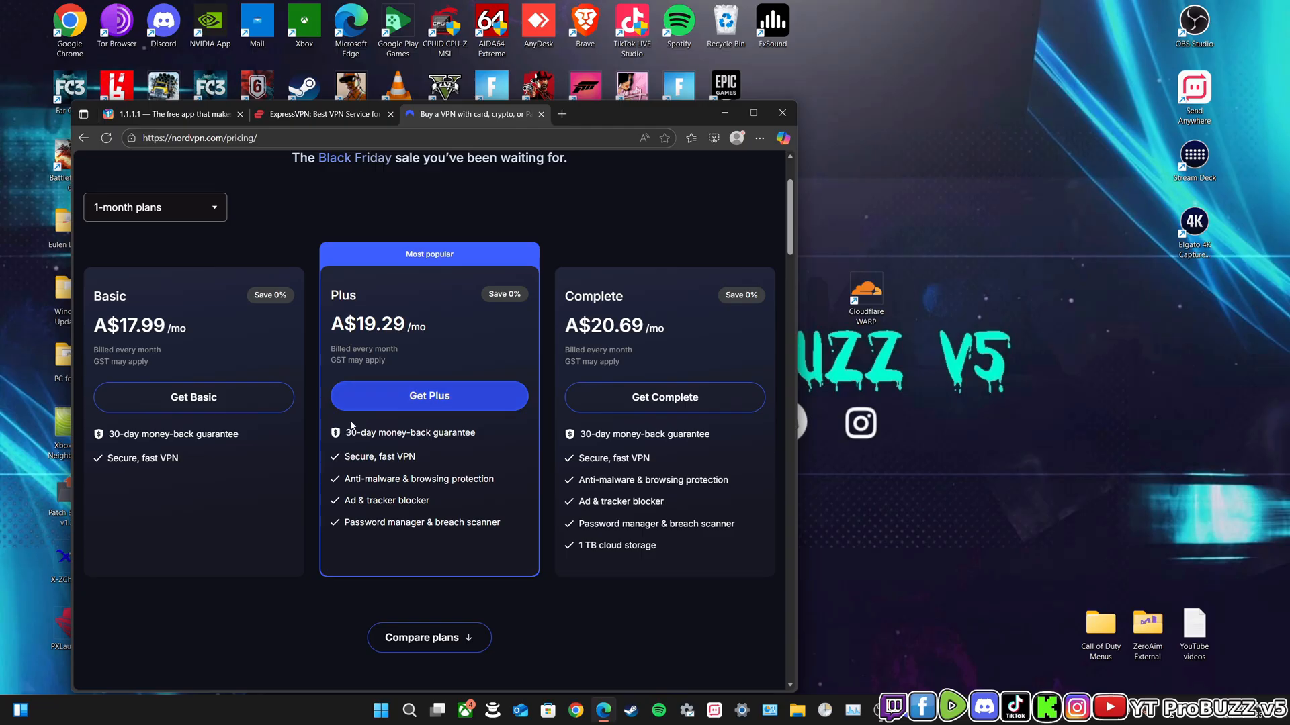
Review the Basic, Plus and Complete plan cards, return to the page heading, and move to ExpressVPN's site
scroll("up", 3)
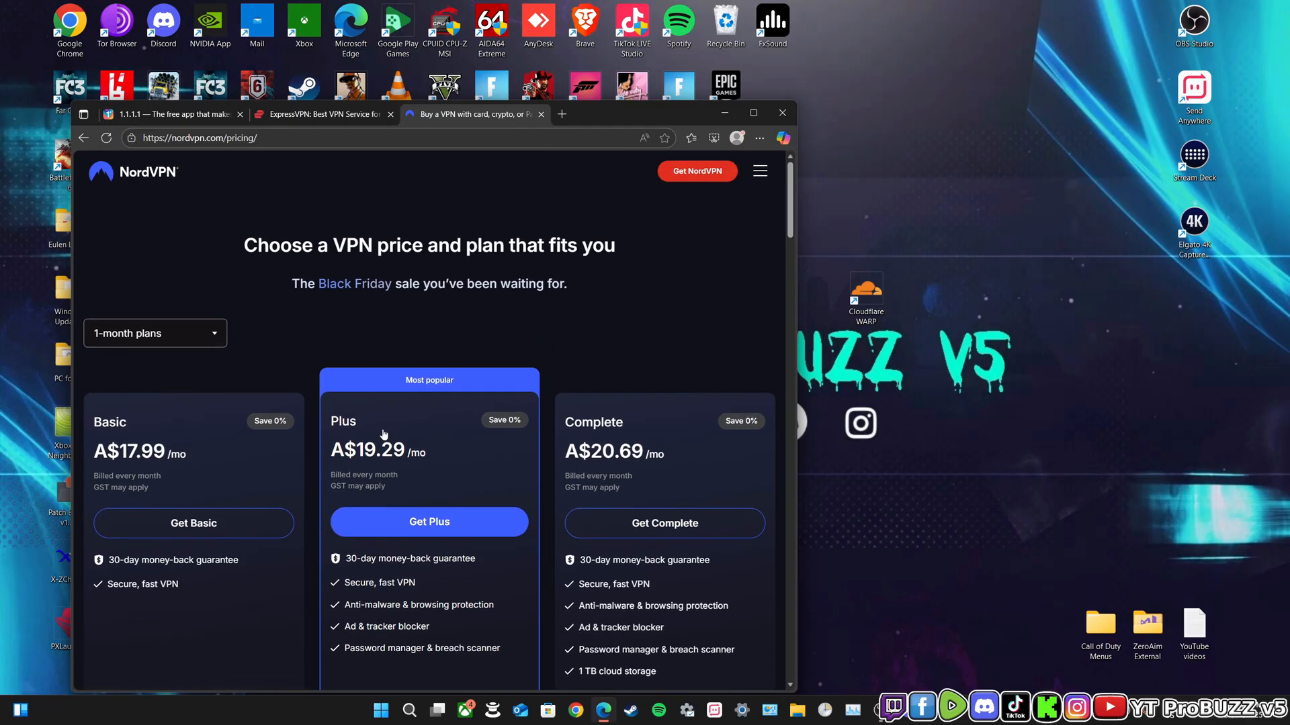
scroll("down", 3)
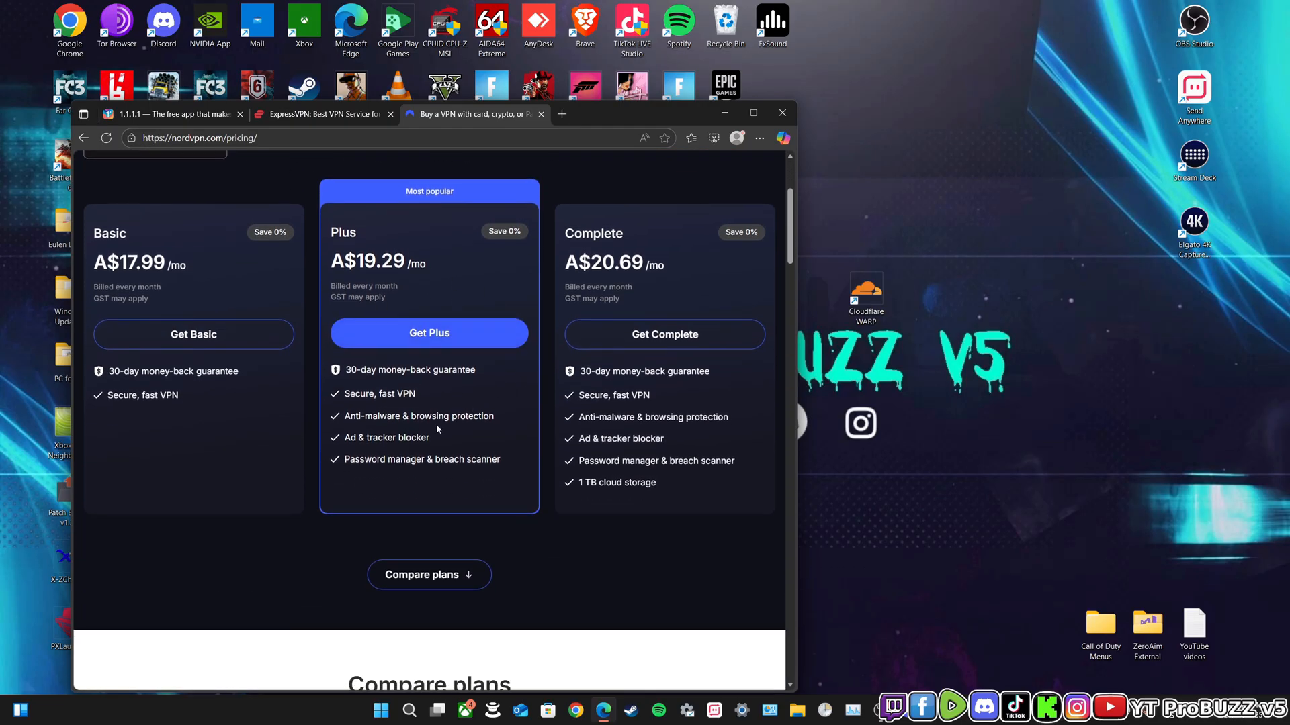
mouse_move(419, 410)
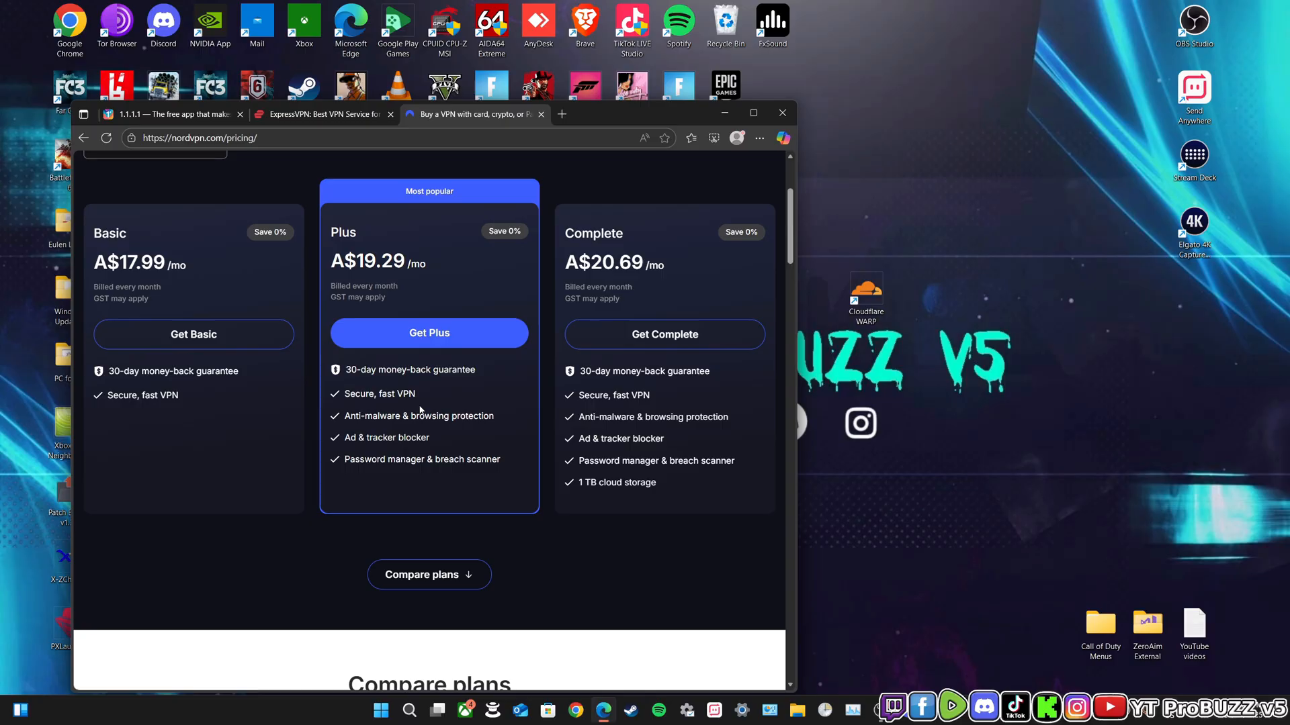
mouse_move(422, 421)
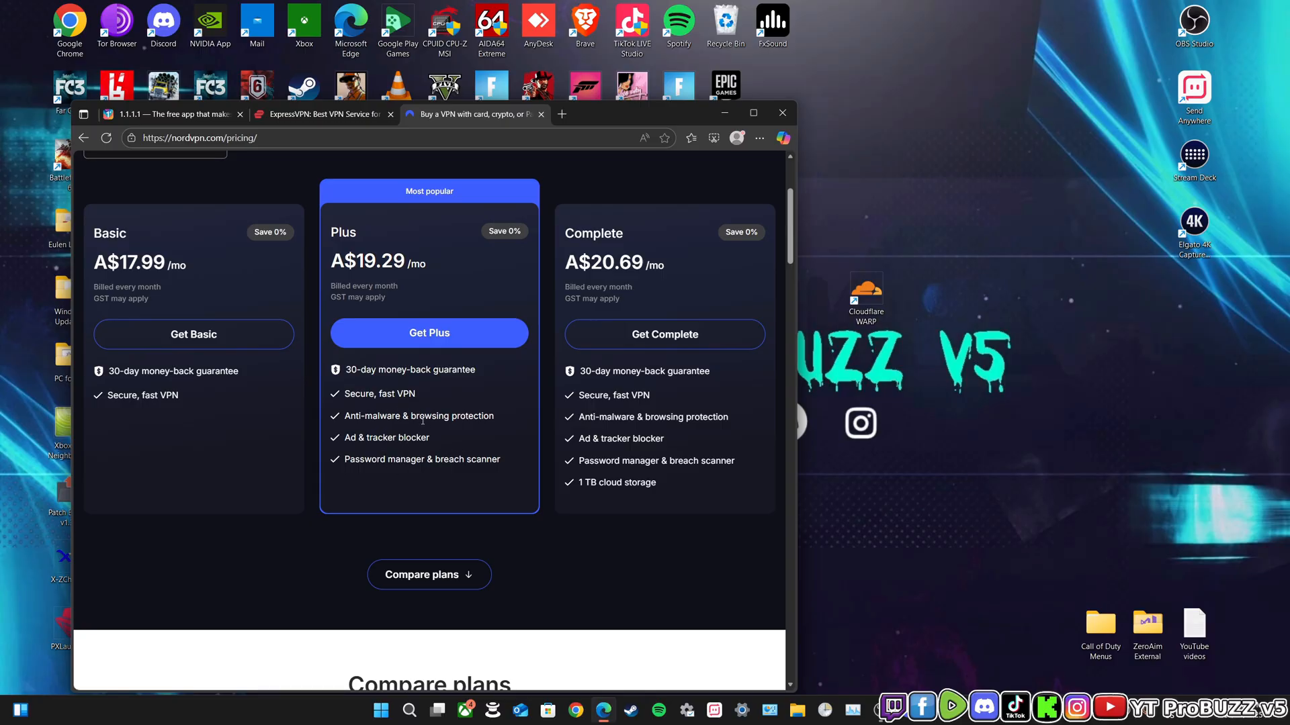
mouse_move(352, 448)
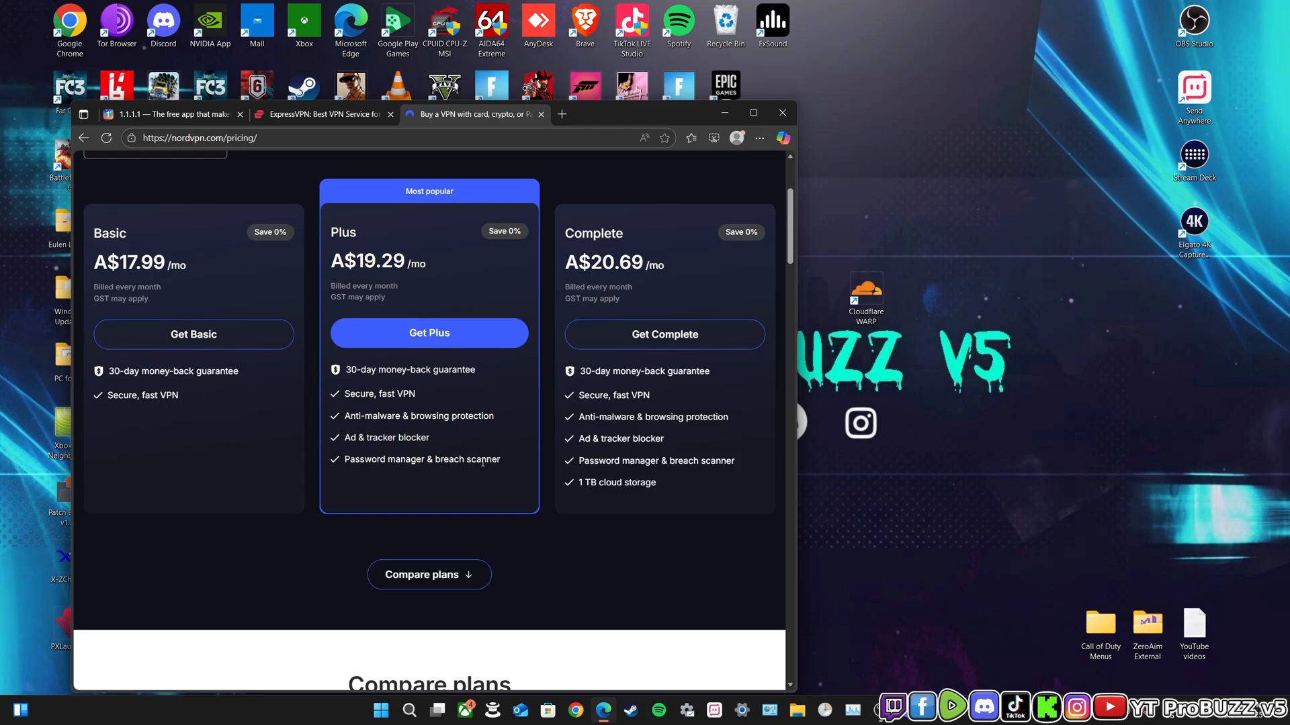
mouse_move(485, 399)
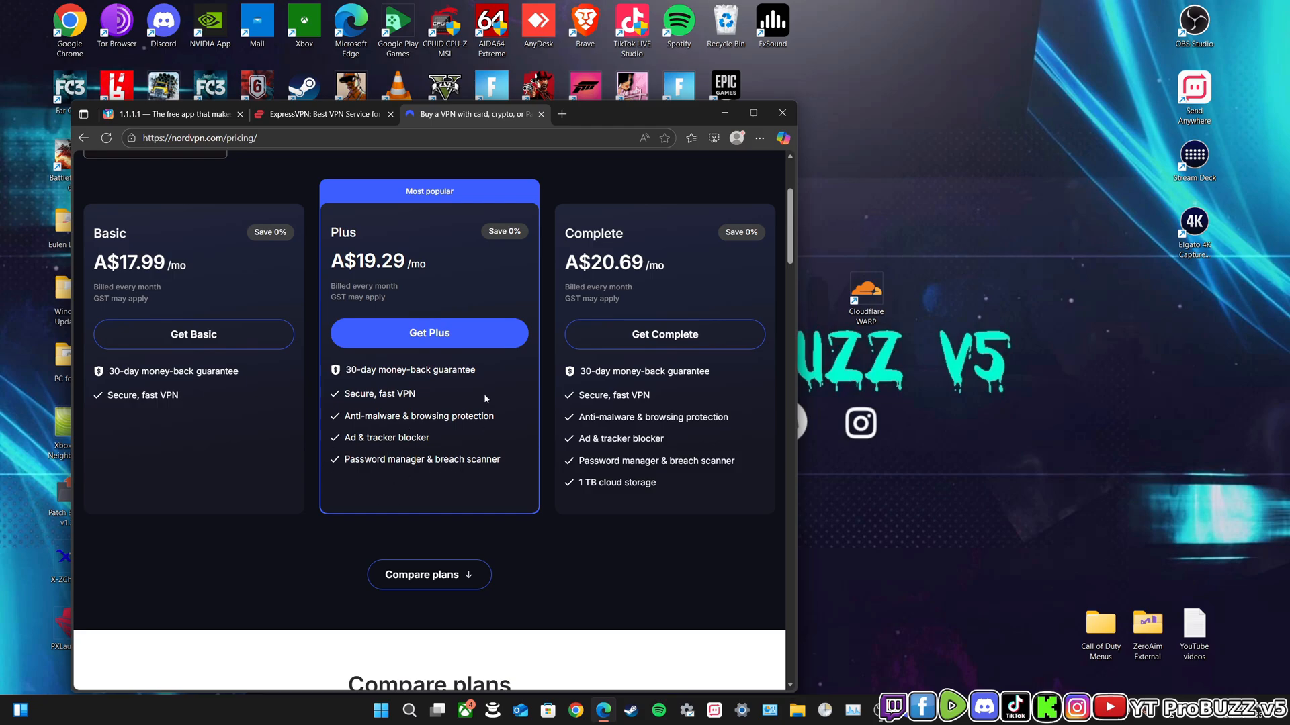
scroll("up", 3)
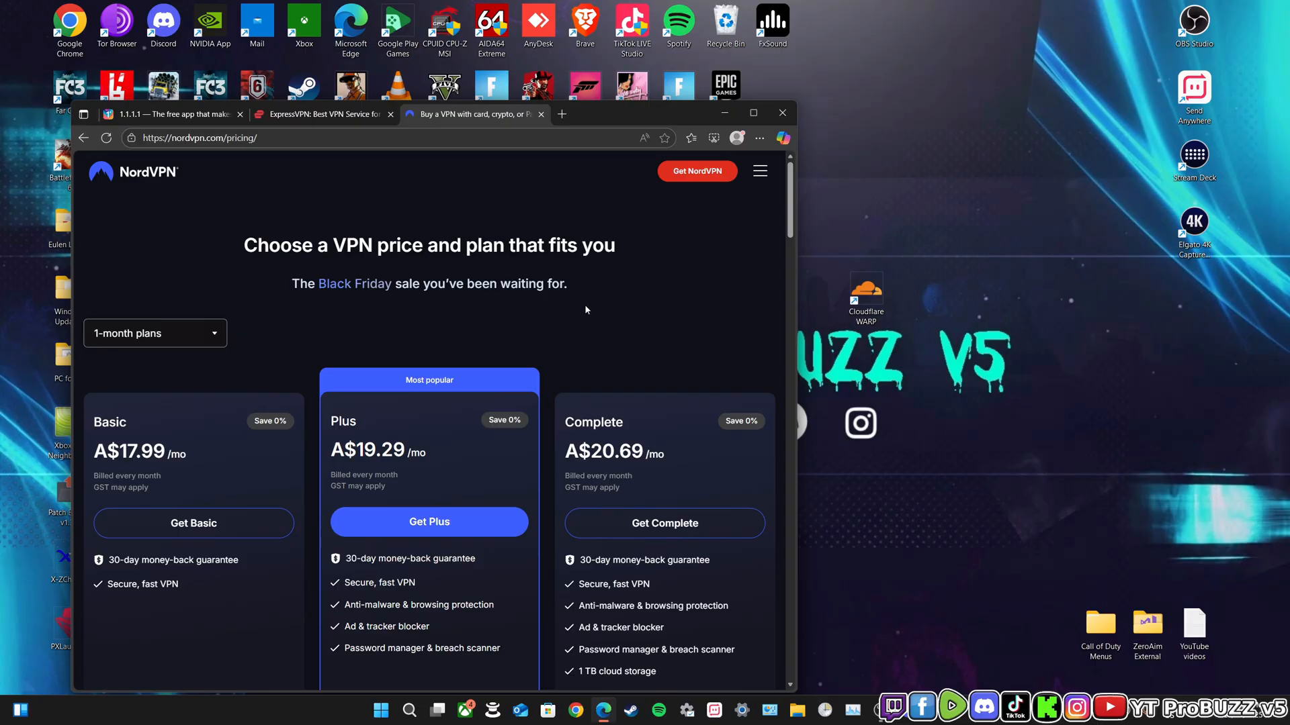
left_click(321, 113)
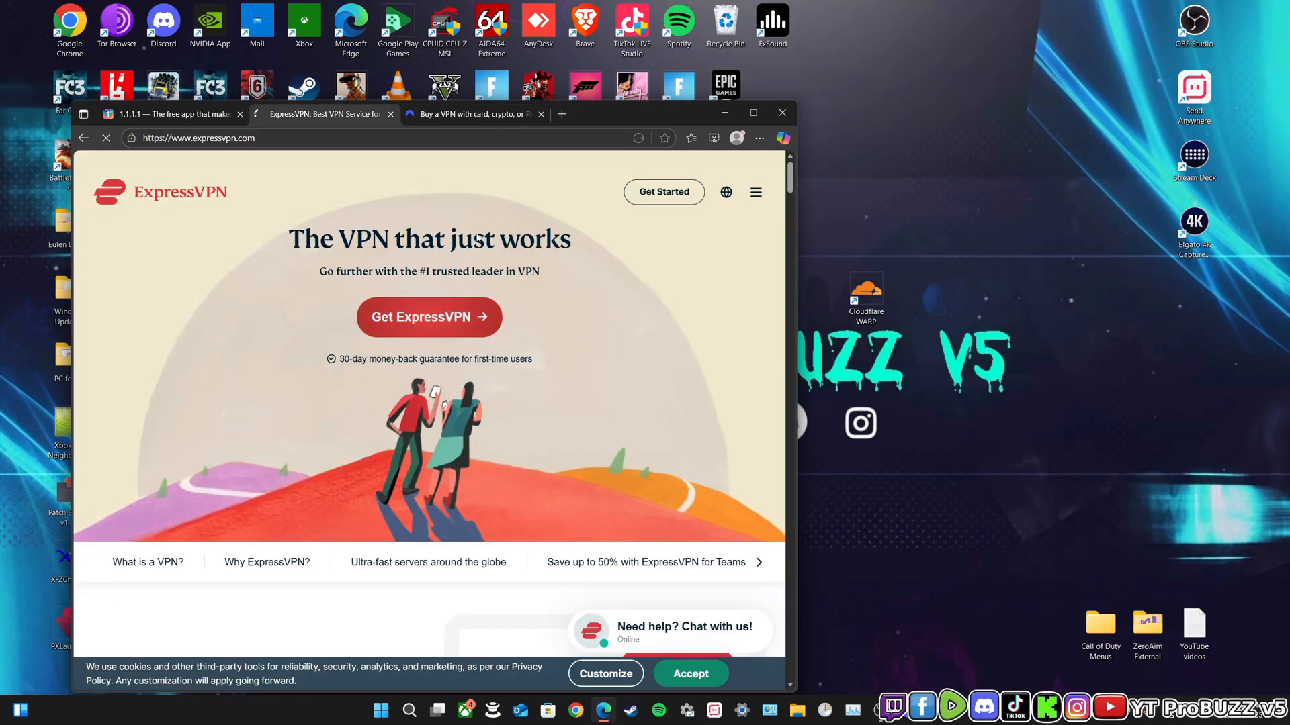
Bring up ExpressVPN's order page with 1-month prices: Pro $19.99, Advanced $13.99, Basic $12.99
left_click(428, 317)
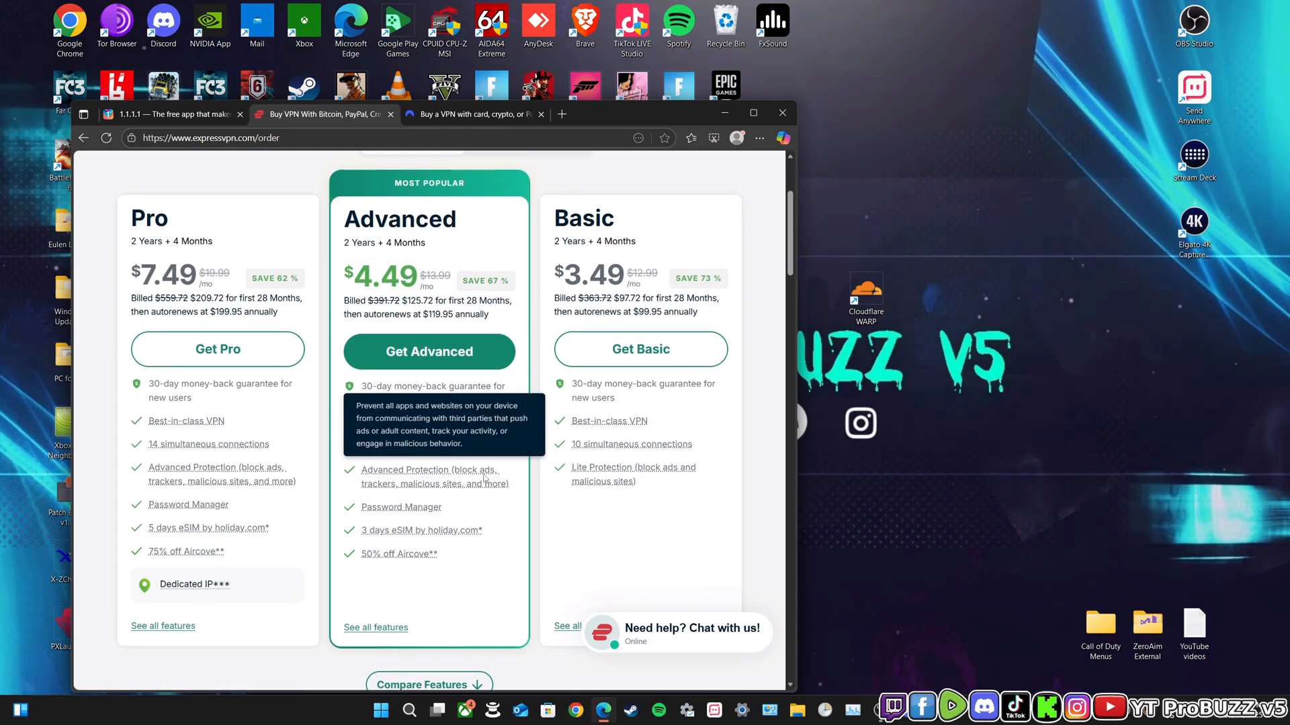
left_click(563, 262)
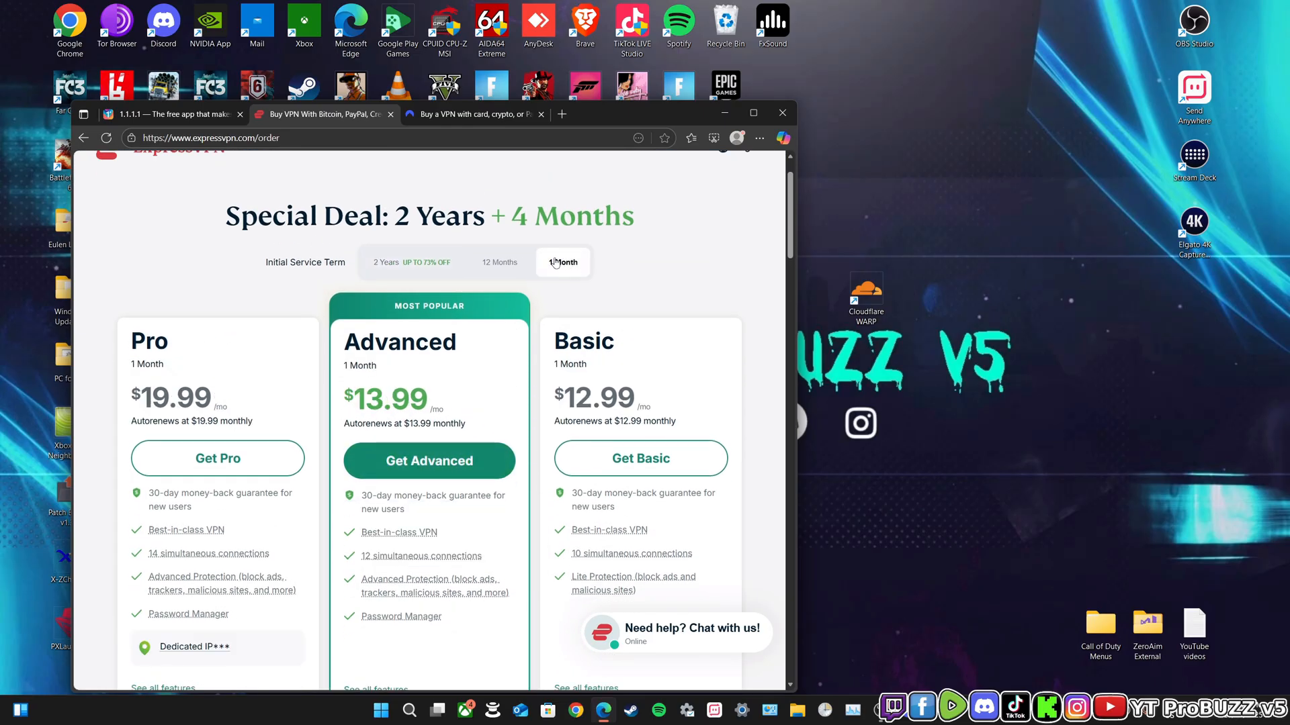
left_click(499, 262)
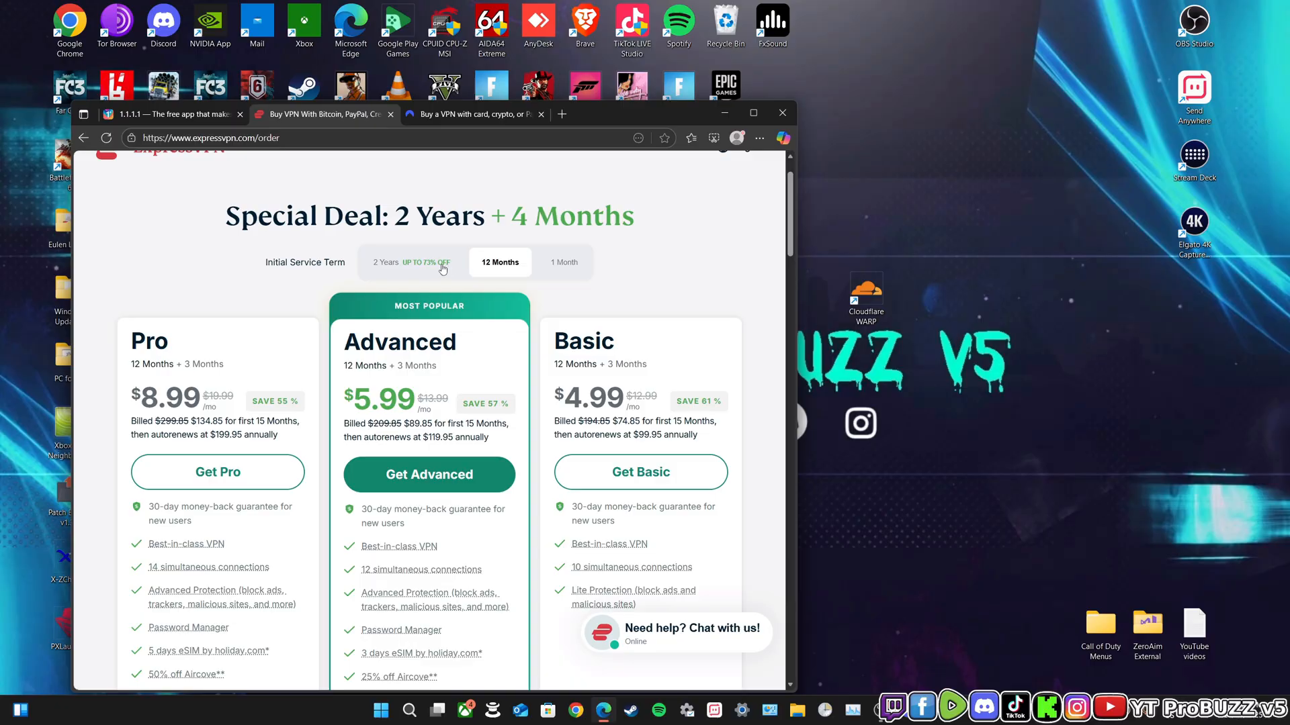
left_click(563, 262)
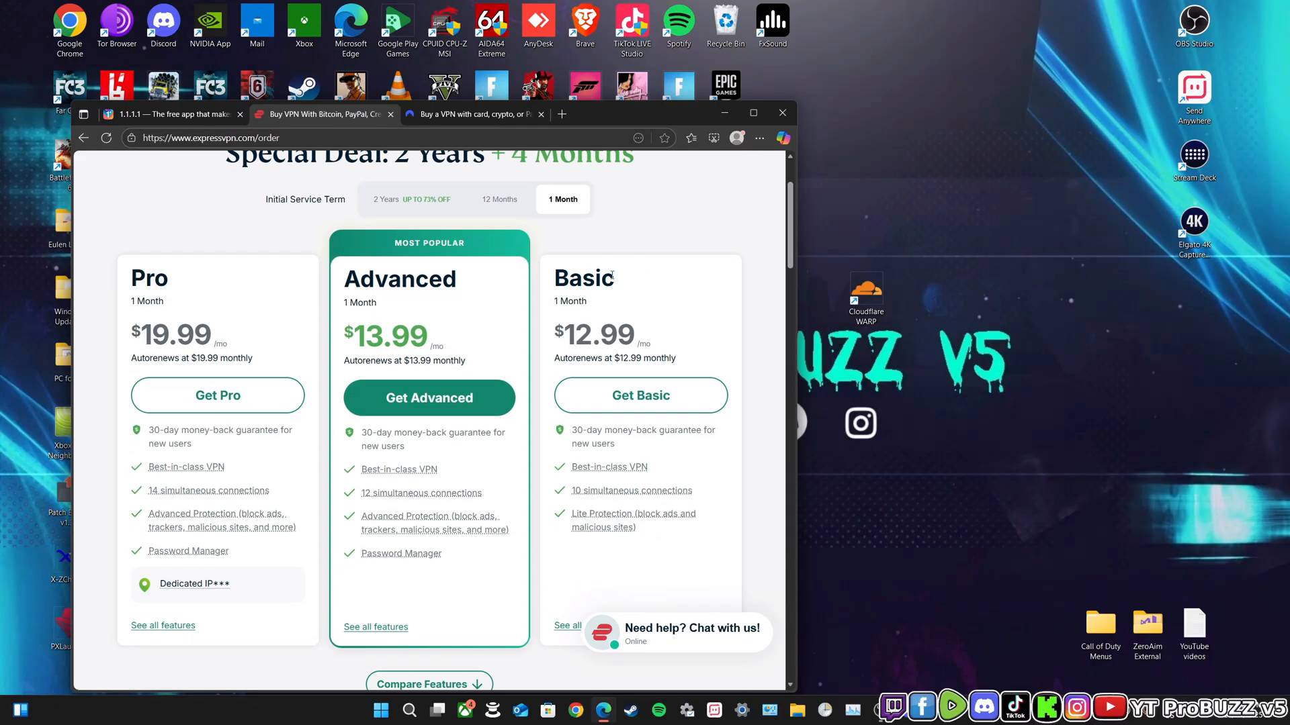
mouse_move(379, 314)
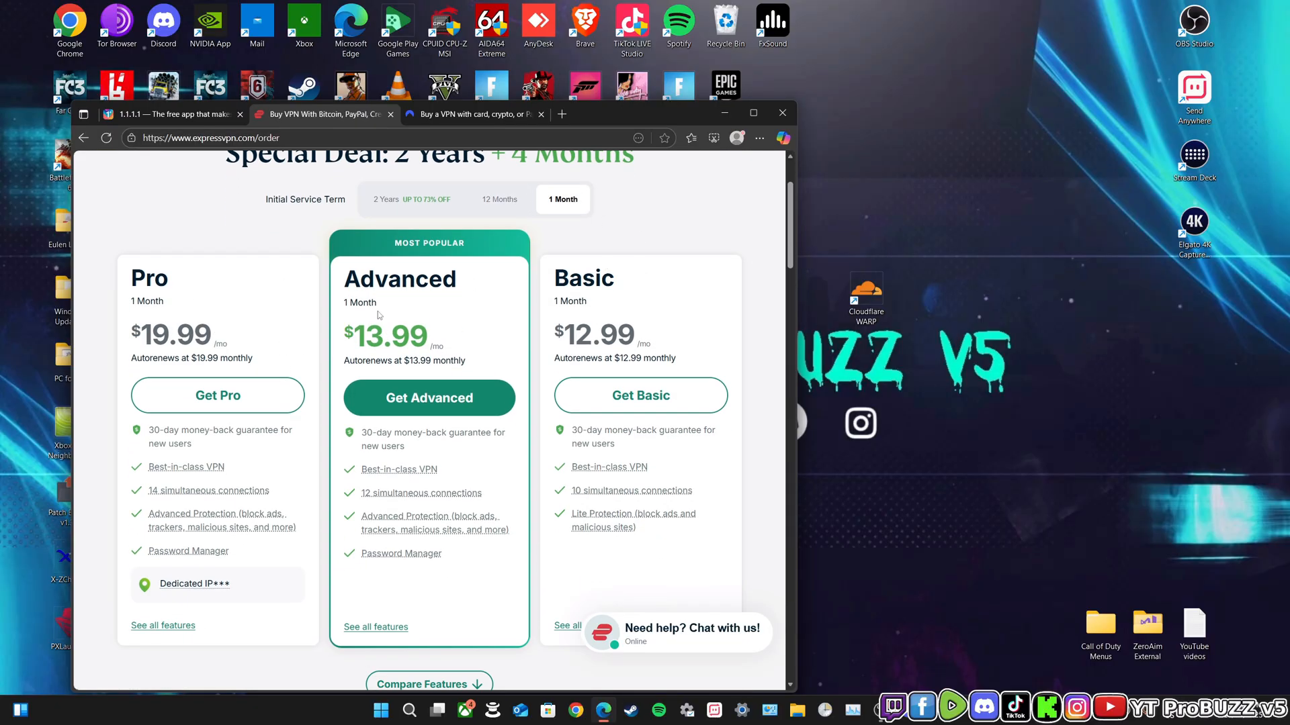
mouse_move(614, 319)
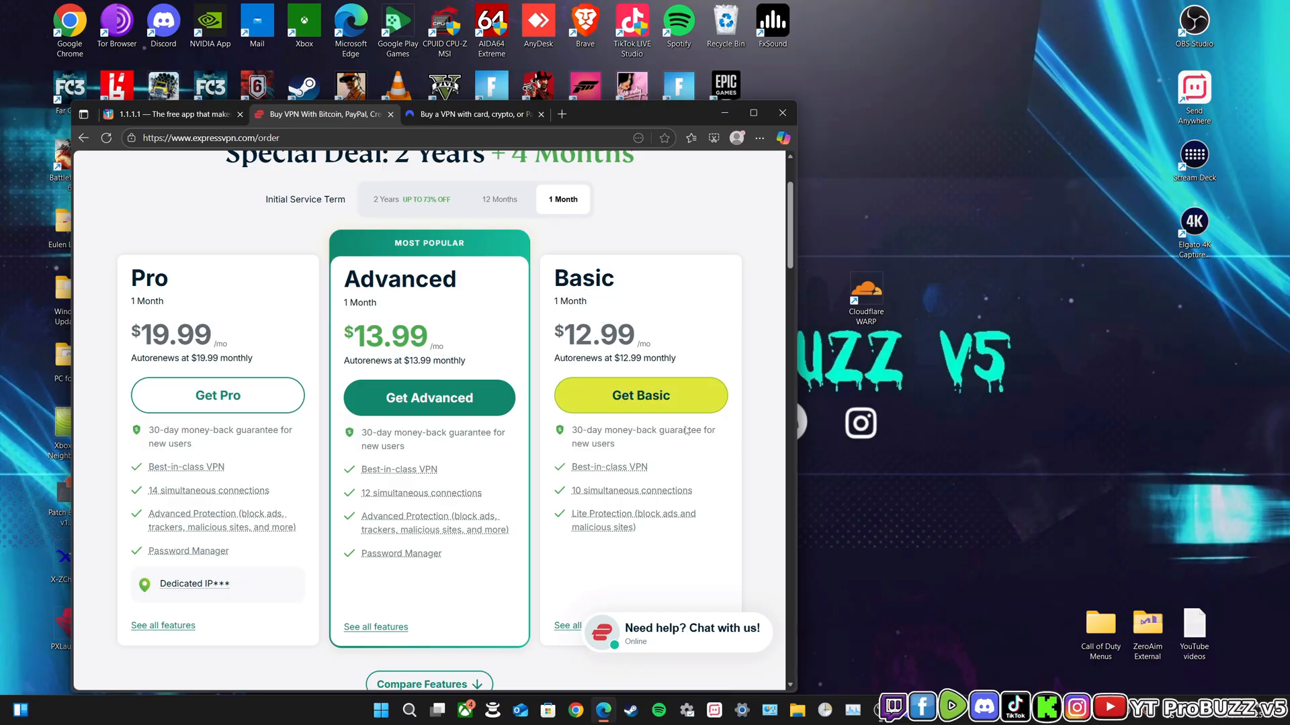
mouse_move(771, 495)
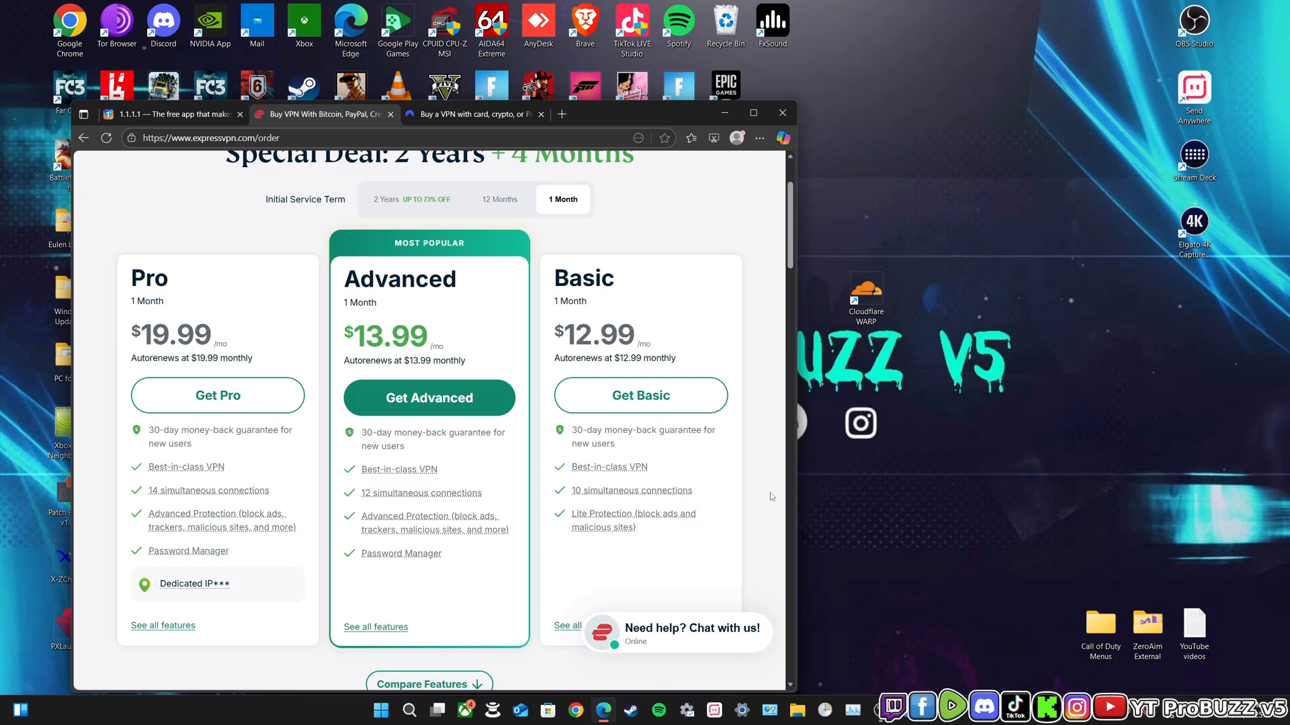
mouse_move(708, 567)
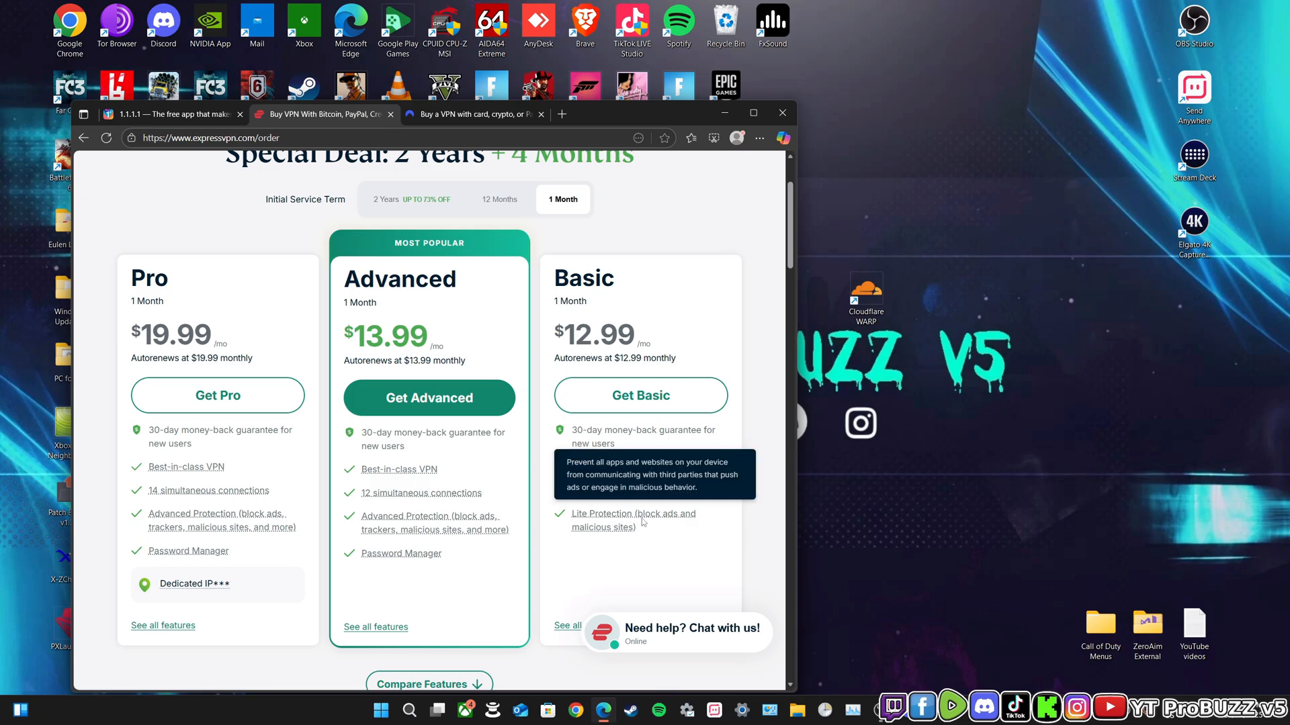
mouse_move(658, 552)
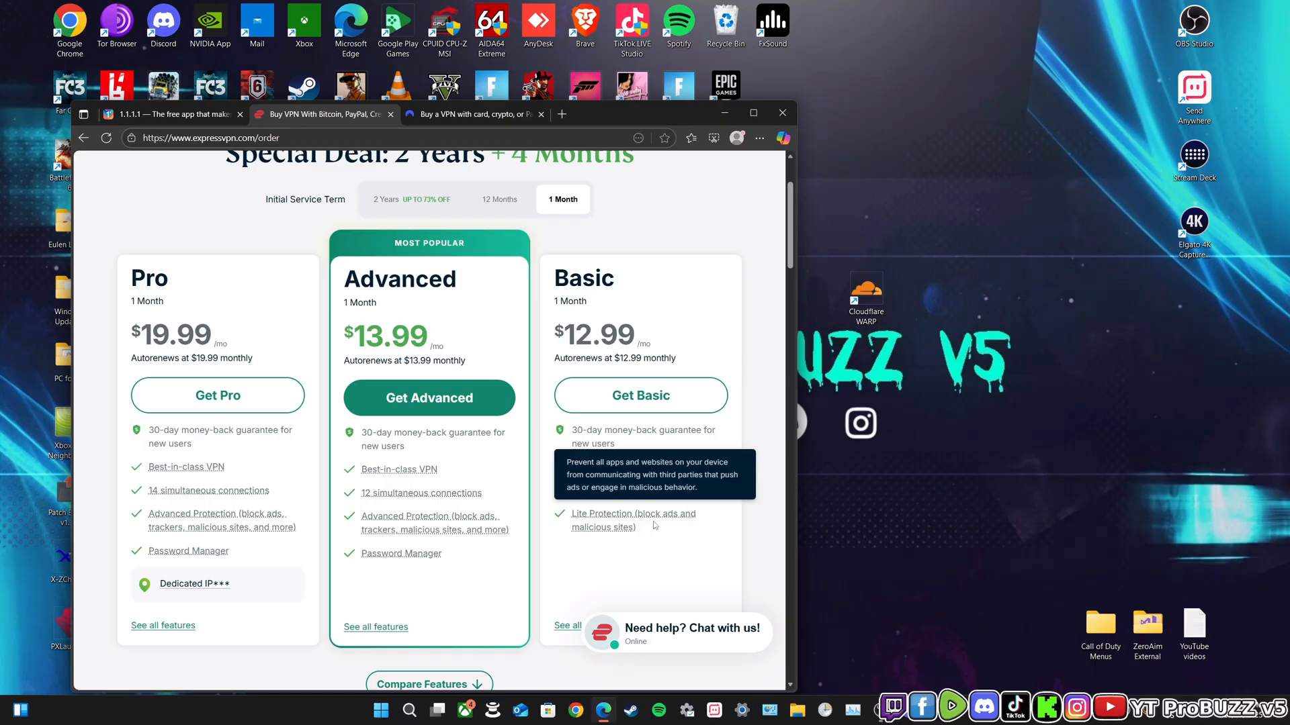
mouse_move(671, 531)
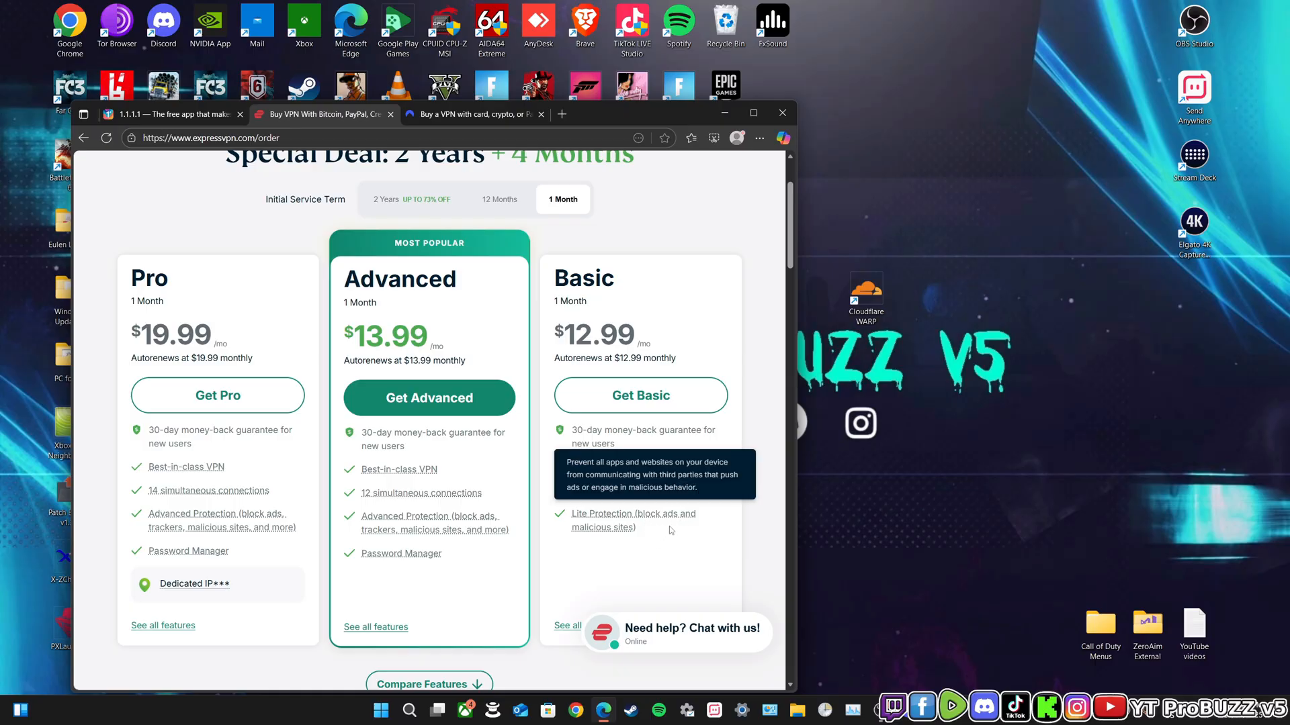
scroll("up", 3)
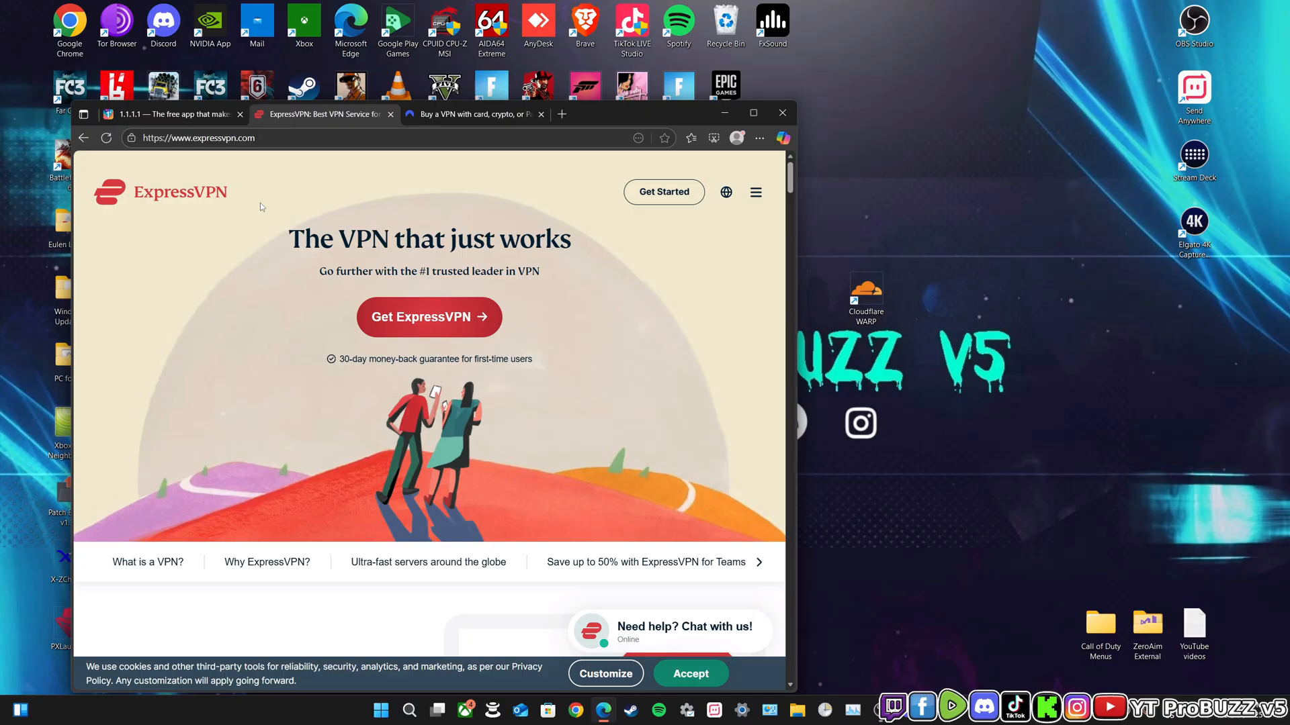
mouse_move(933, 354)
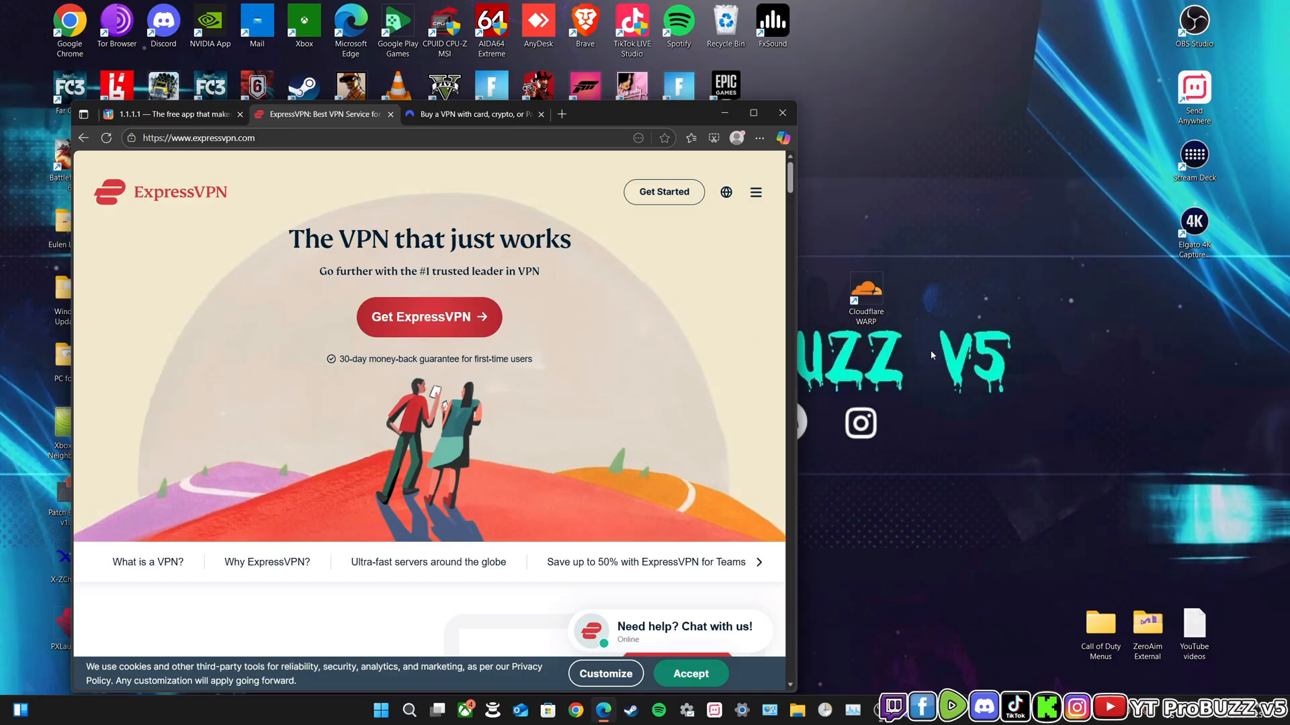
mouse_move(646, 360)
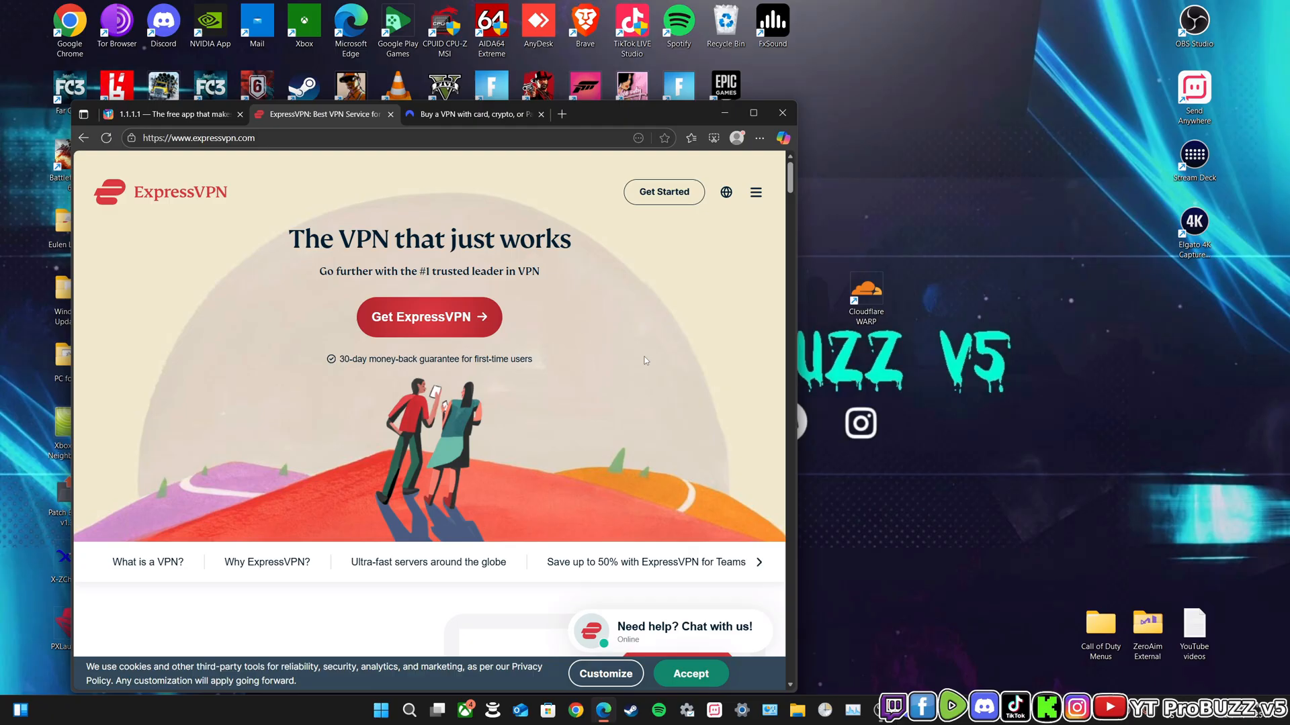
mouse_move(637, 330)
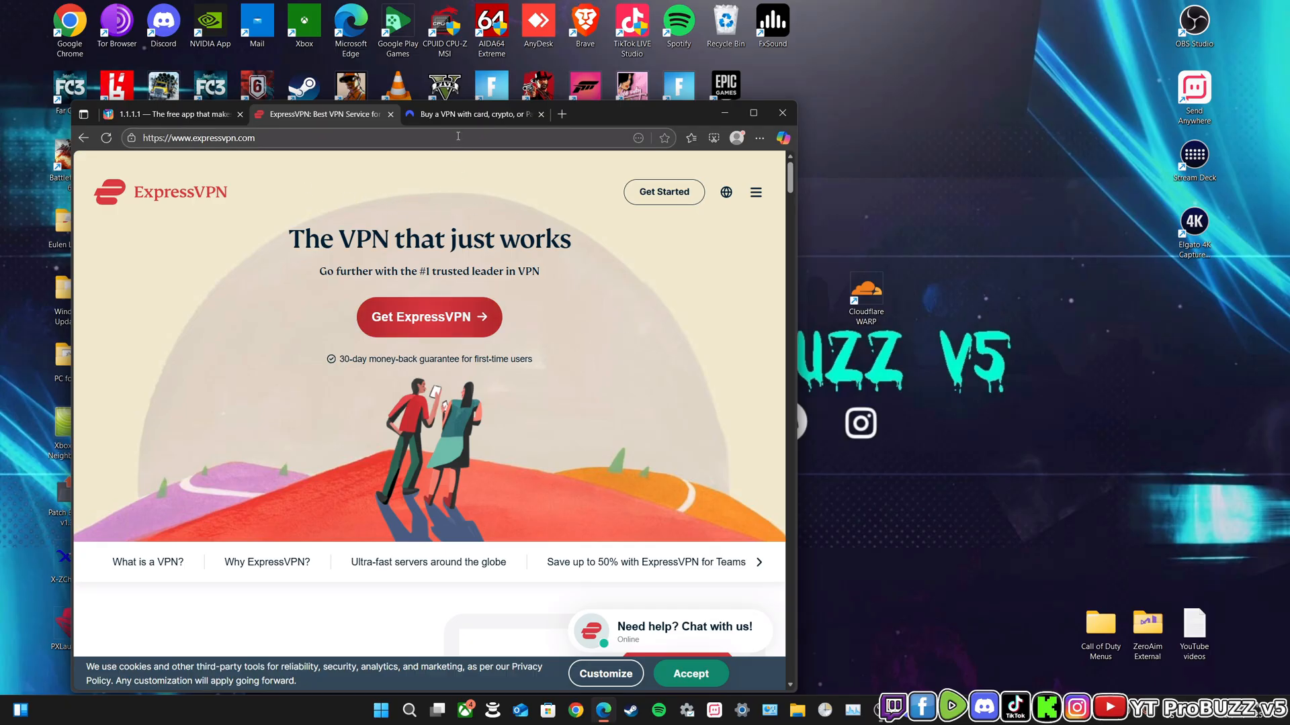
left_click(473, 113)
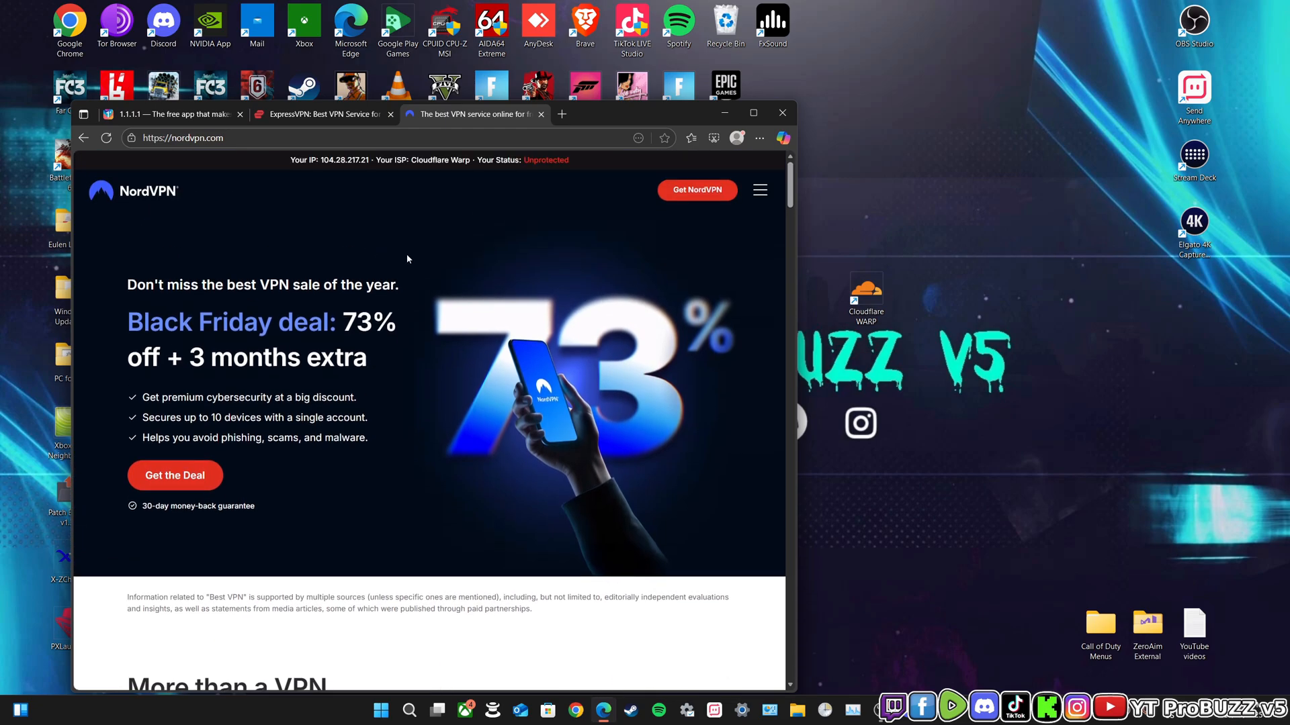
left_click(321, 113)
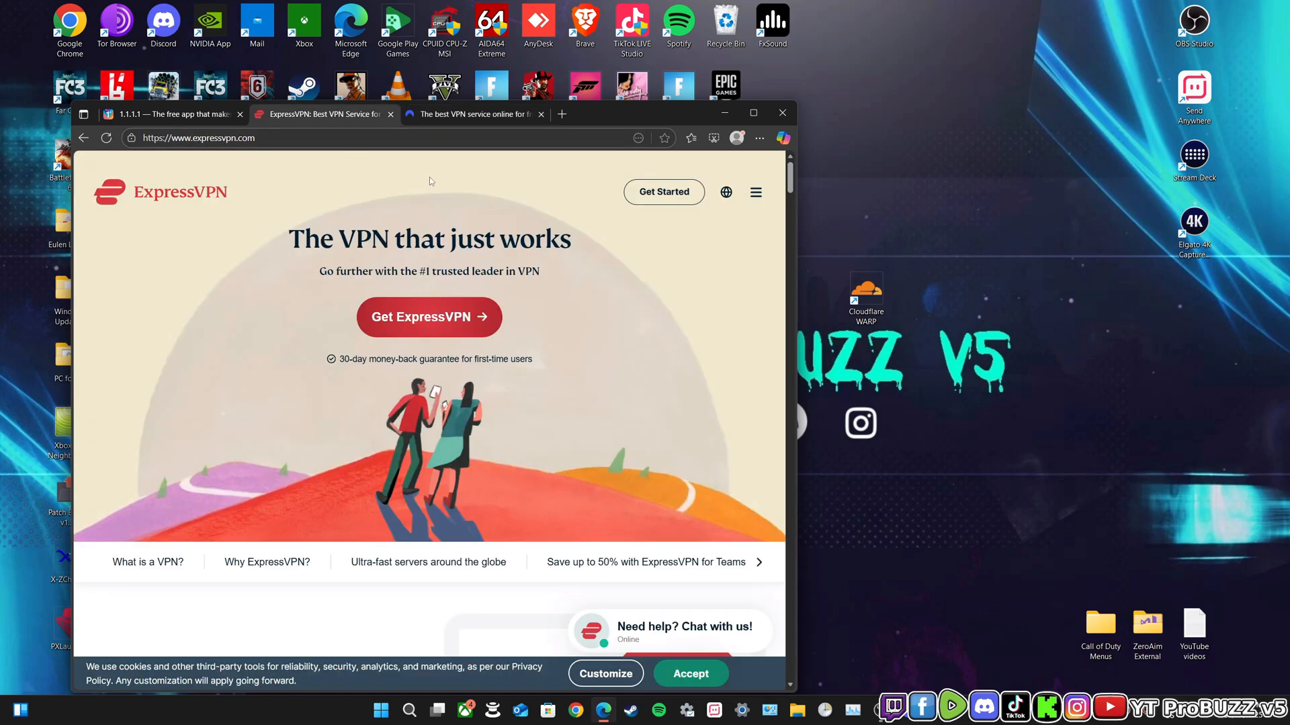
mouse_move(473, 167)
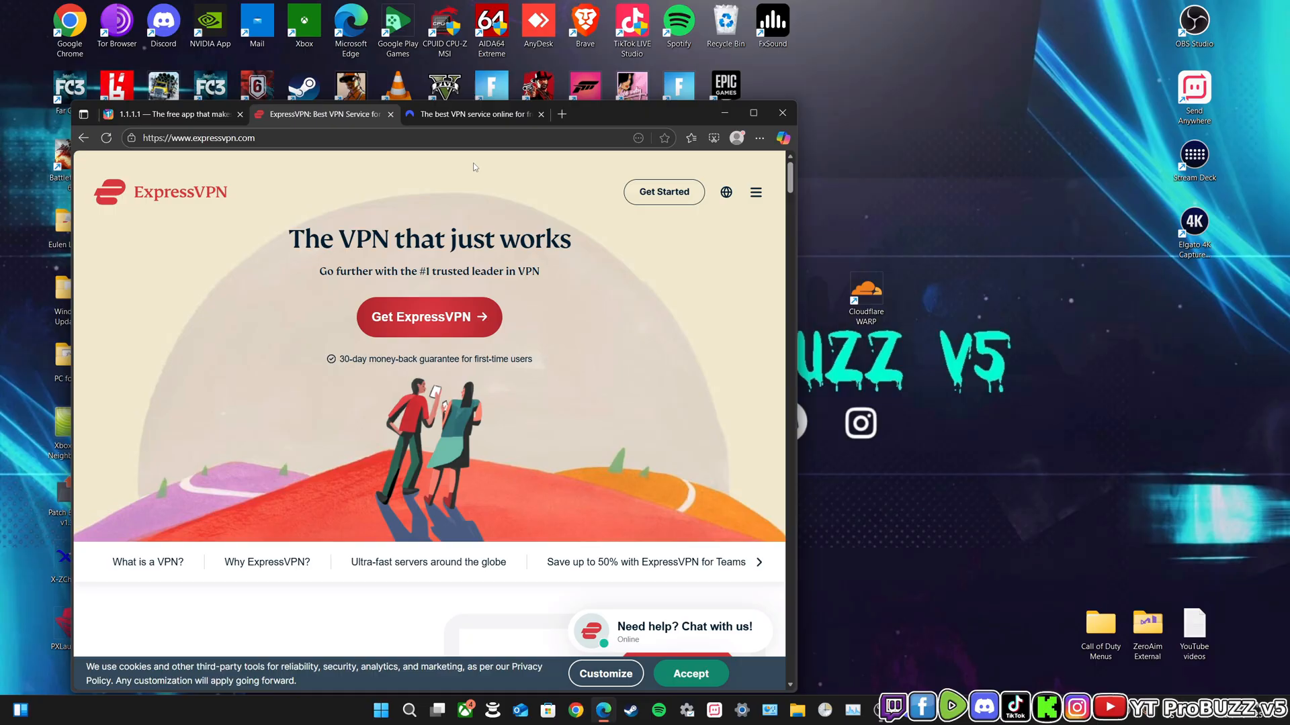
mouse_move(502, 184)
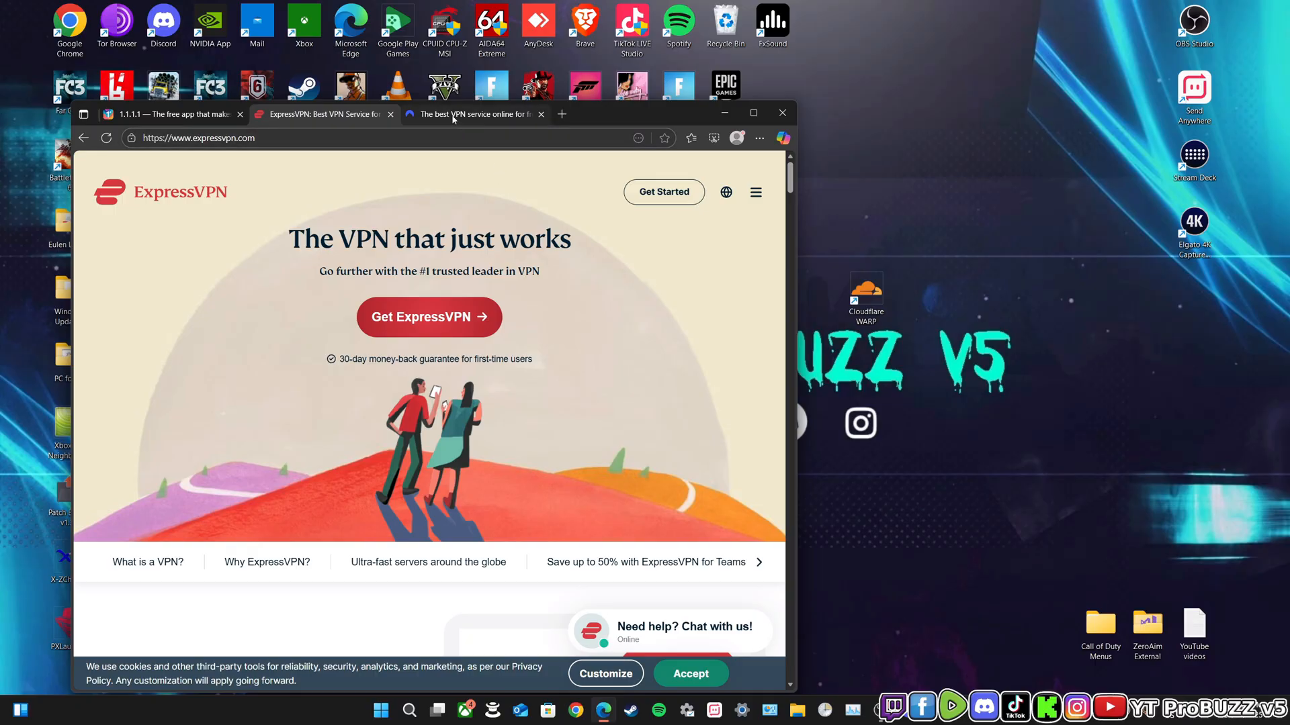
left_click(470, 113)
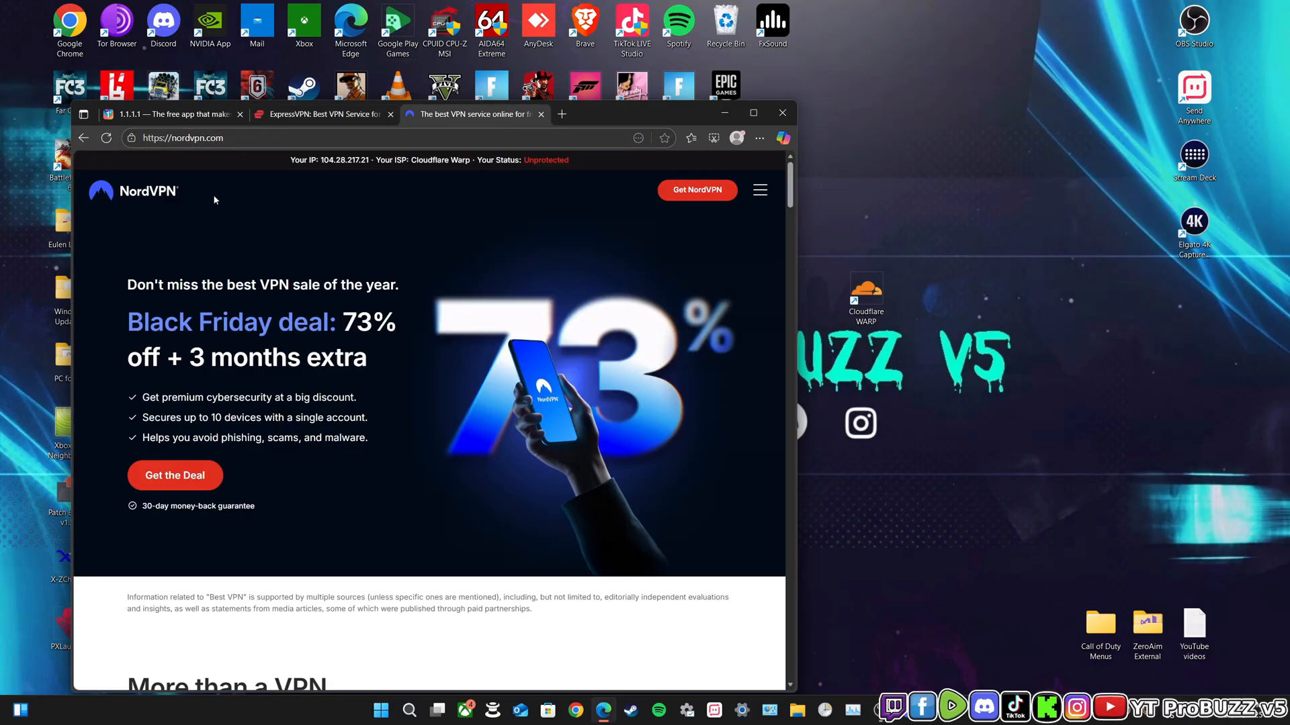
mouse_move(180, 204)
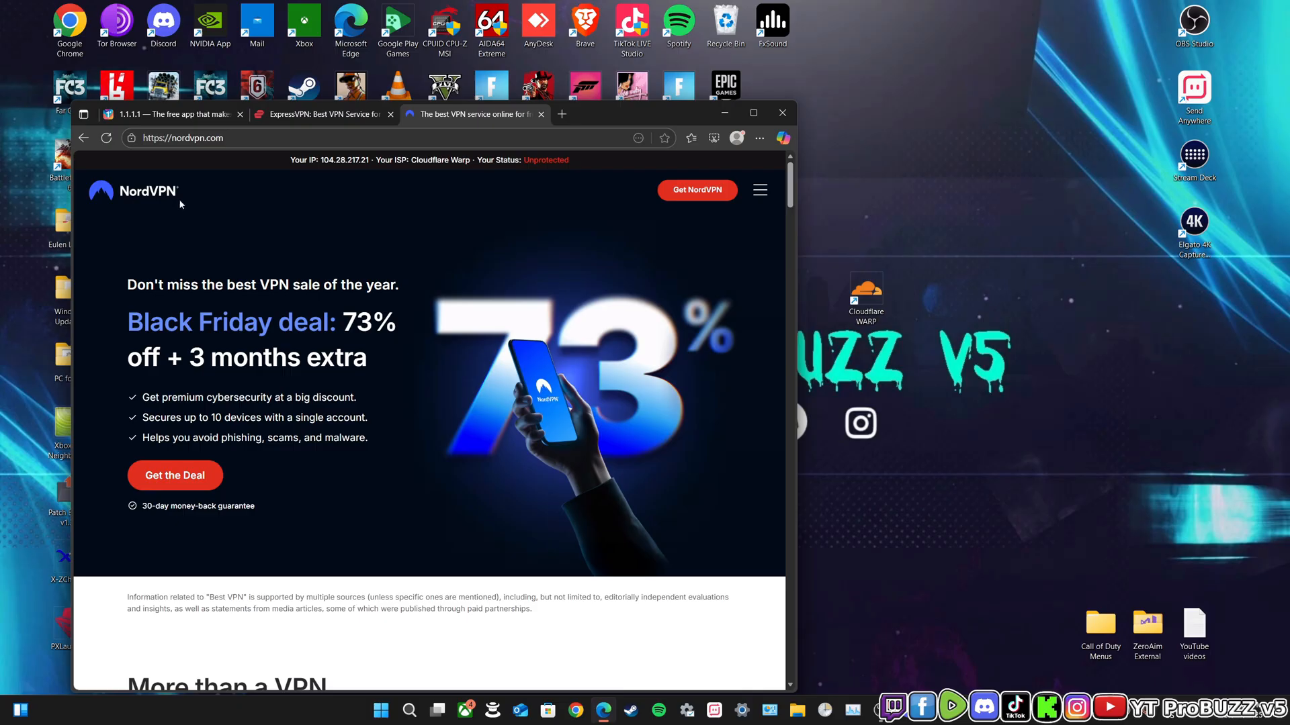
left_click(323, 113)
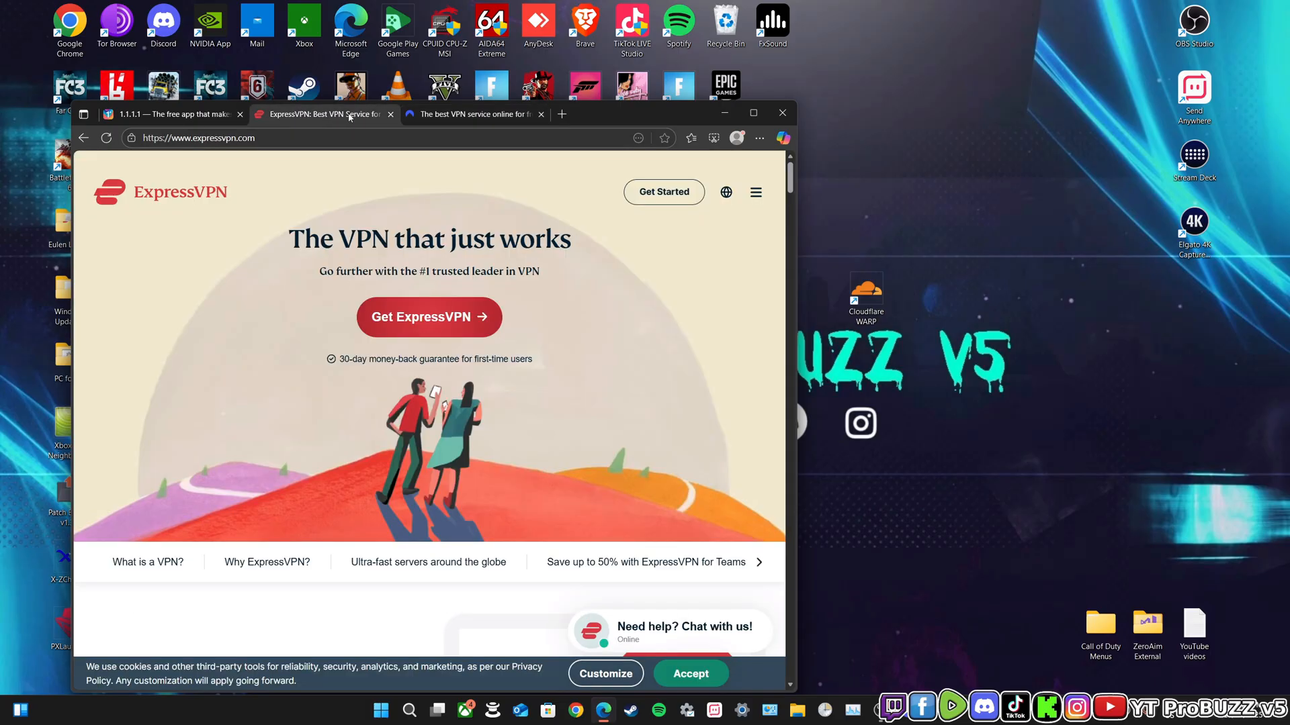
mouse_move(250, 198)
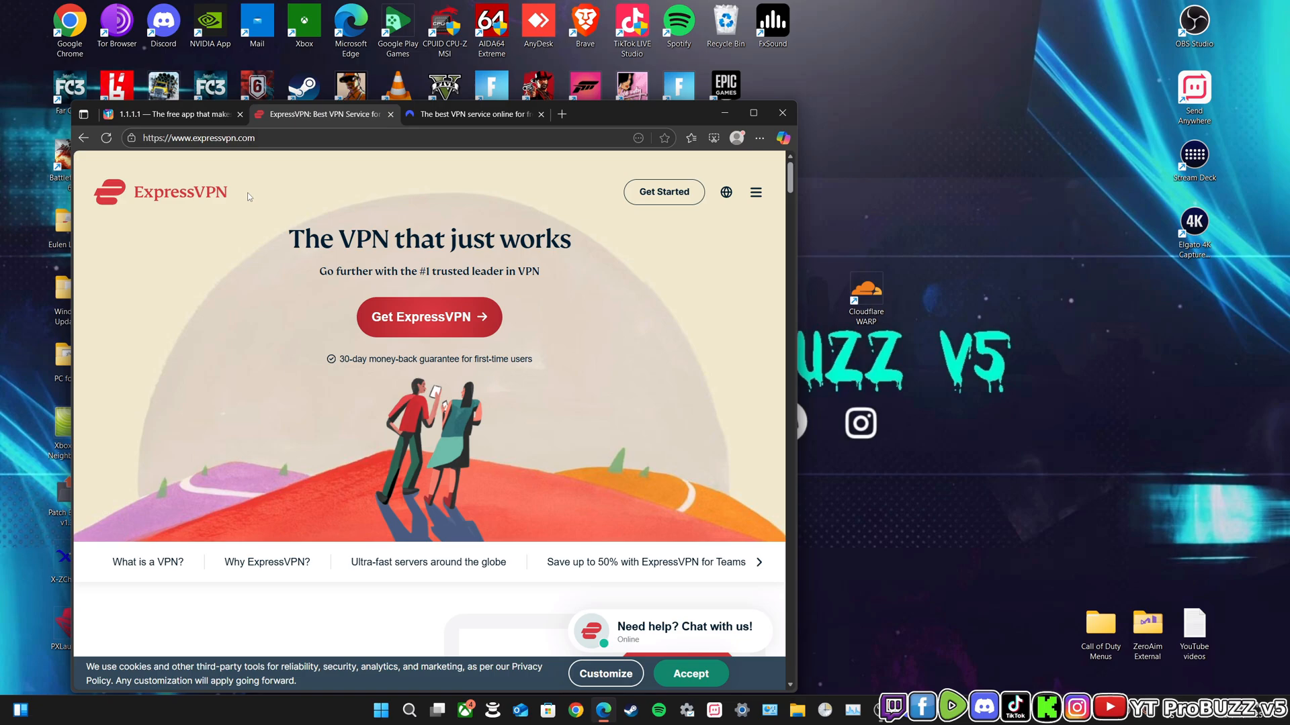
mouse_move(241, 208)
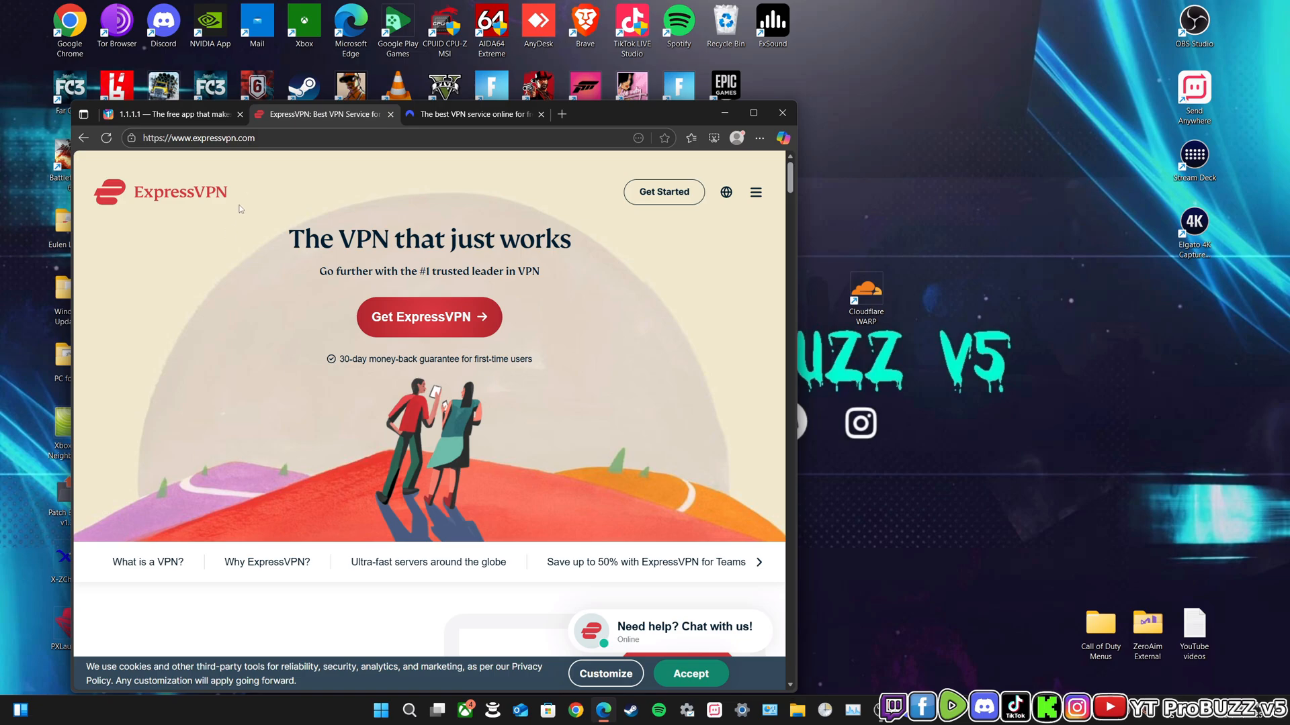
mouse_move(341, 228)
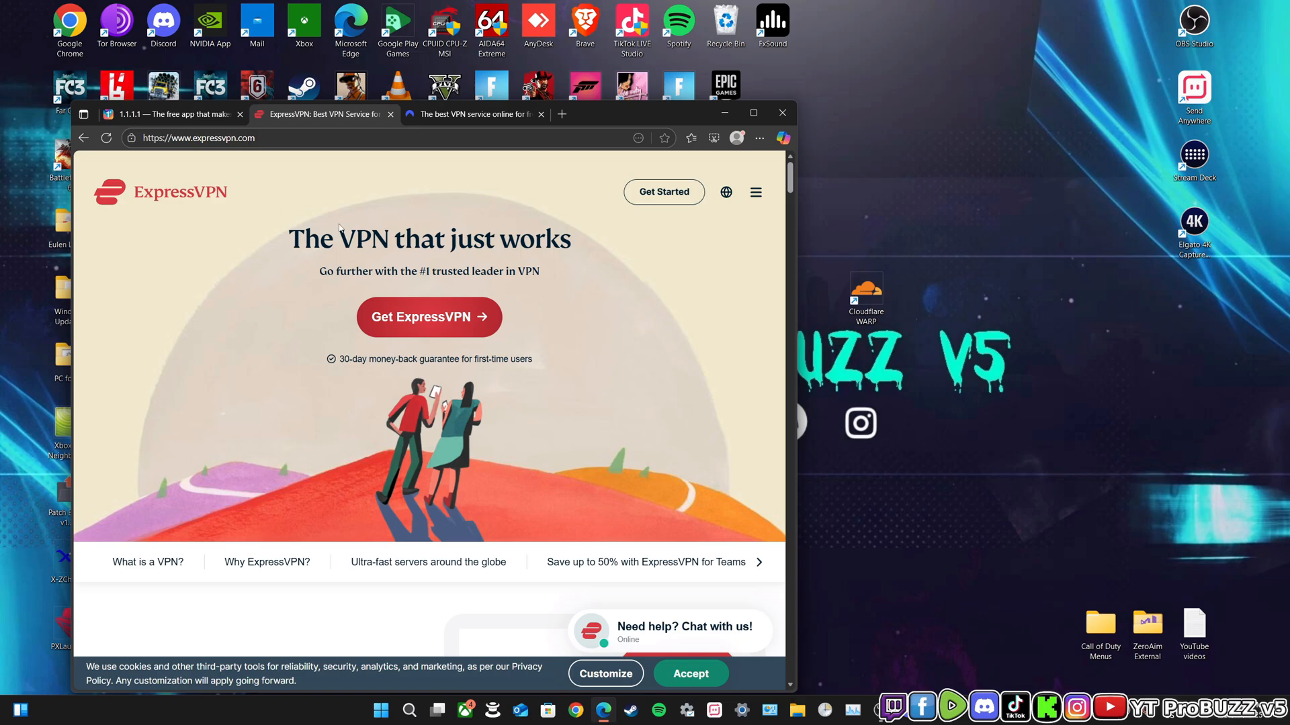
mouse_move(548, 262)
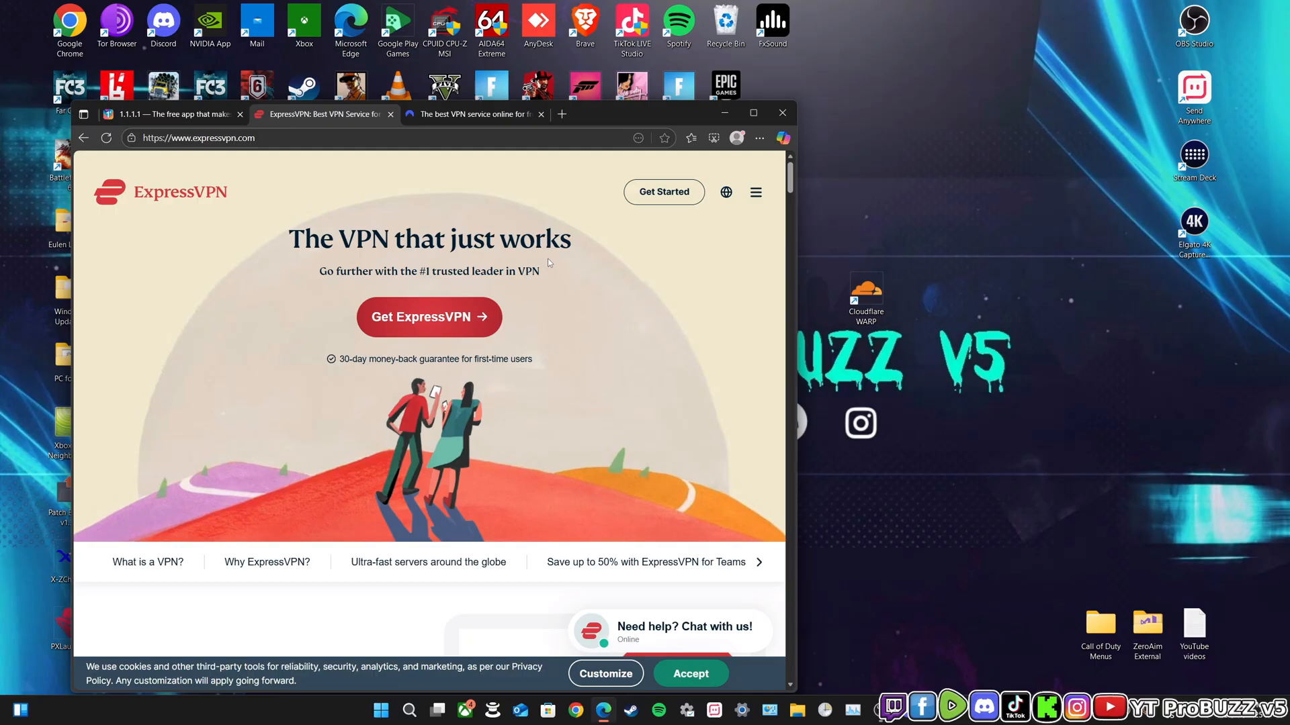
mouse_move(244, 198)
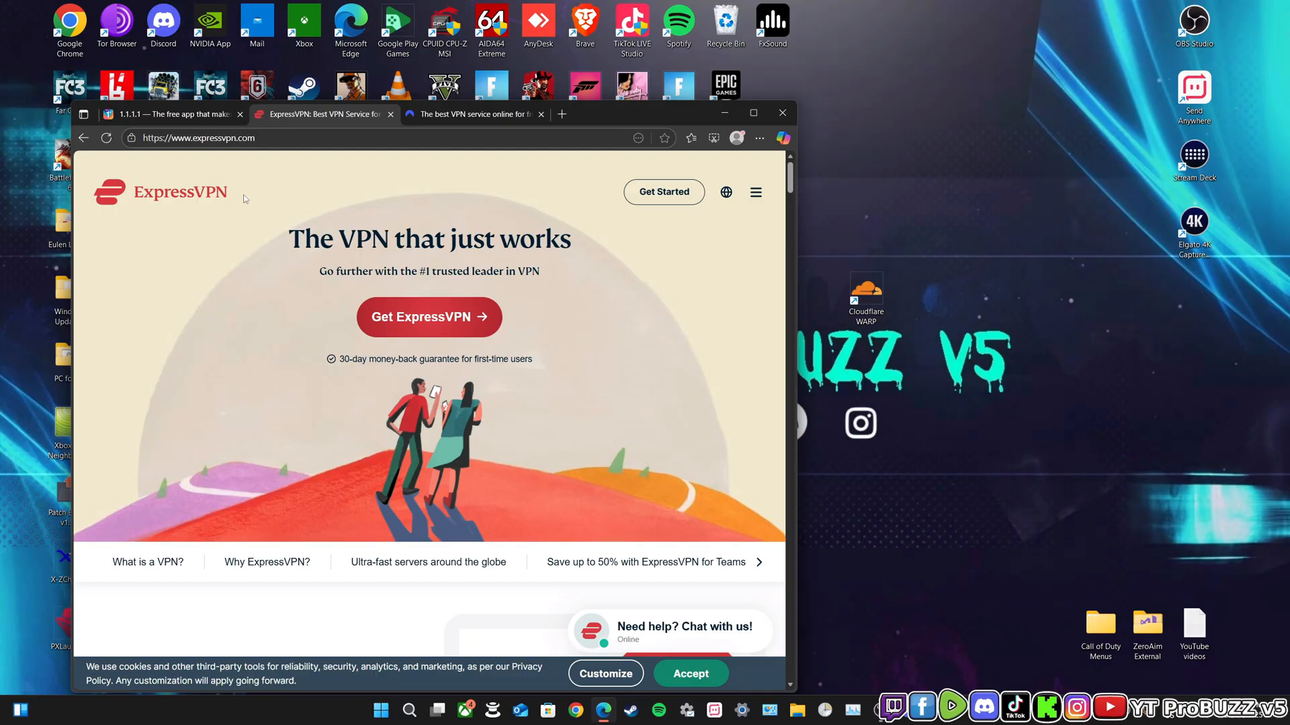
mouse_move(227, 234)
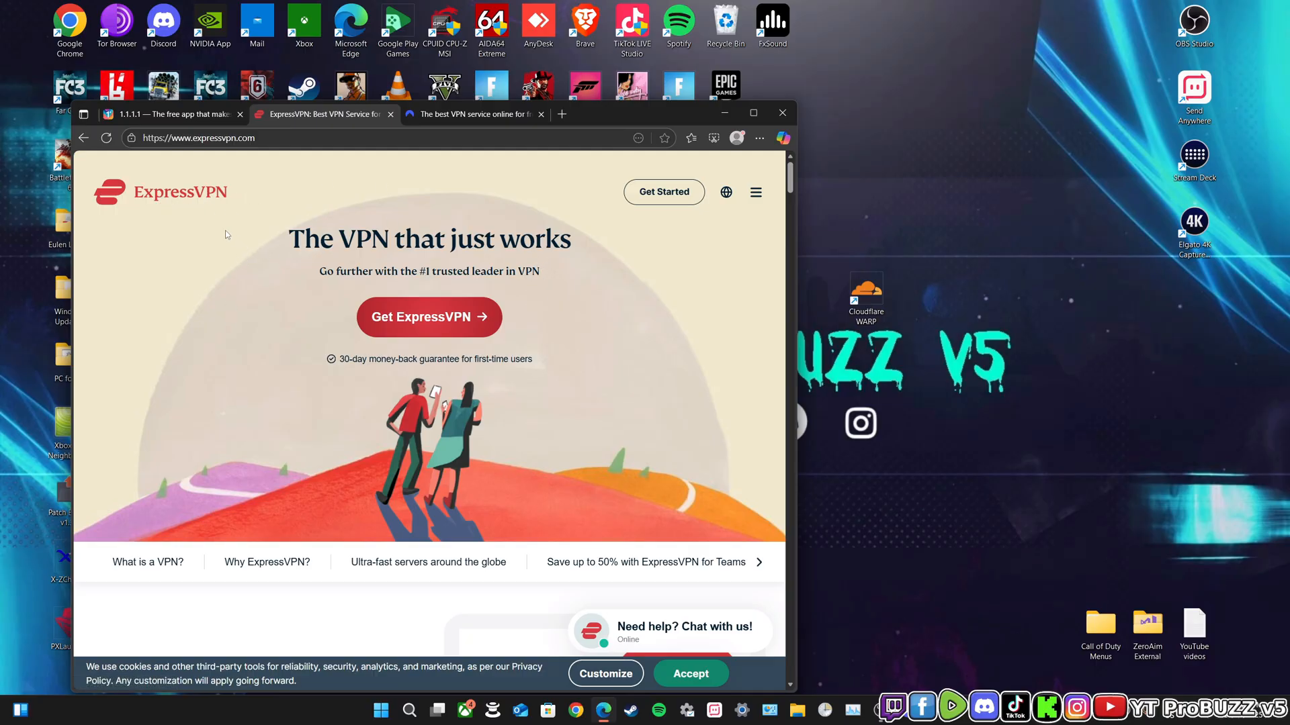
mouse_move(313, 199)
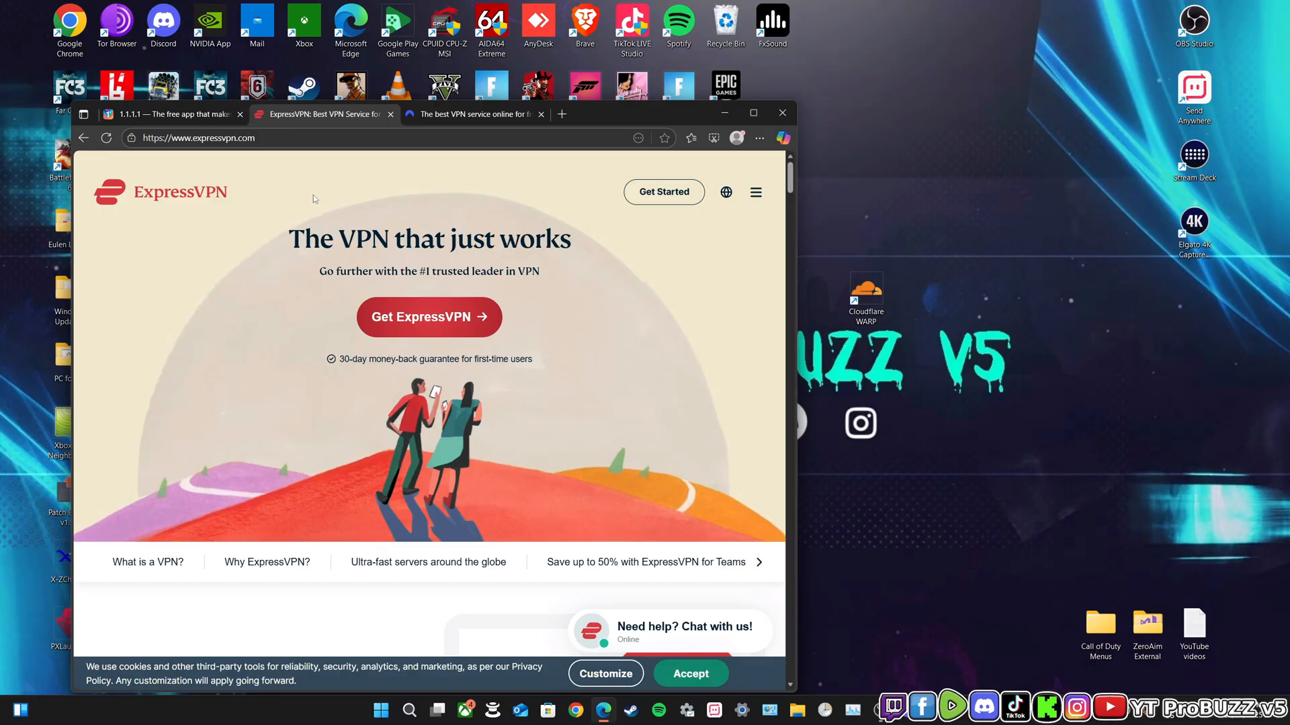
mouse_move(501, 184)
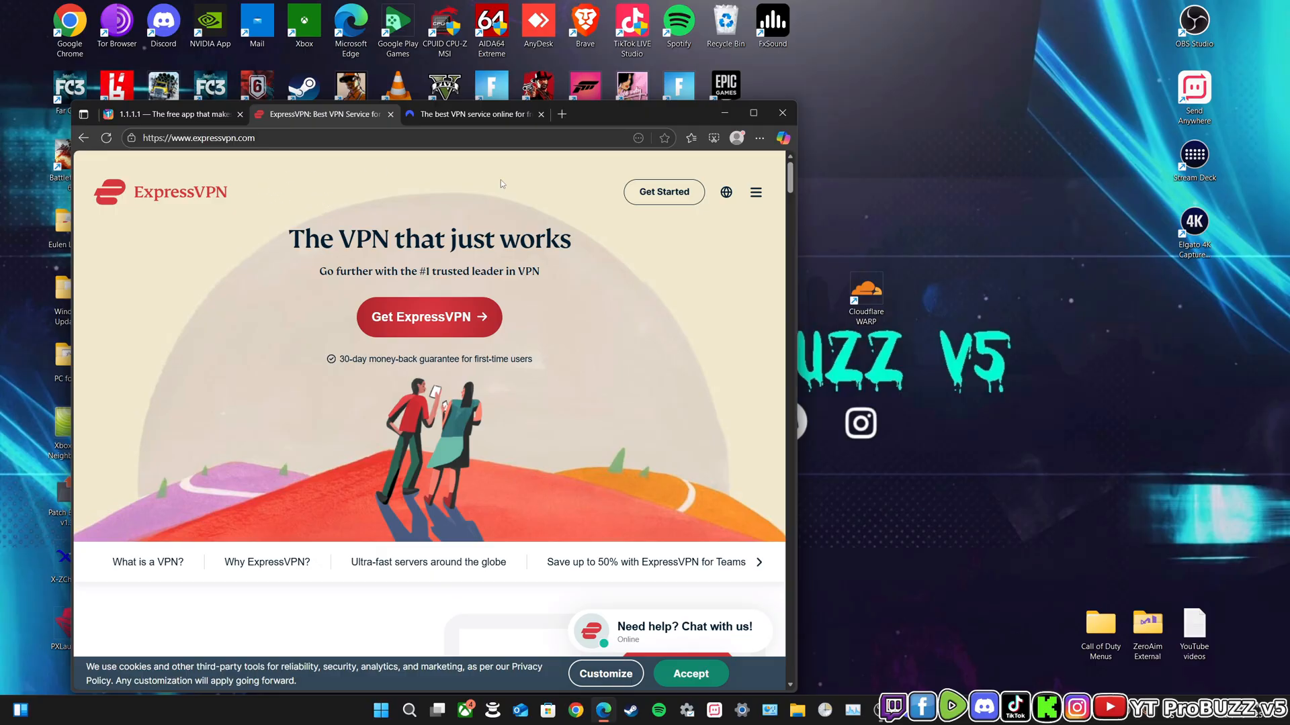
left_click(469, 114)
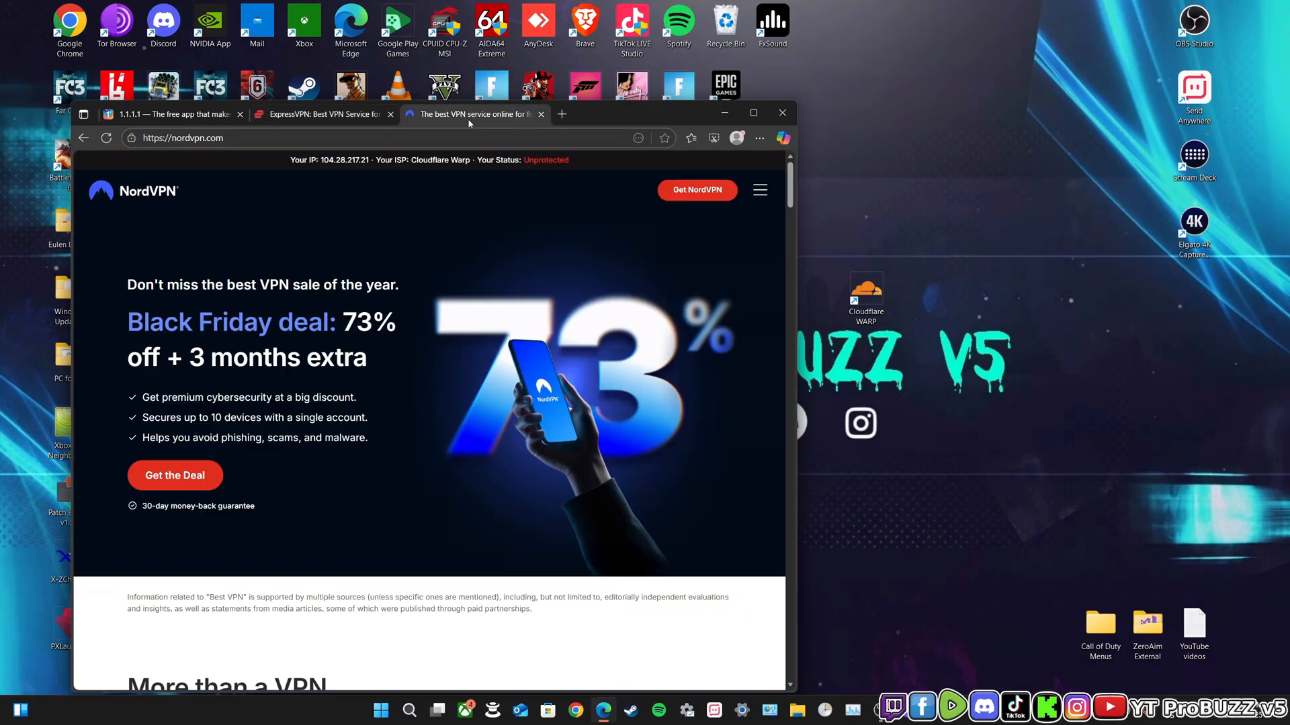
mouse_move(281, 277)
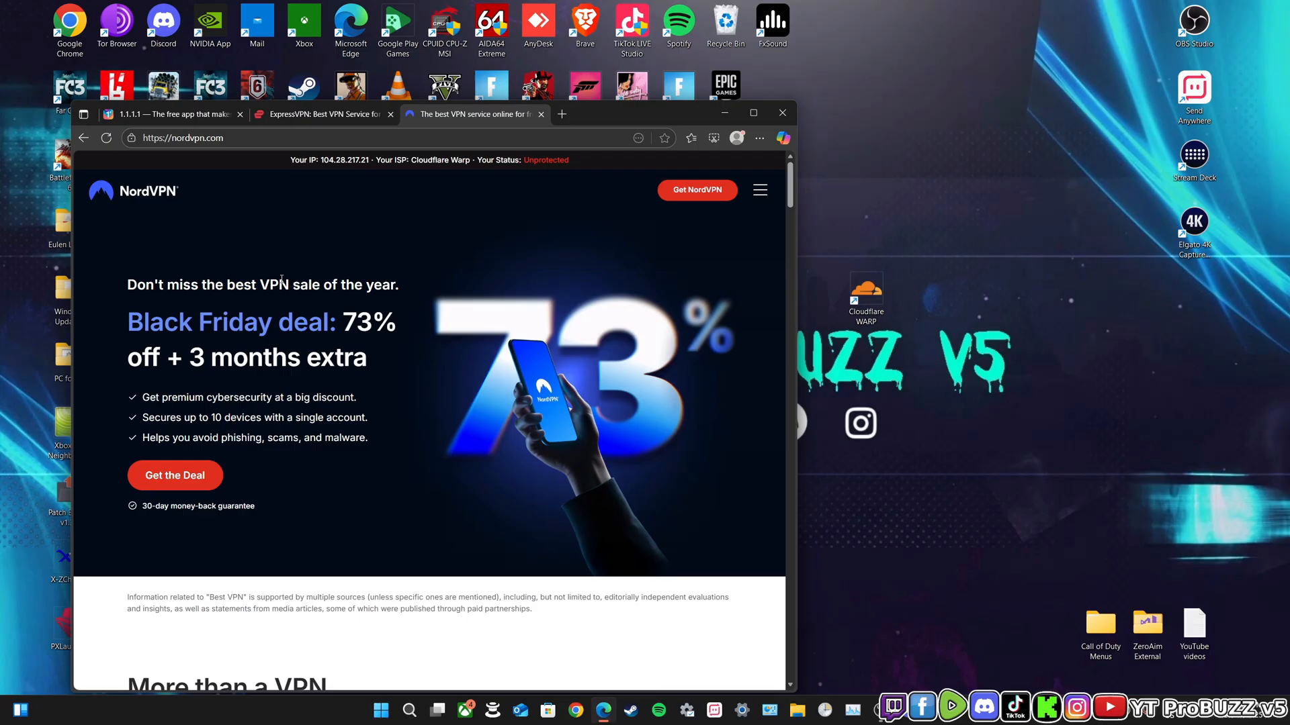
mouse_move(452, 309)
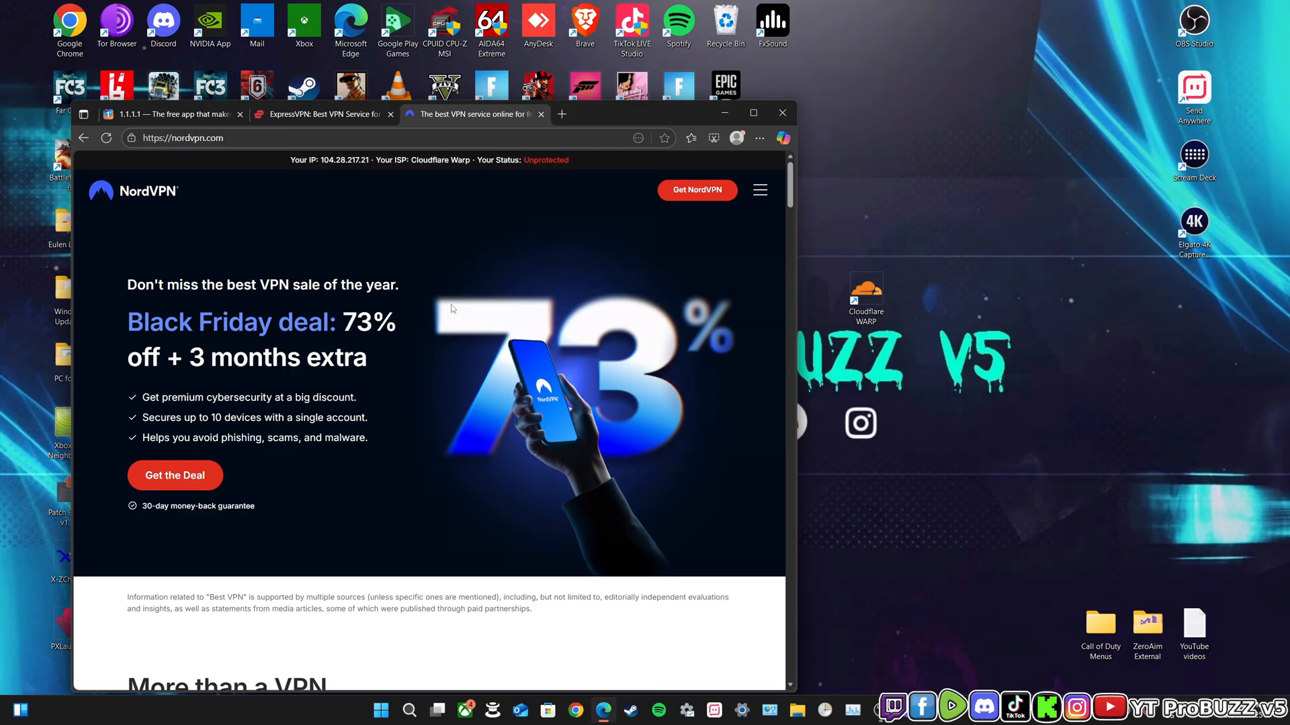
mouse_move(329, 251)
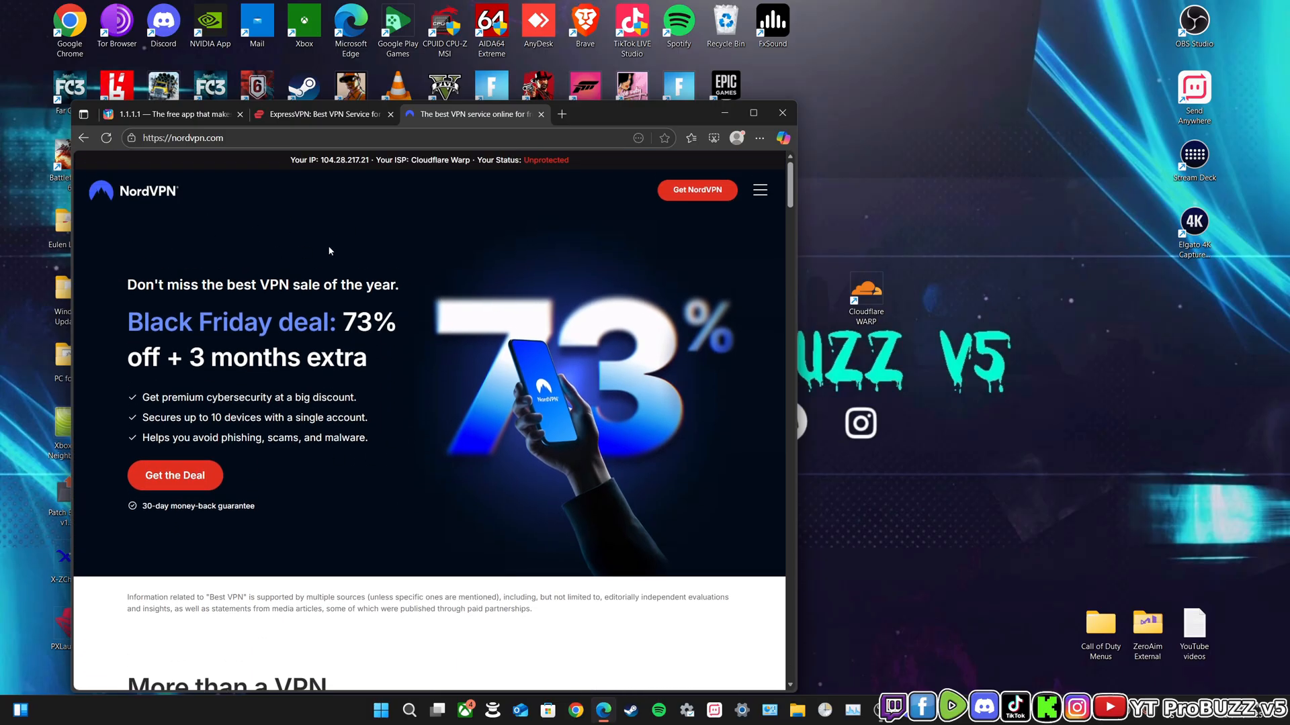
mouse_move(324, 243)
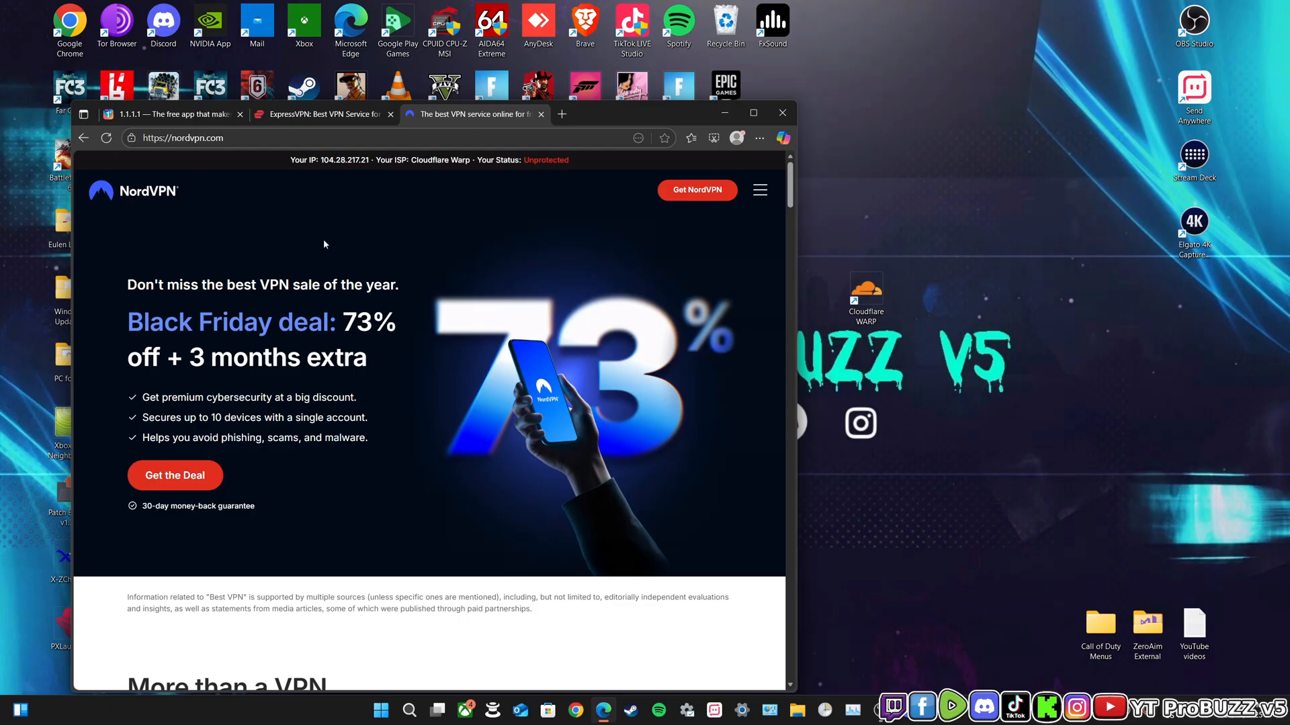
mouse_move(283, 187)
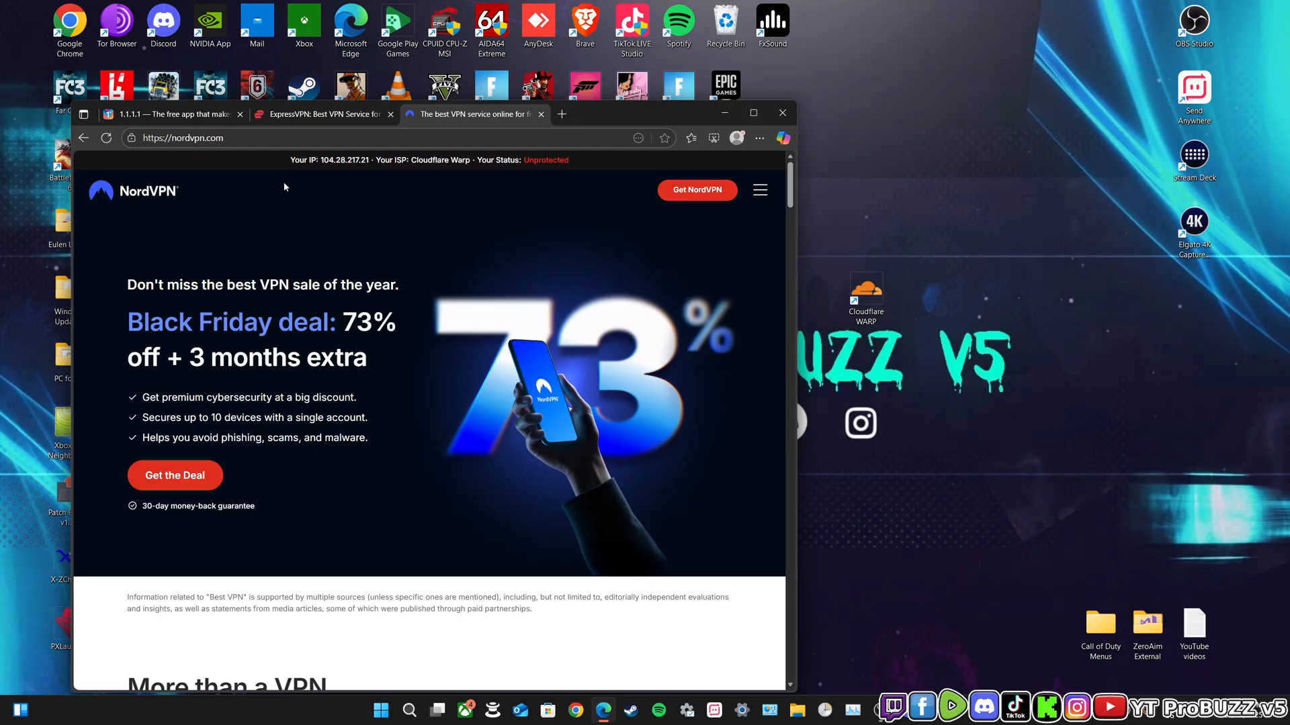
mouse_move(316, 248)
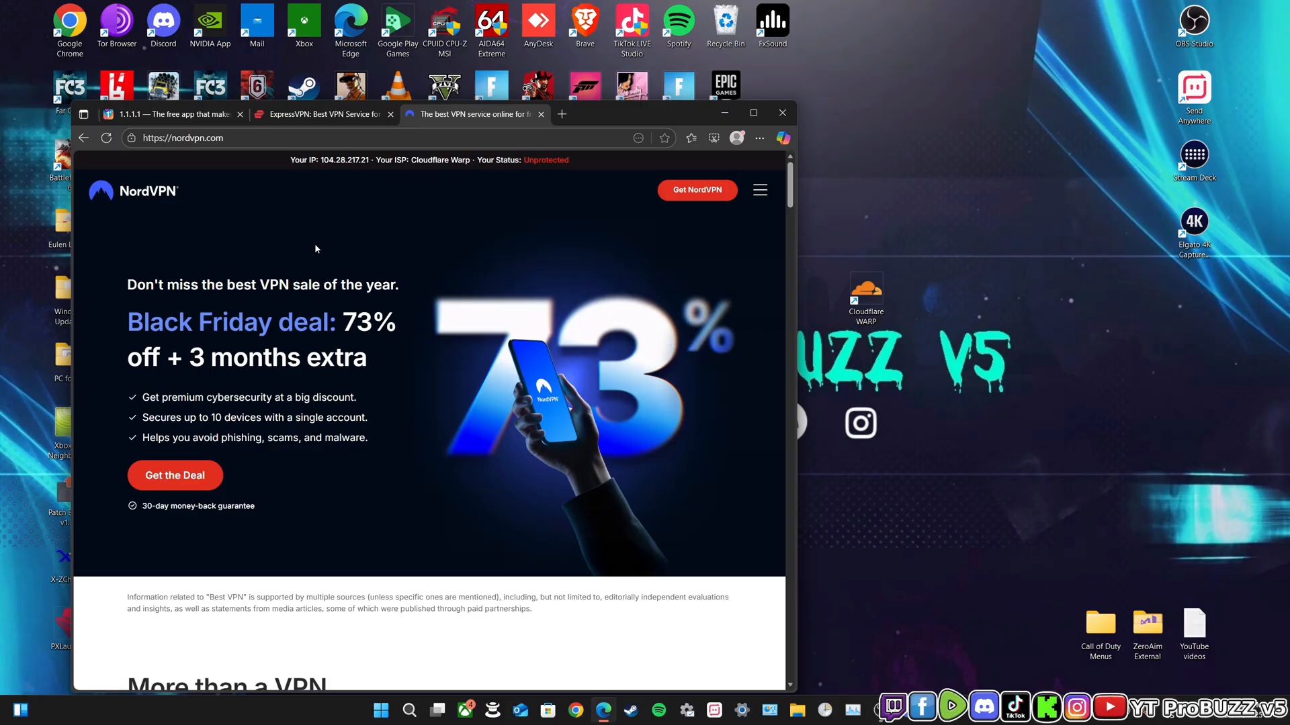
mouse_move(336, 228)
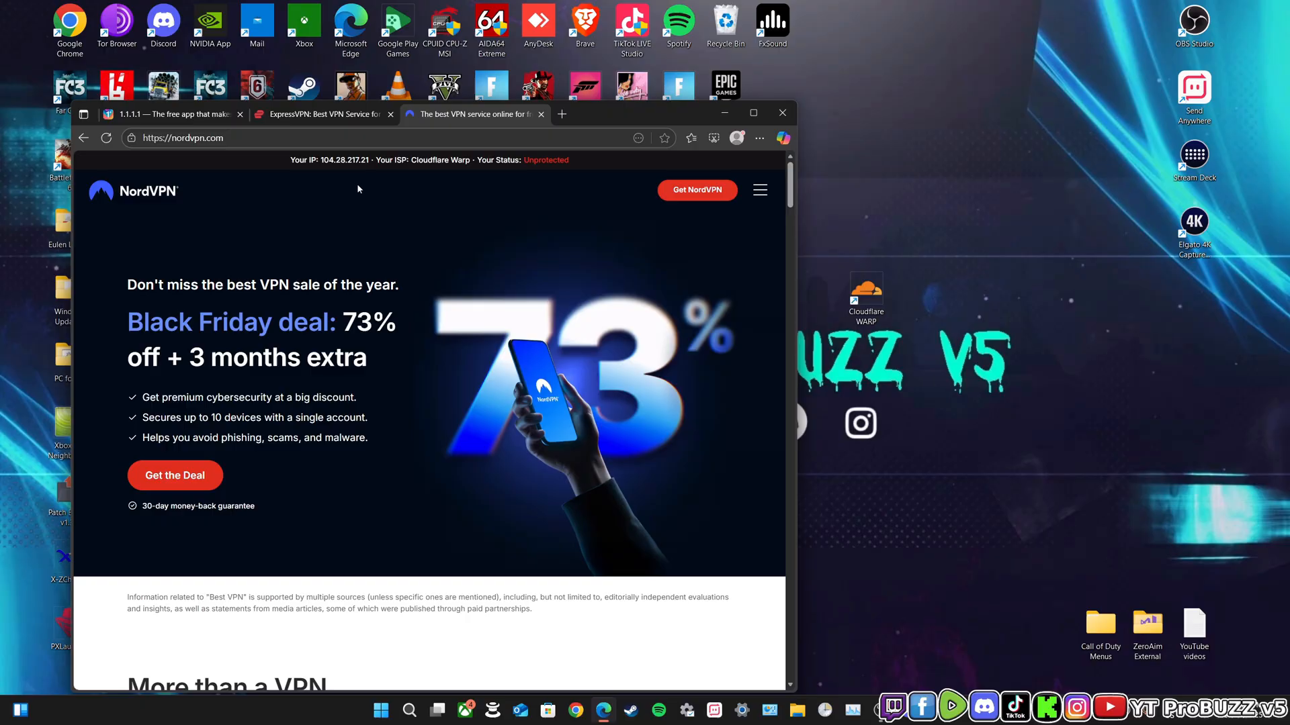
mouse_move(222, 197)
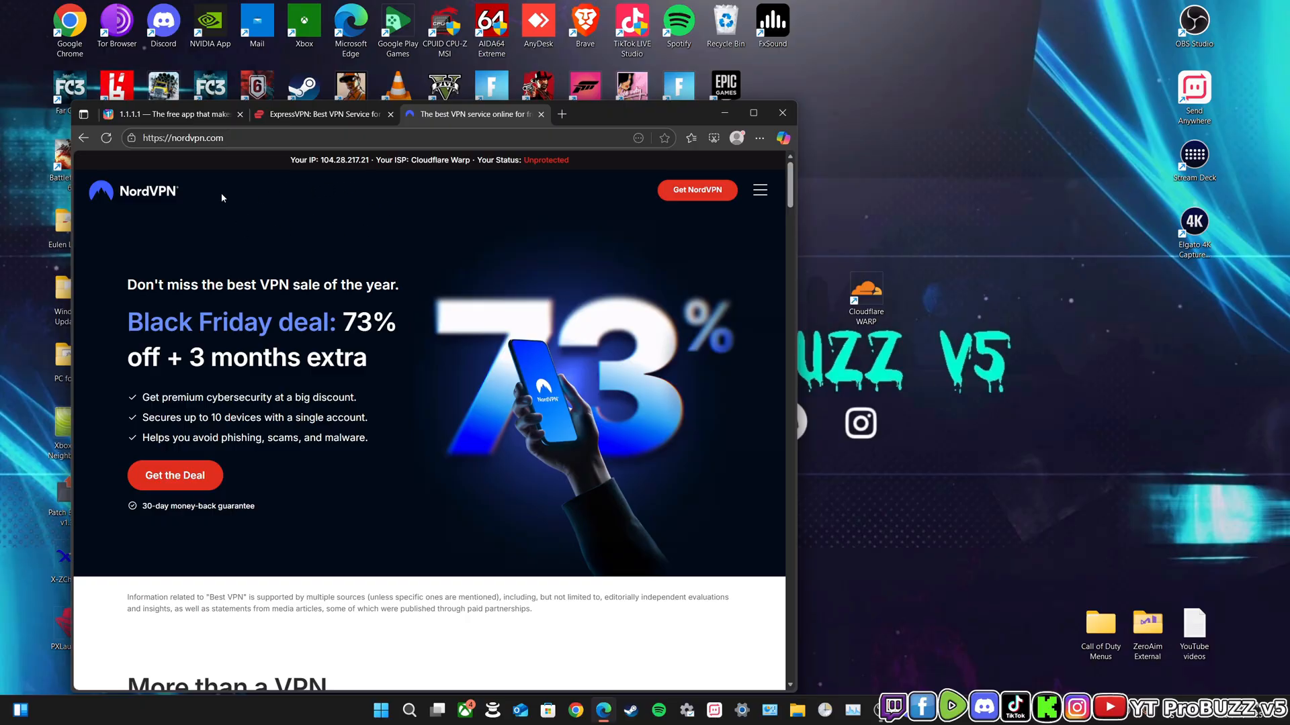
left_click(321, 113)
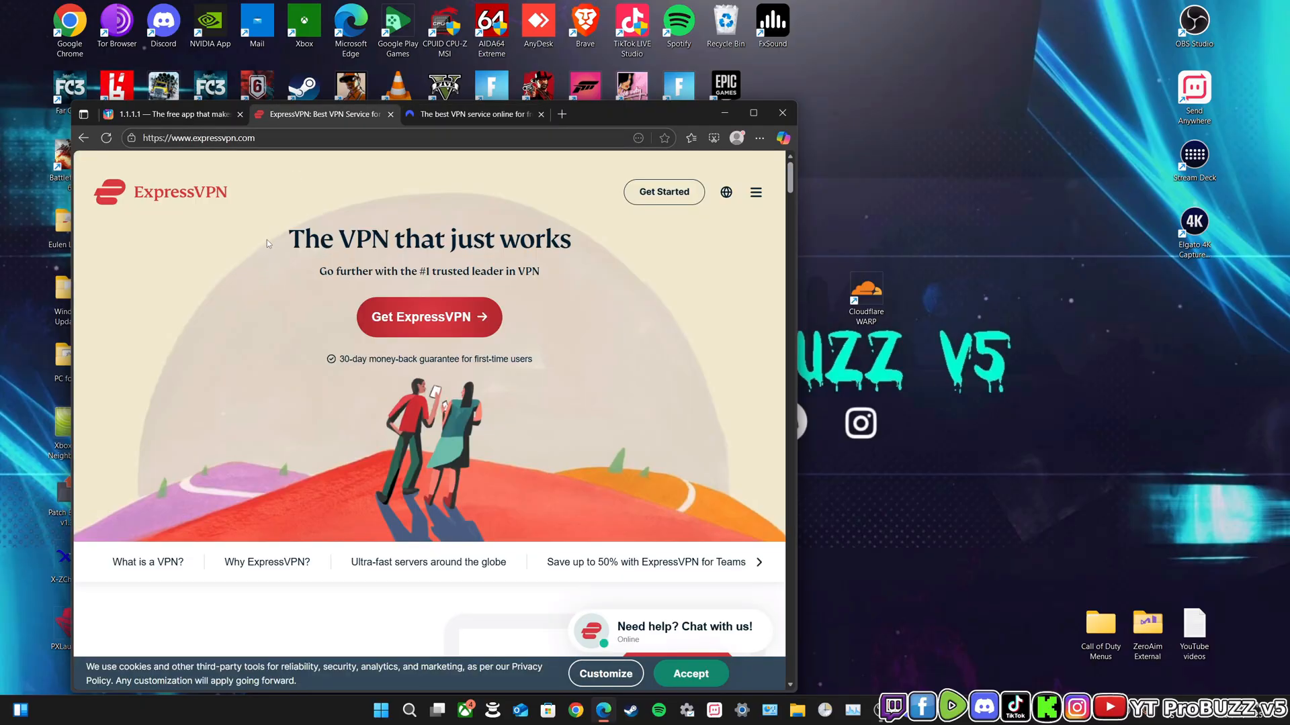
left_click(472, 113)
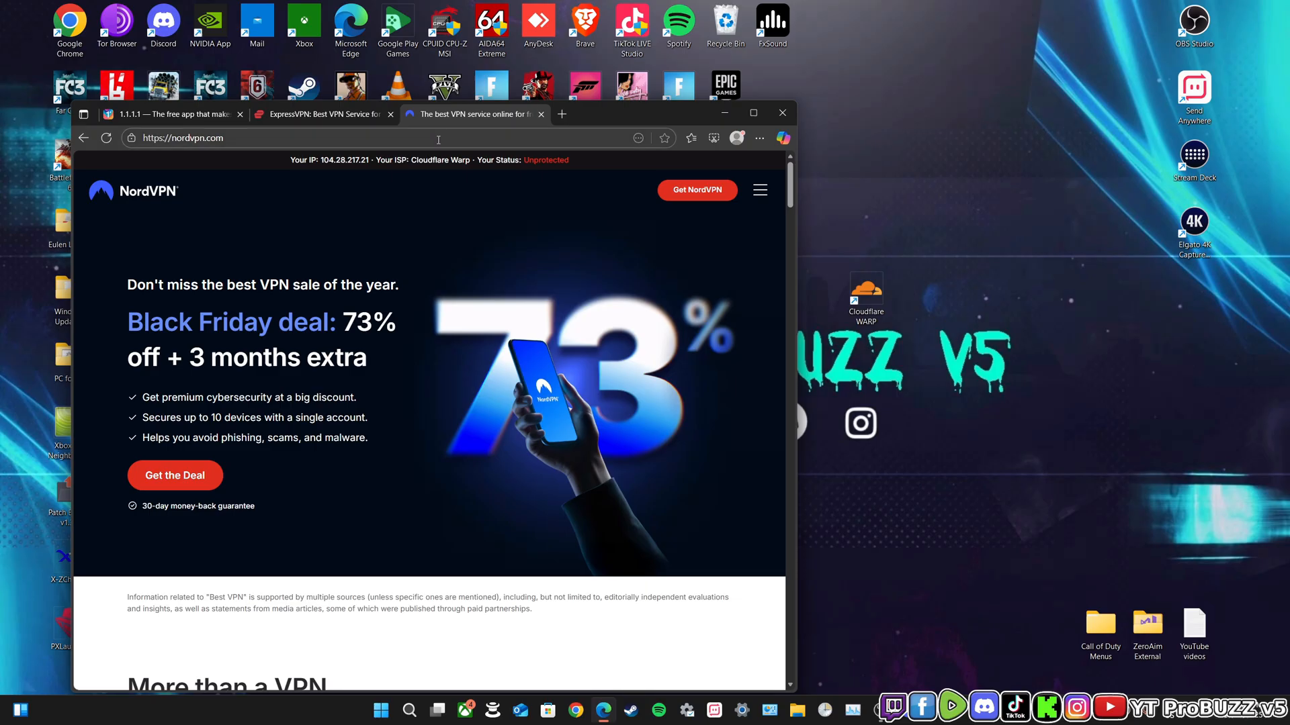
mouse_move(349, 173)
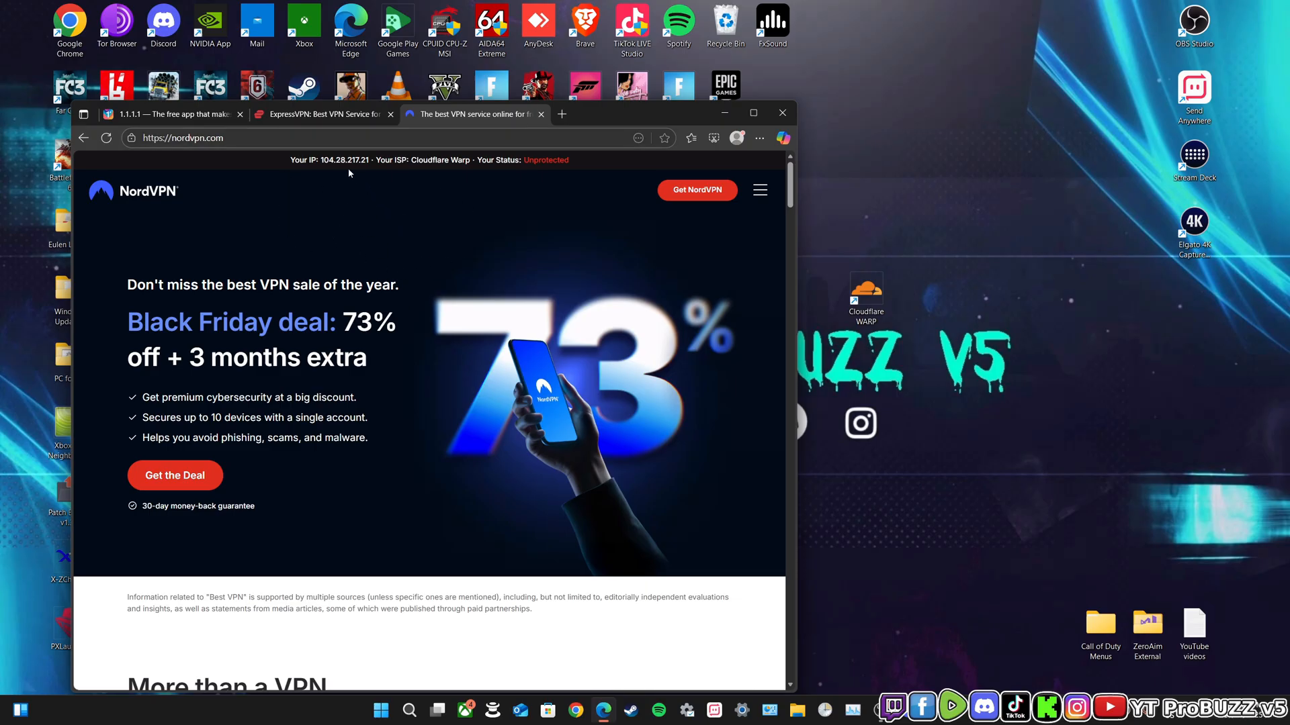
left_click(322, 114)
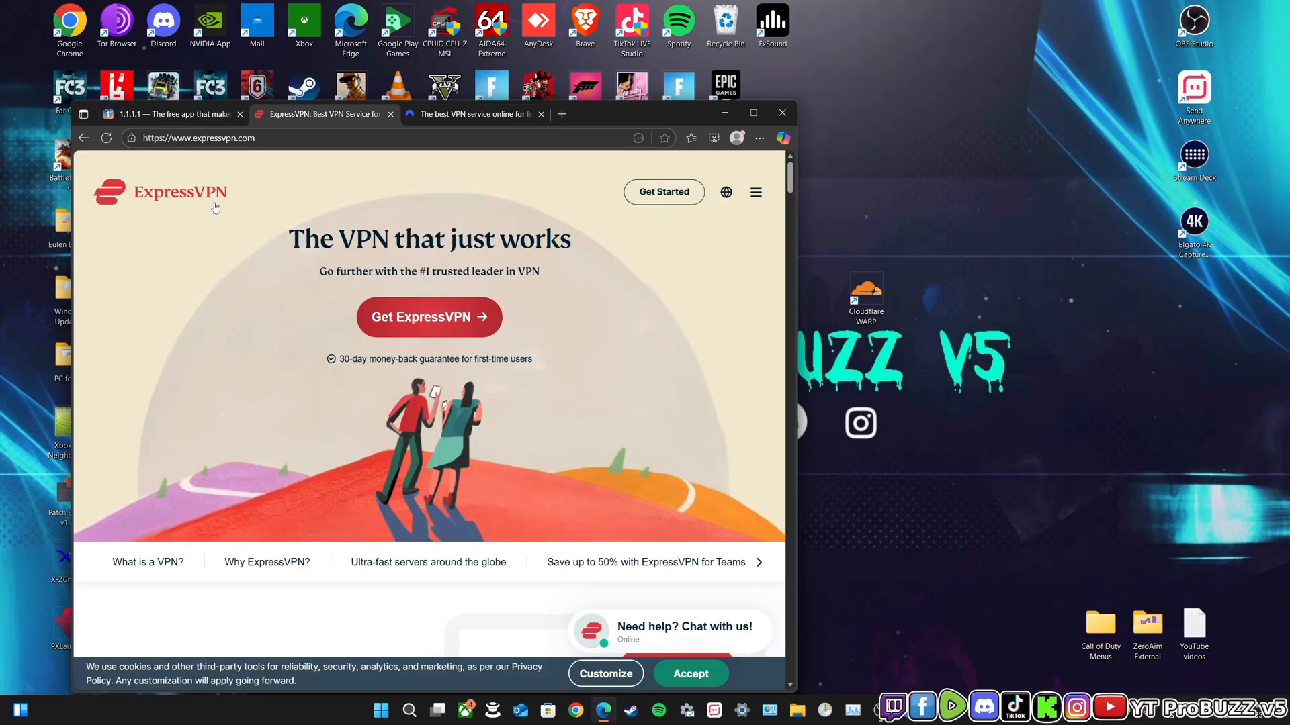
mouse_move(578, 228)
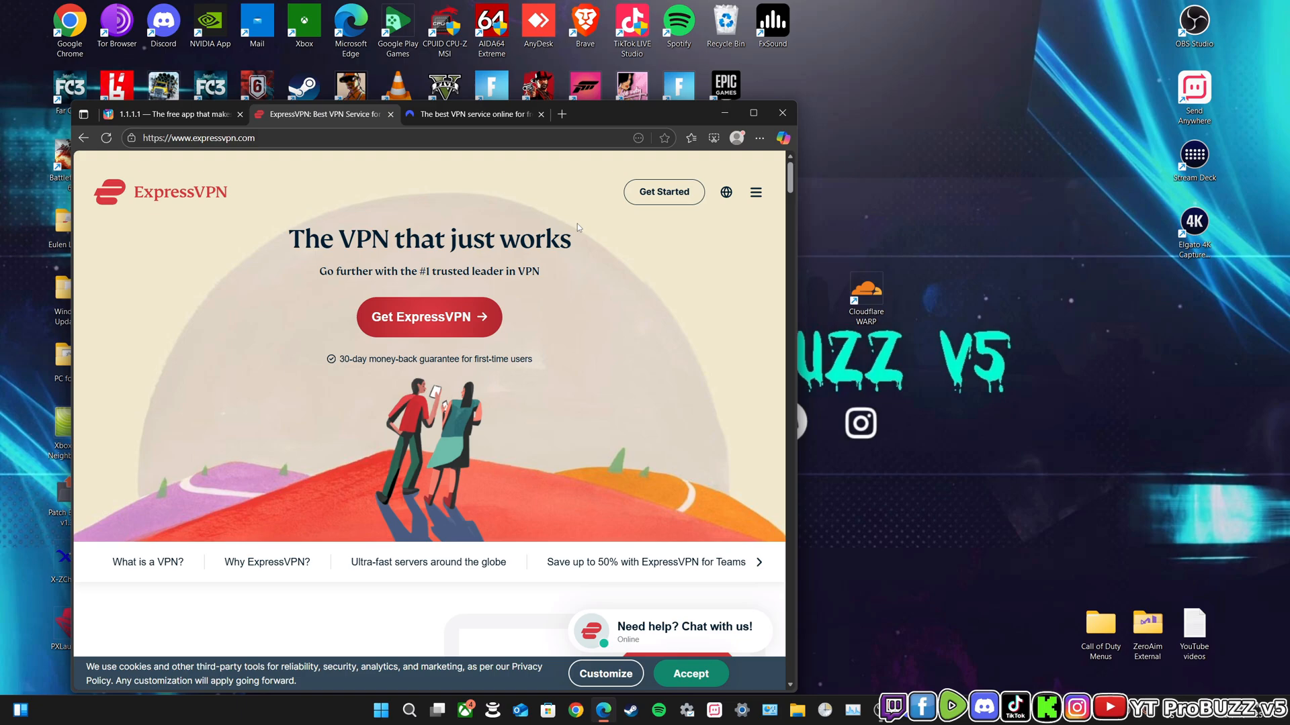
Return to the Cloudflare 1.1.1.1 free-app page after a brief look at the ExpressVPN tab
left_click(169, 113)
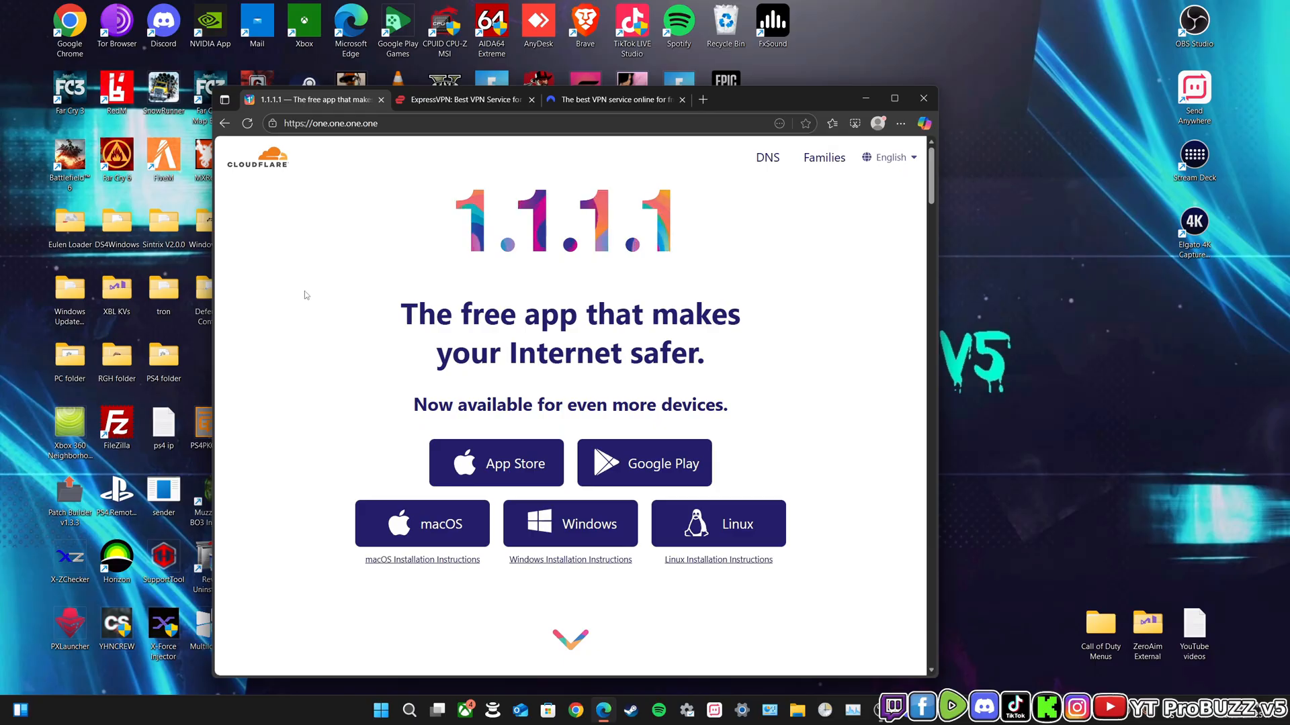
mouse_move(764, 323)
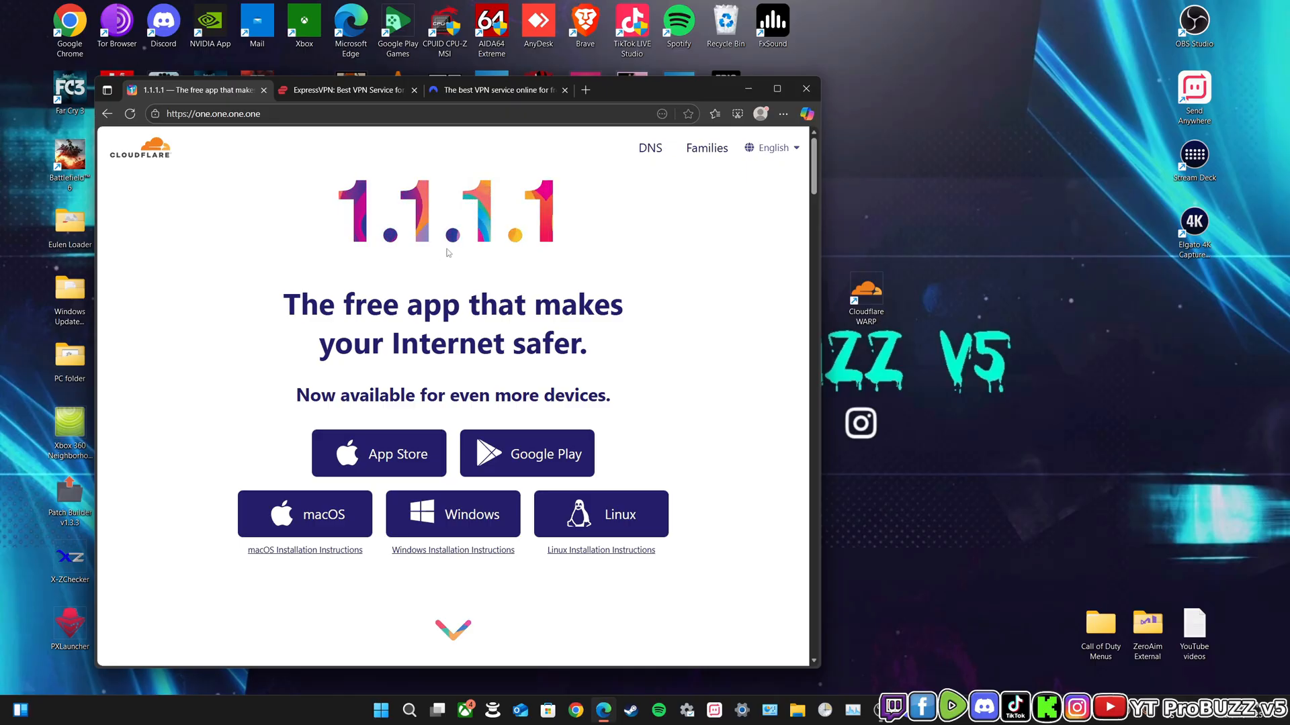
mouse_move(492, 284)
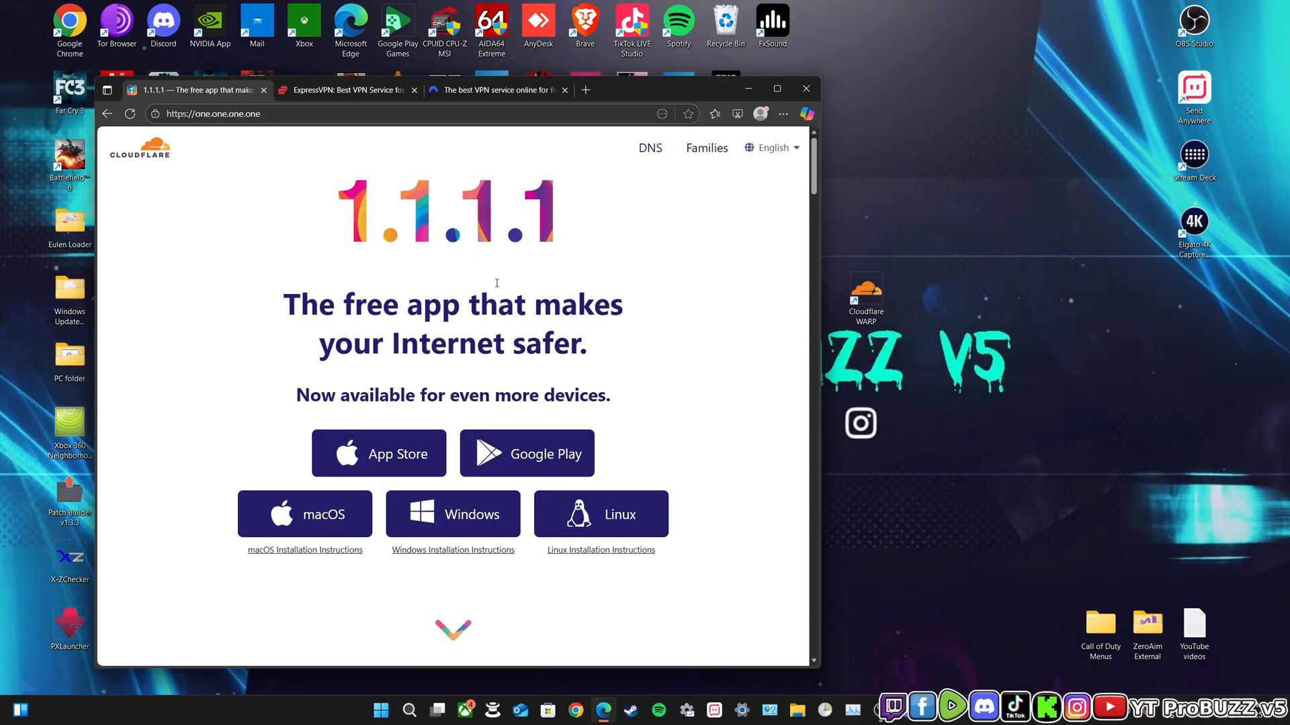
left_click(345, 90)
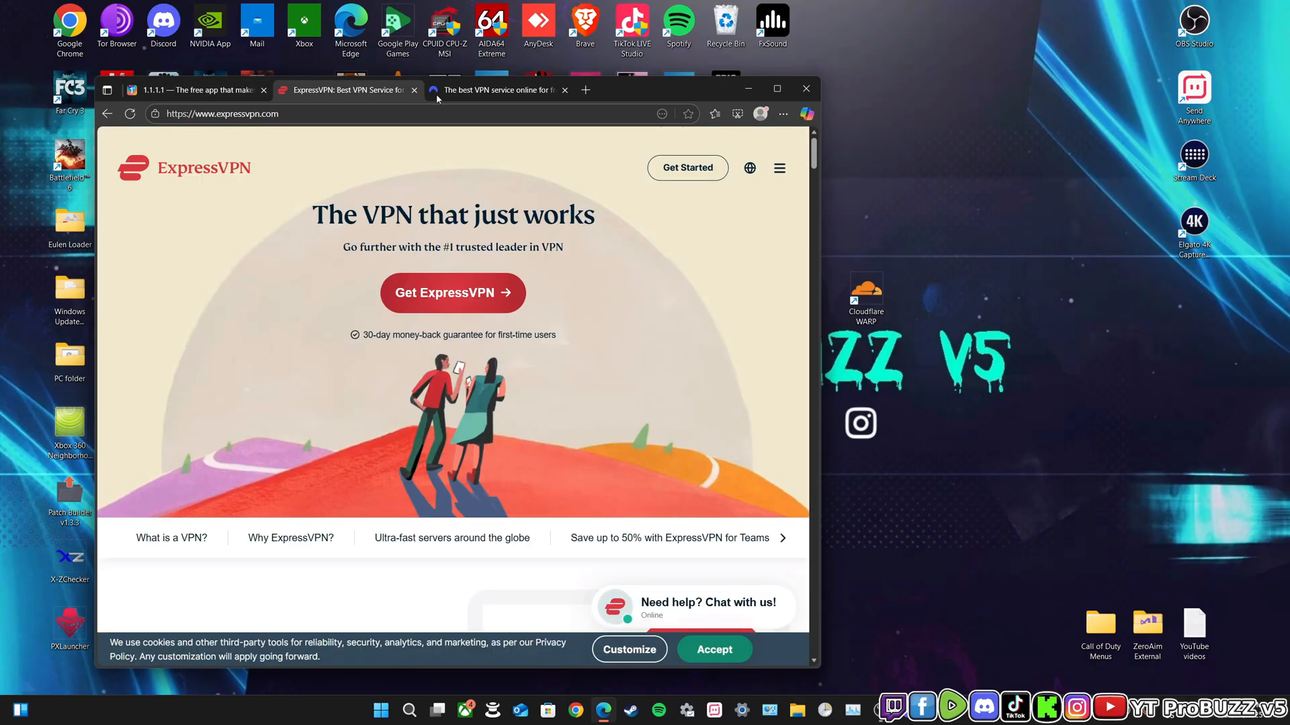
left_click(198, 90)
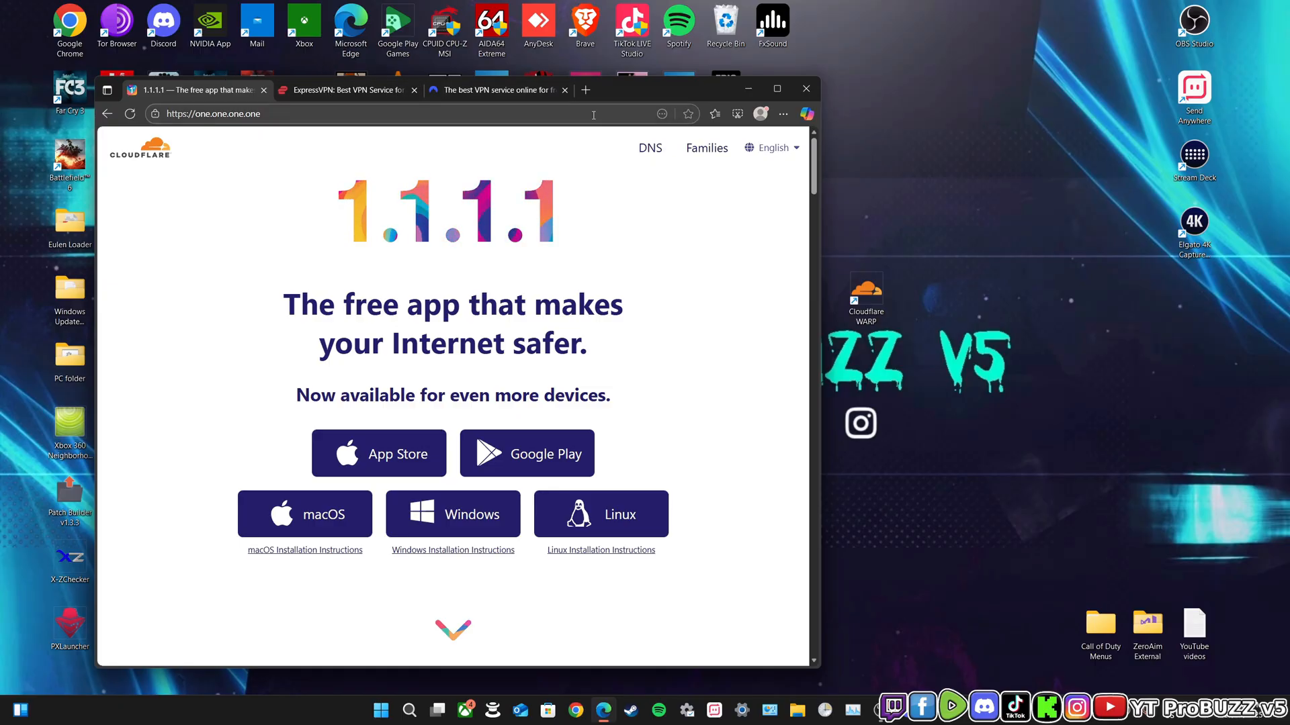
mouse_move(493, 90)
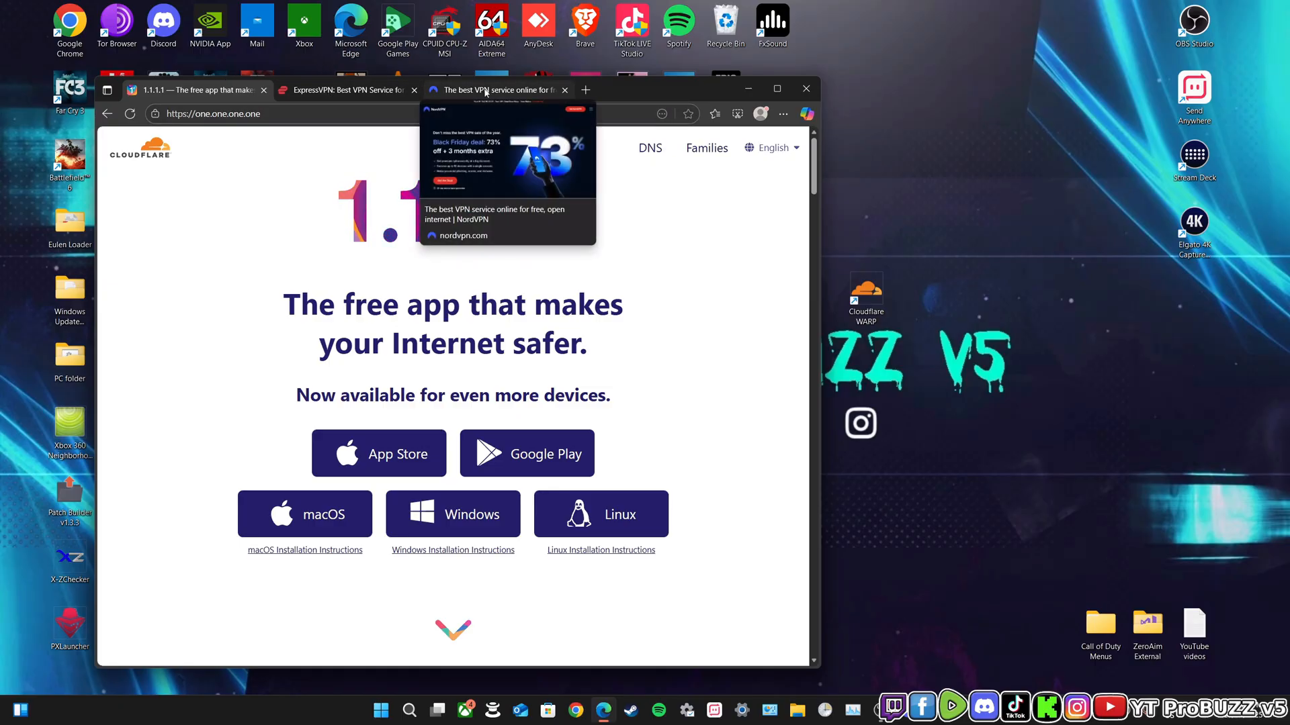